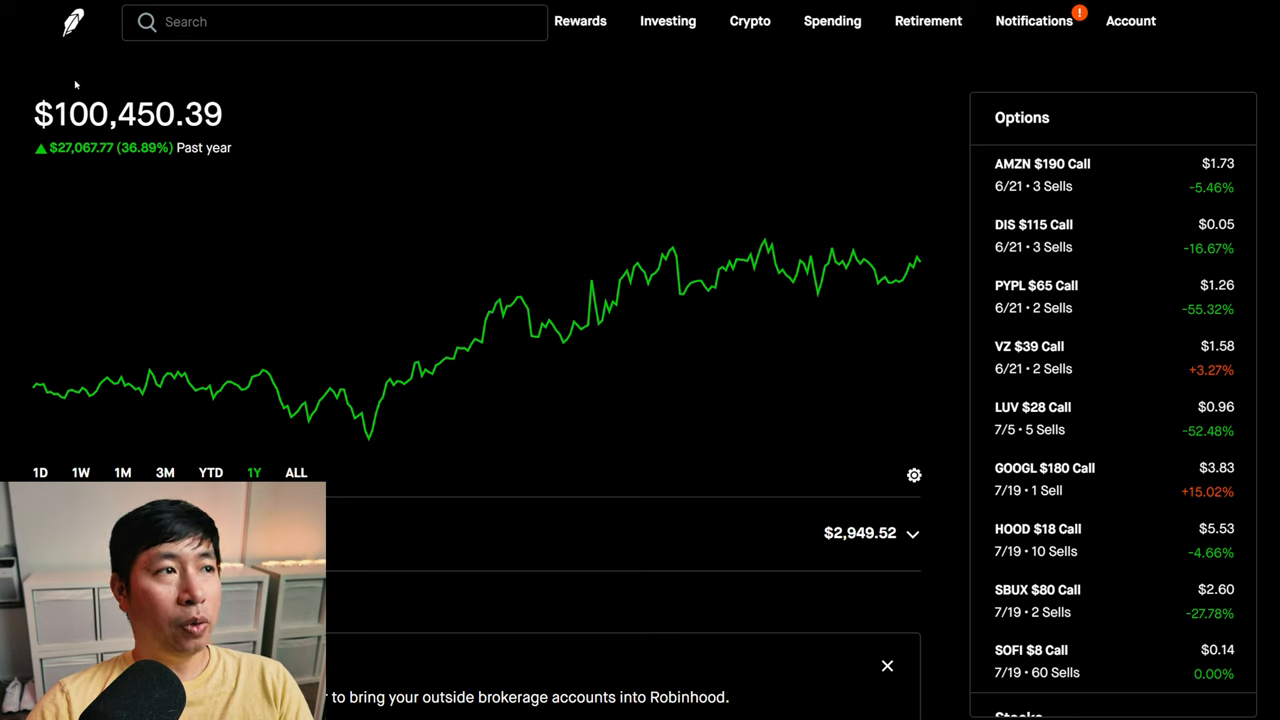
{"action": "mouse_move", "coordinate": [96, 88]}
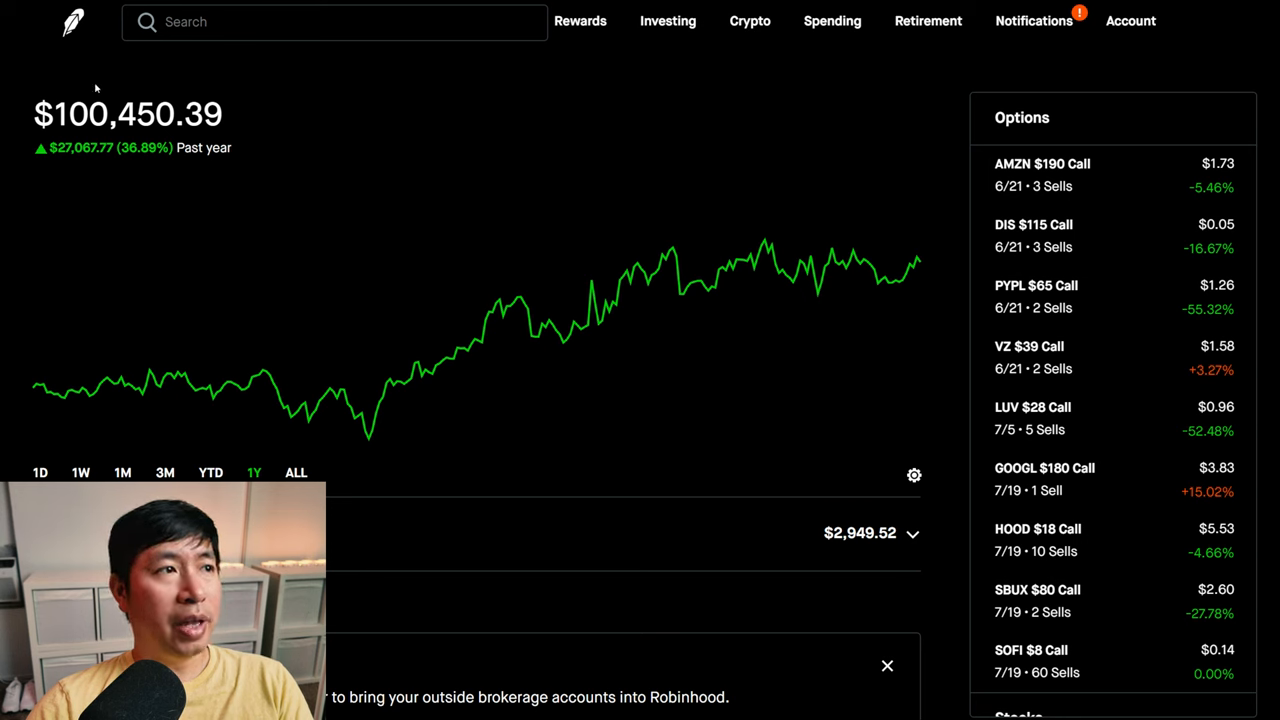
{"action": "mouse_move", "coordinate": [184, 90]}
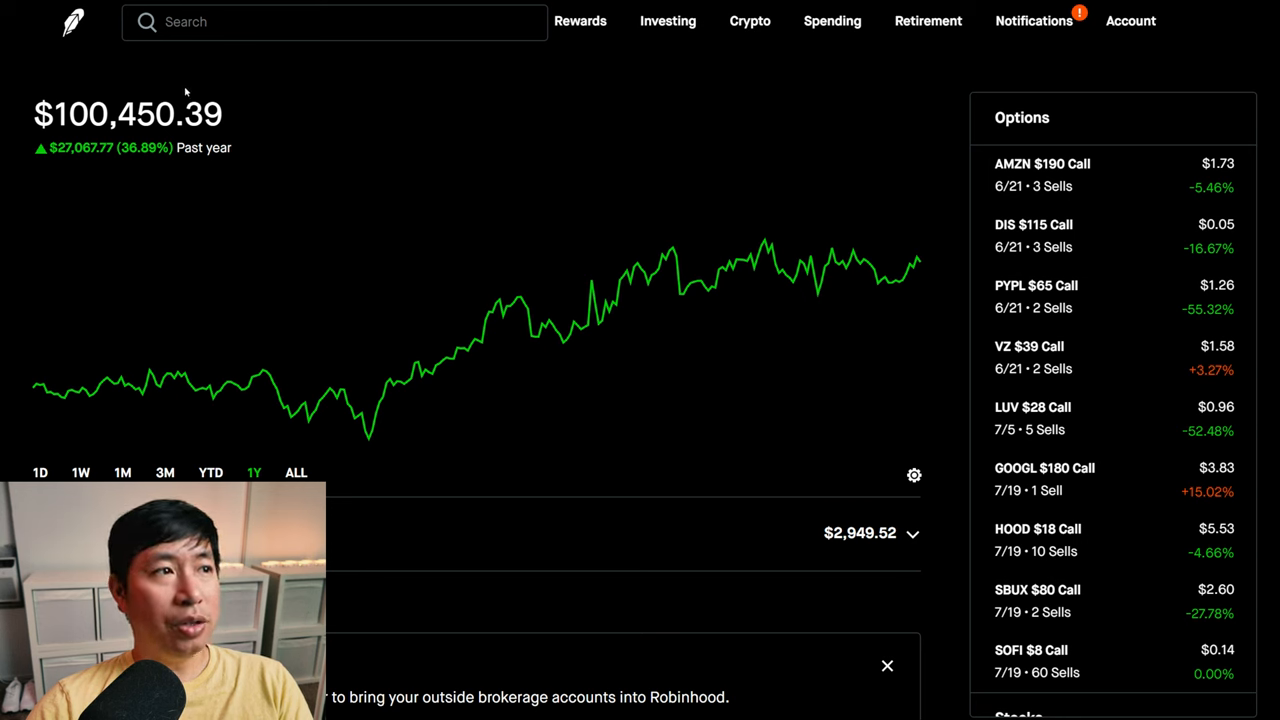
{"action": "mouse_move", "coordinate": [206, 182]}
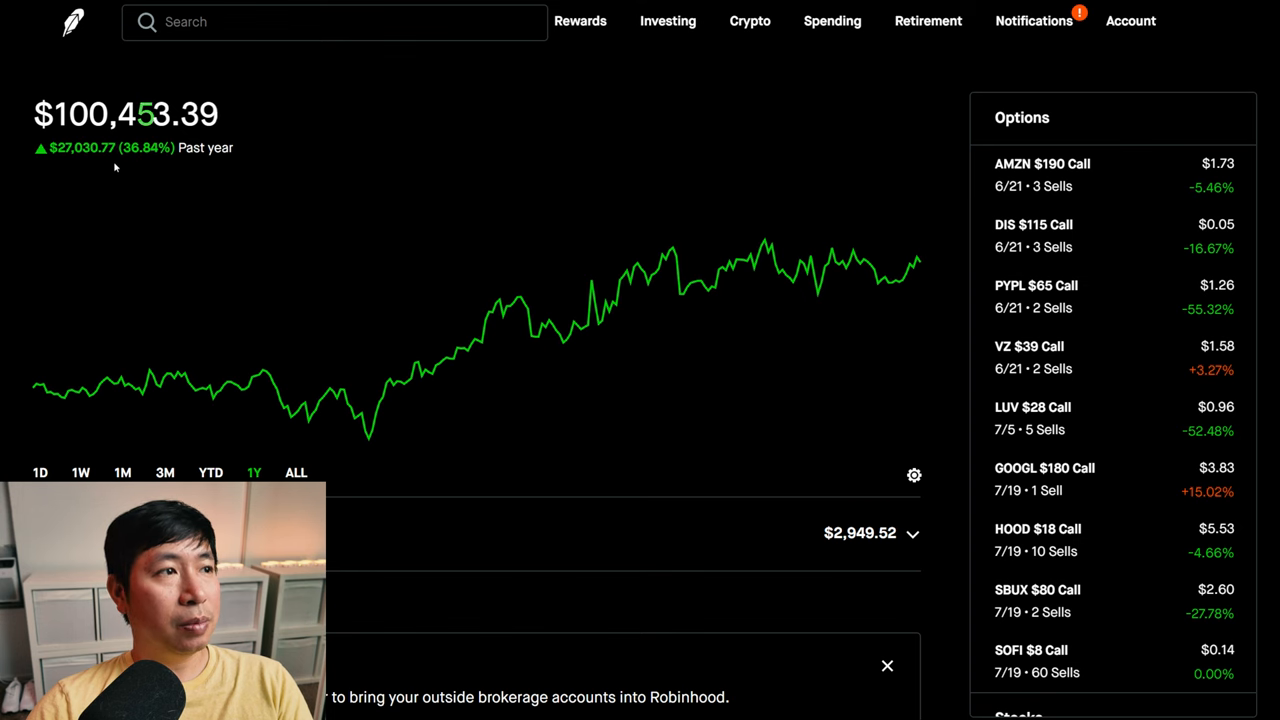
- Switch the portfolio value chart from 1Y to year-to-date performance
{"action": "left_click", "coordinate": [210, 472]}
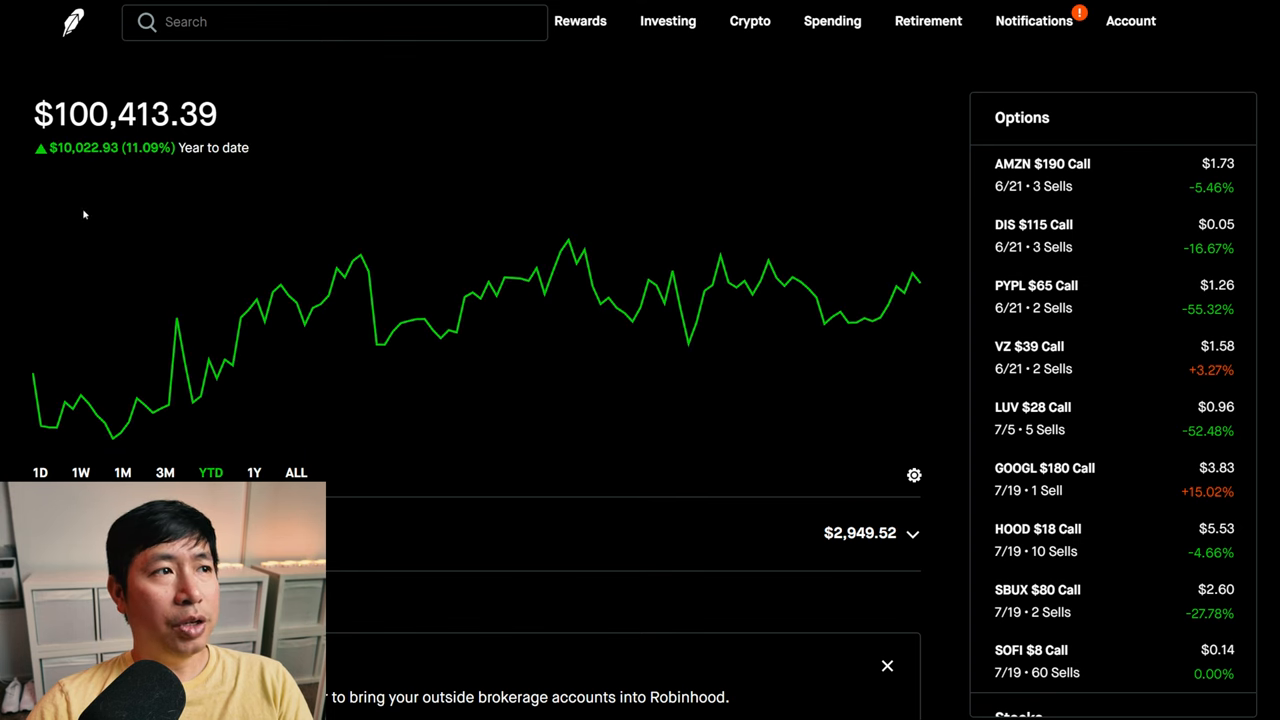
{"action": "mouse_move", "coordinate": [94, 170]}
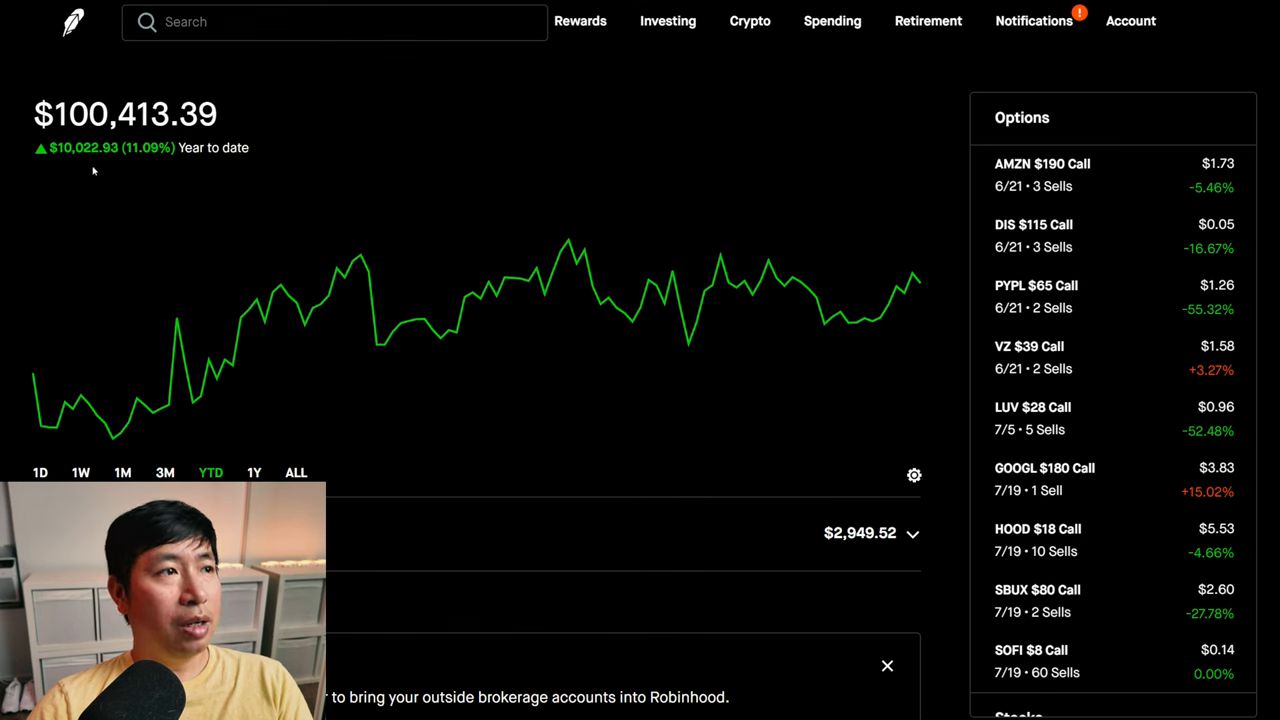
{"action": "mouse_move", "coordinate": [76, 176]}
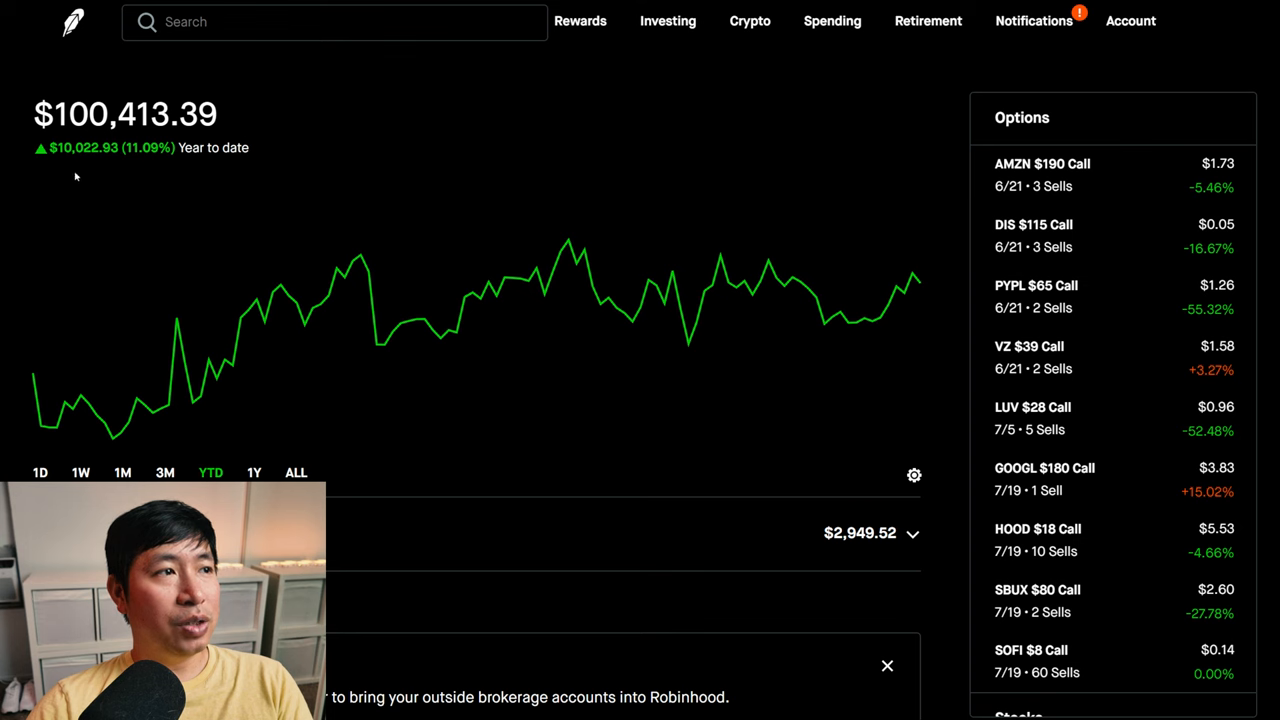
{"action": "mouse_move", "coordinate": [112, 164]}
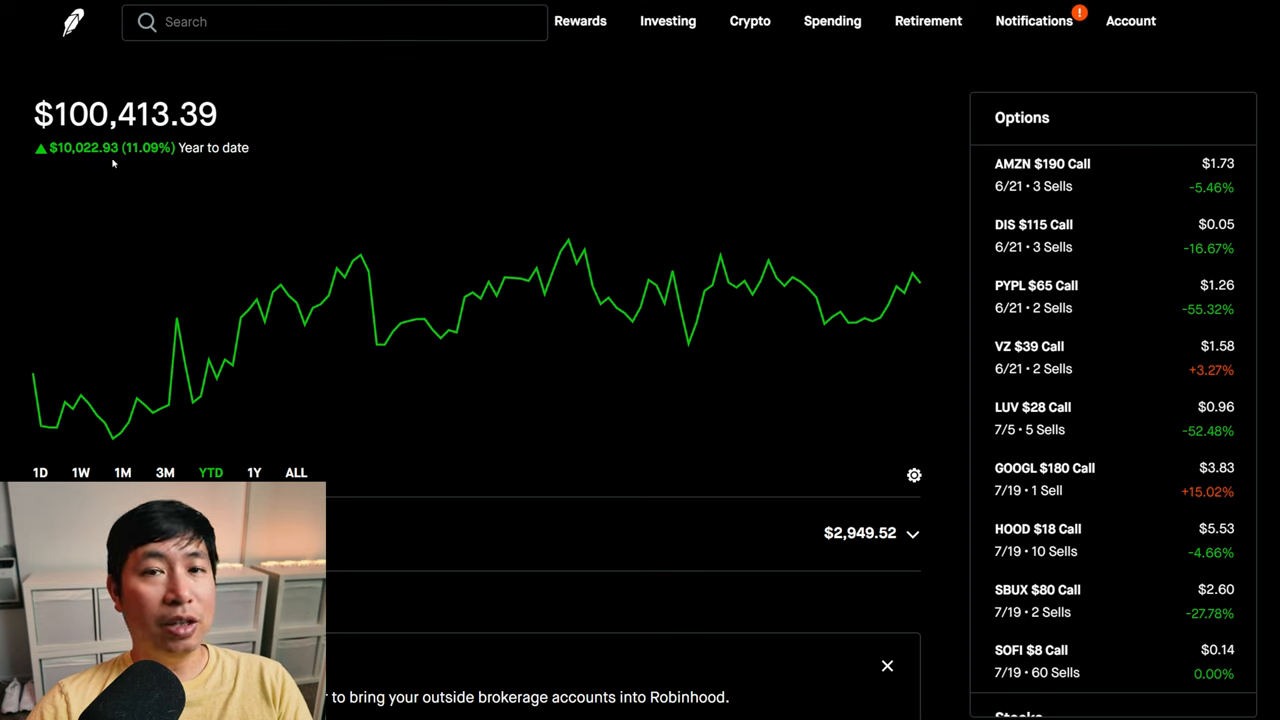
{"action": "left_click", "coordinate": [40, 472]}
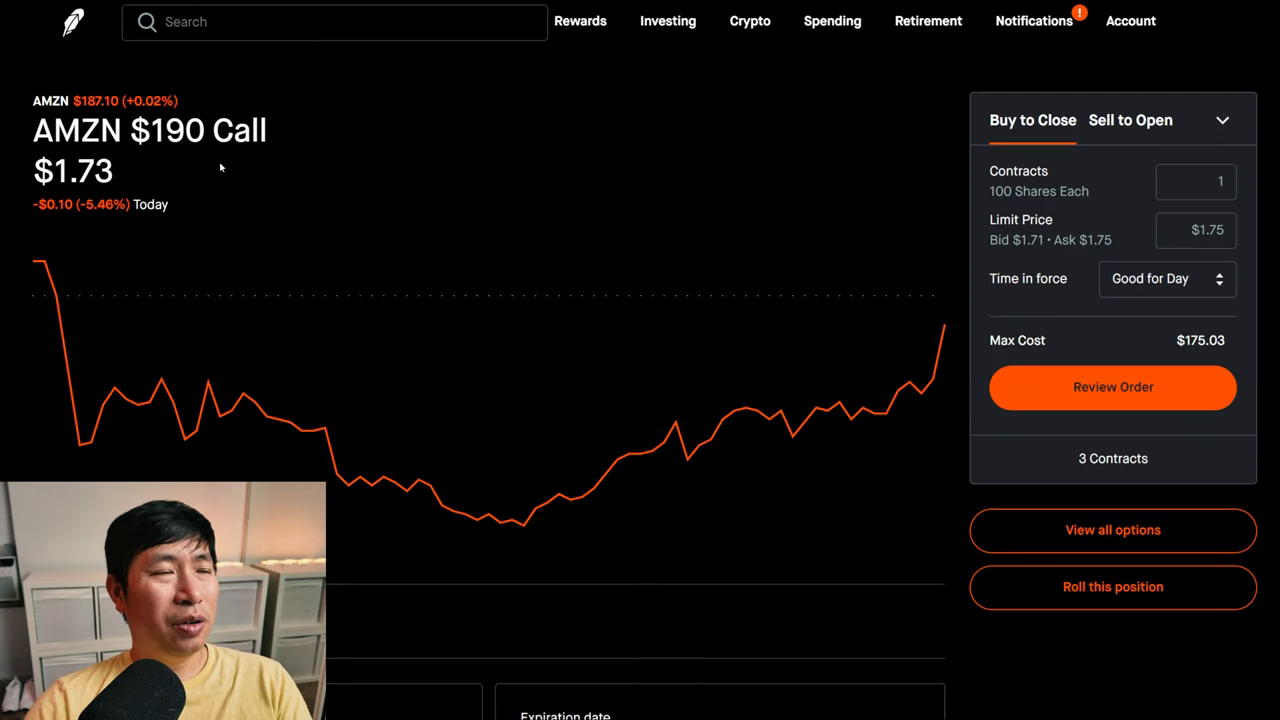
{"action": "scroll", "scroll_direction": "down", "scroll_amount": 3}
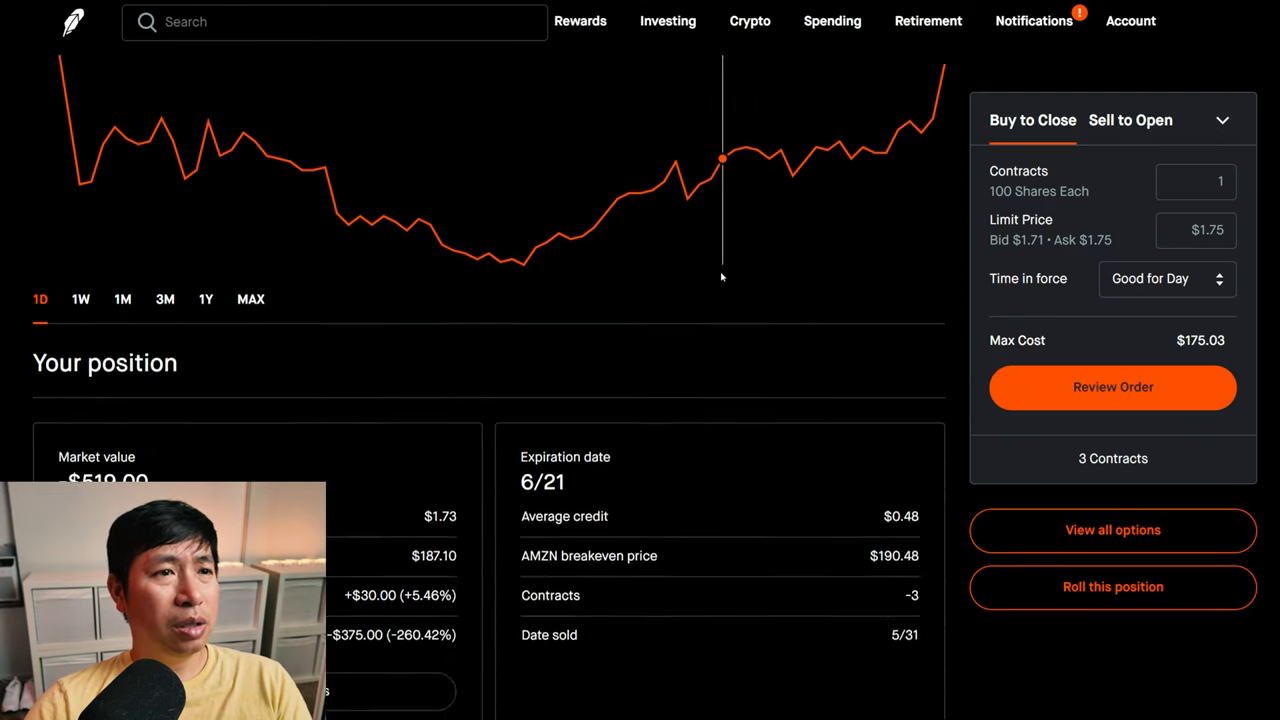
{"action": "scroll", "scroll_direction": "down", "scroll_amount": 3}
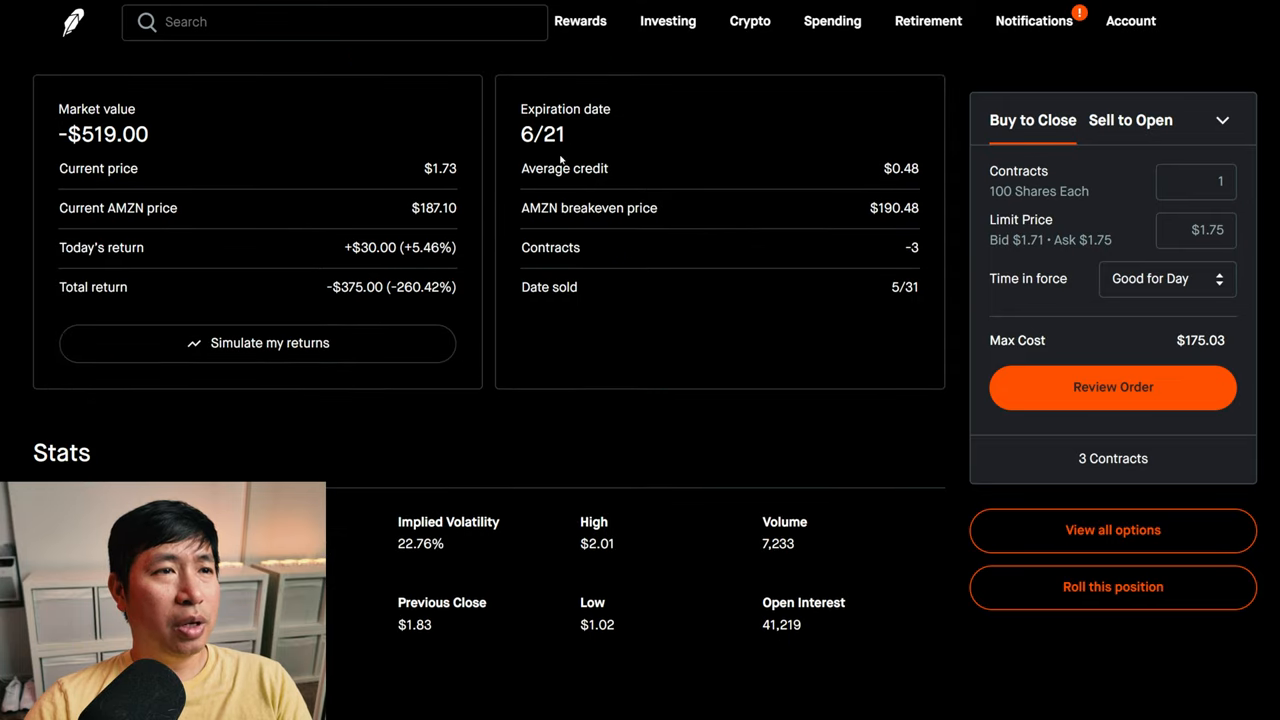
{"action": "mouse_move", "coordinate": [348, 312]}
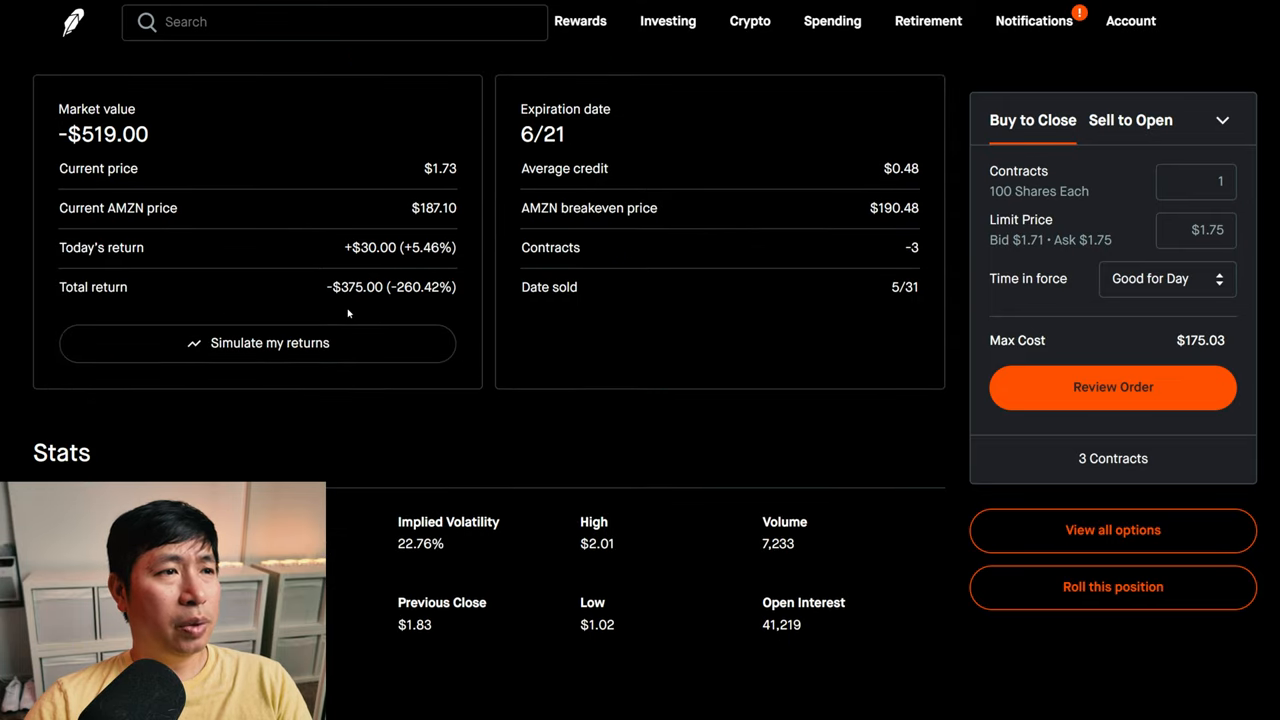
{"action": "mouse_move", "coordinate": [342, 304]}
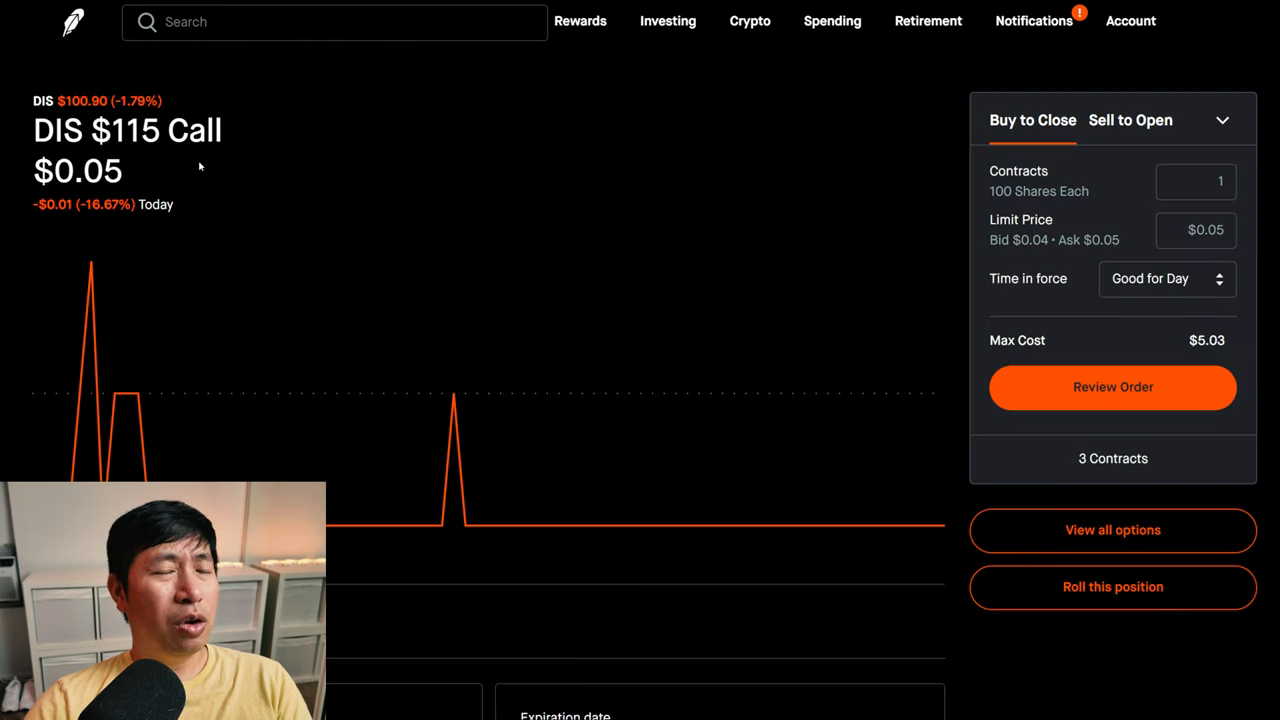
{"action": "mouse_move", "coordinate": [464, 180]}
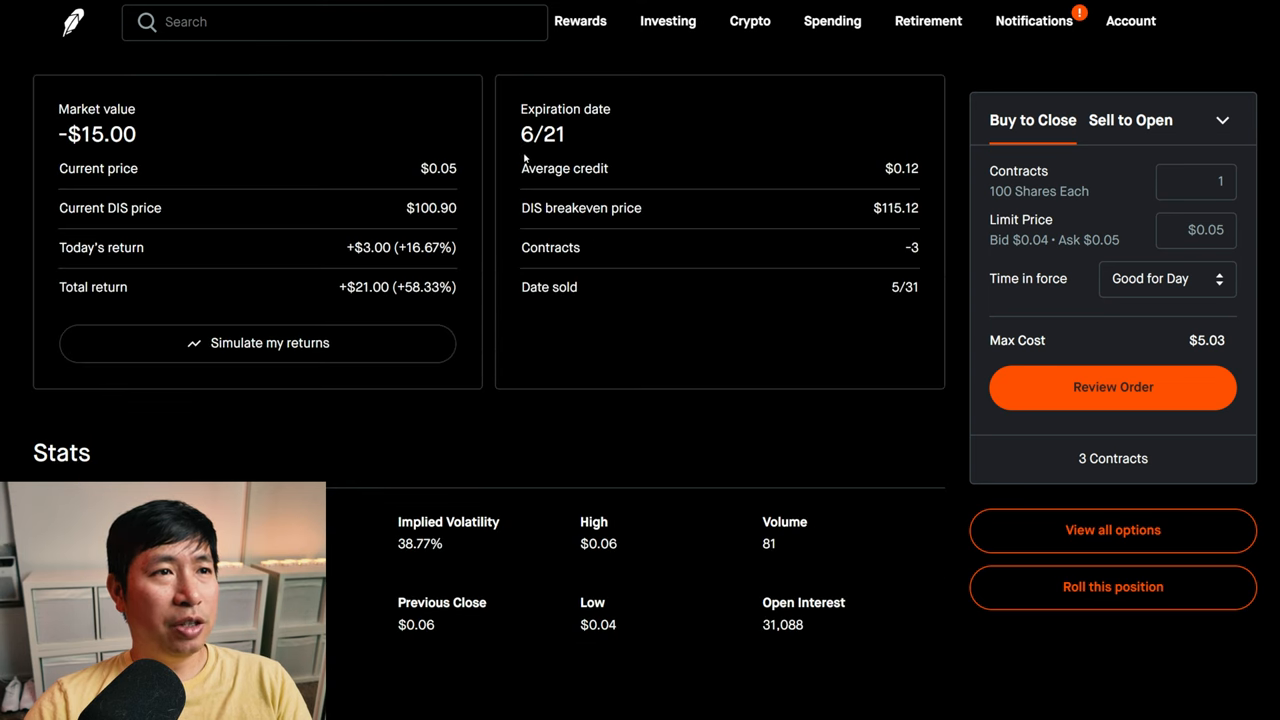
{"action": "mouse_move", "coordinate": [150, 308]}
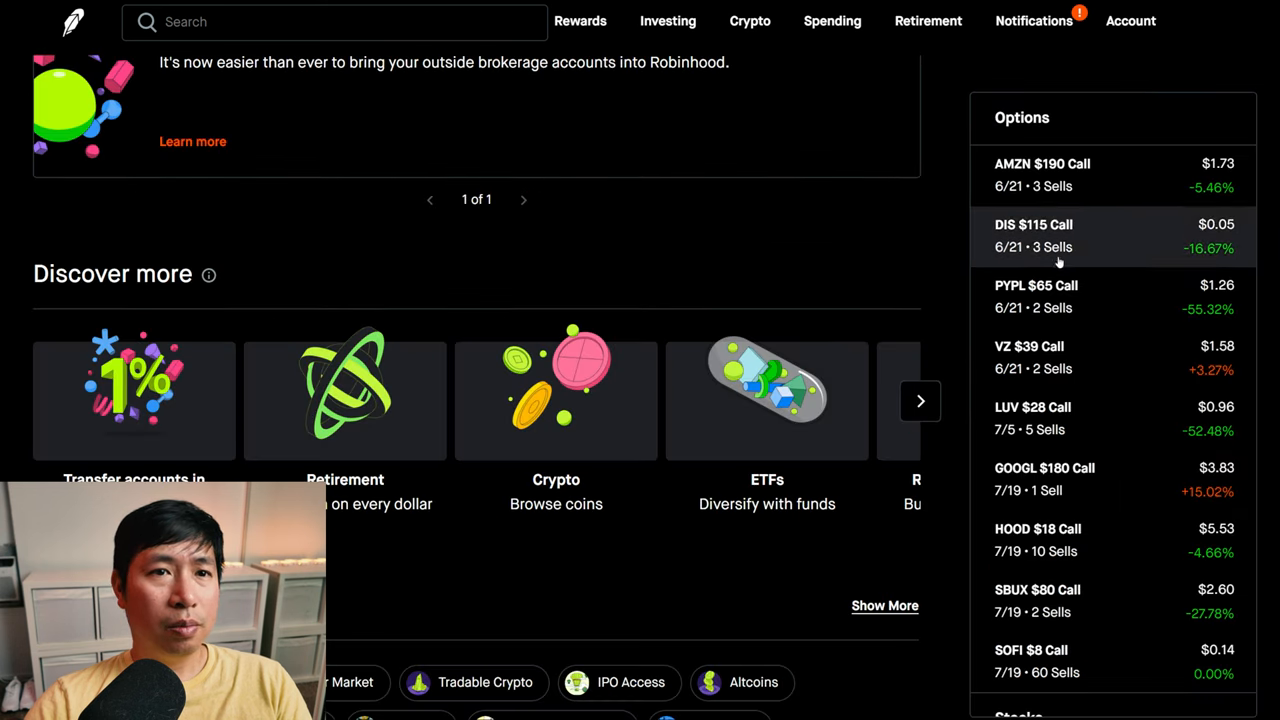
{"action": "left_click", "coordinate": [1036, 296]}
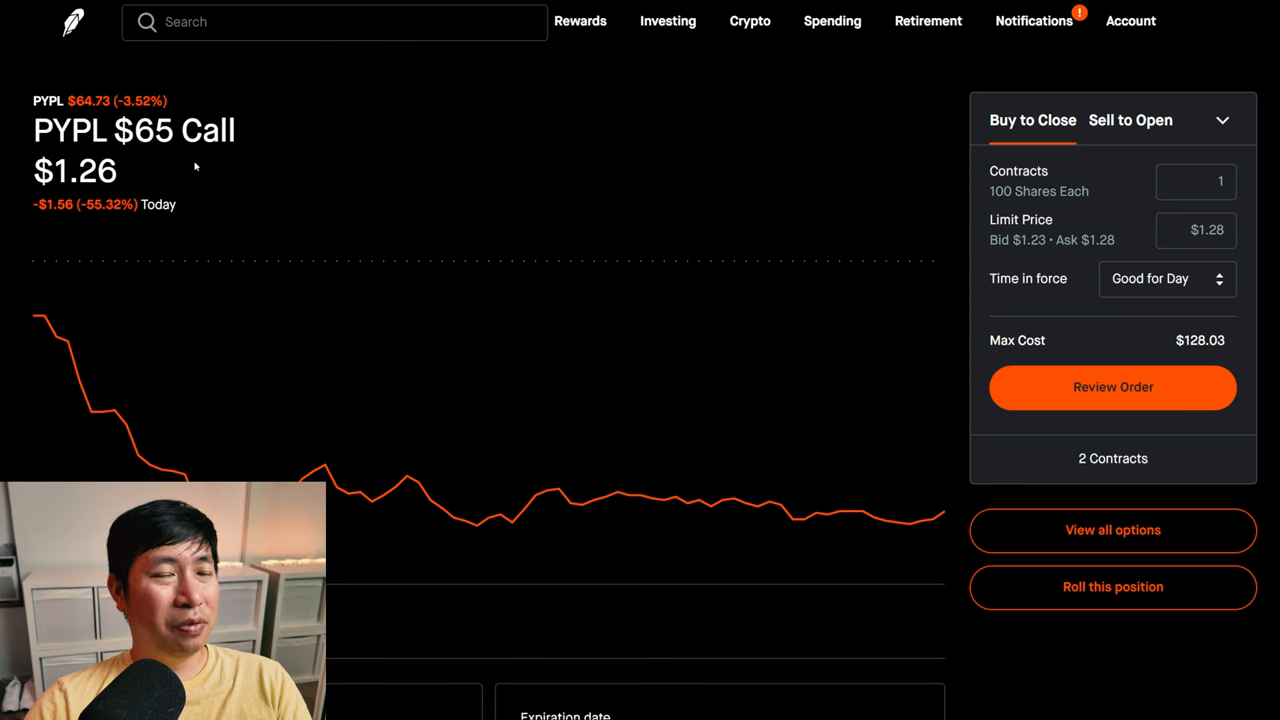
{"action": "scroll", "scroll_direction": "down", "scroll_amount": 3}
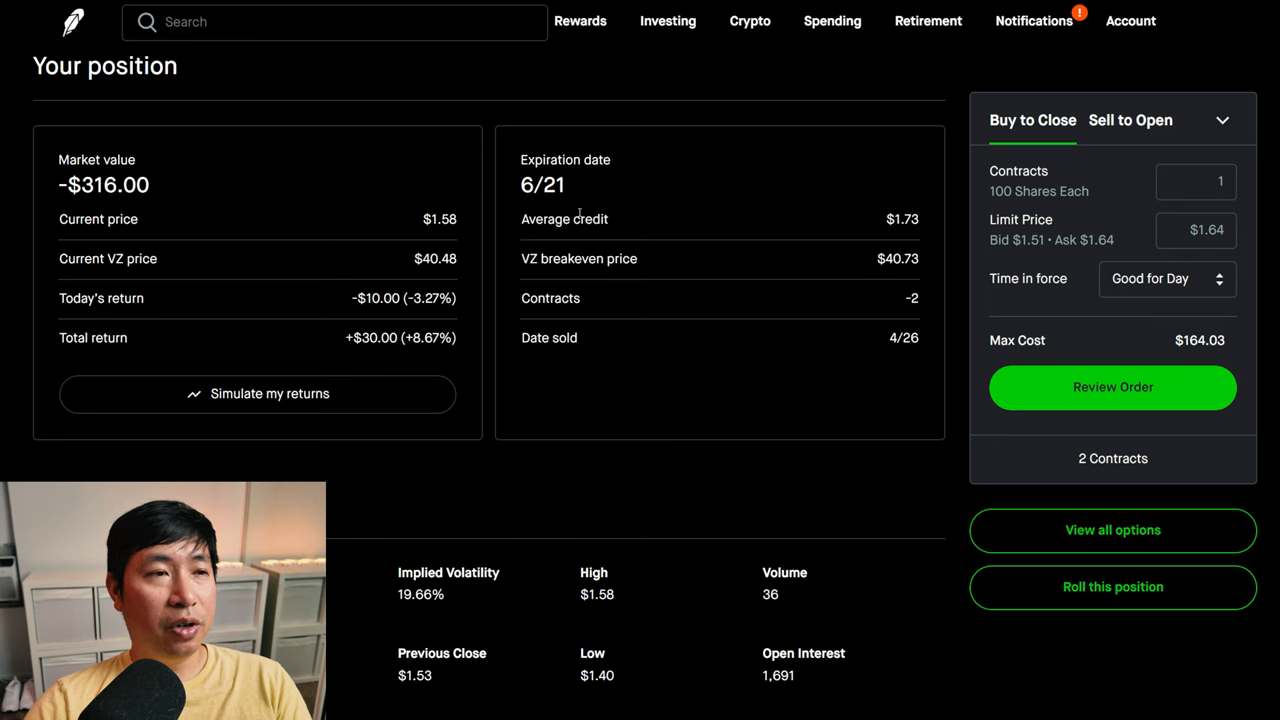
{"action": "mouse_move", "coordinate": [340, 362]}
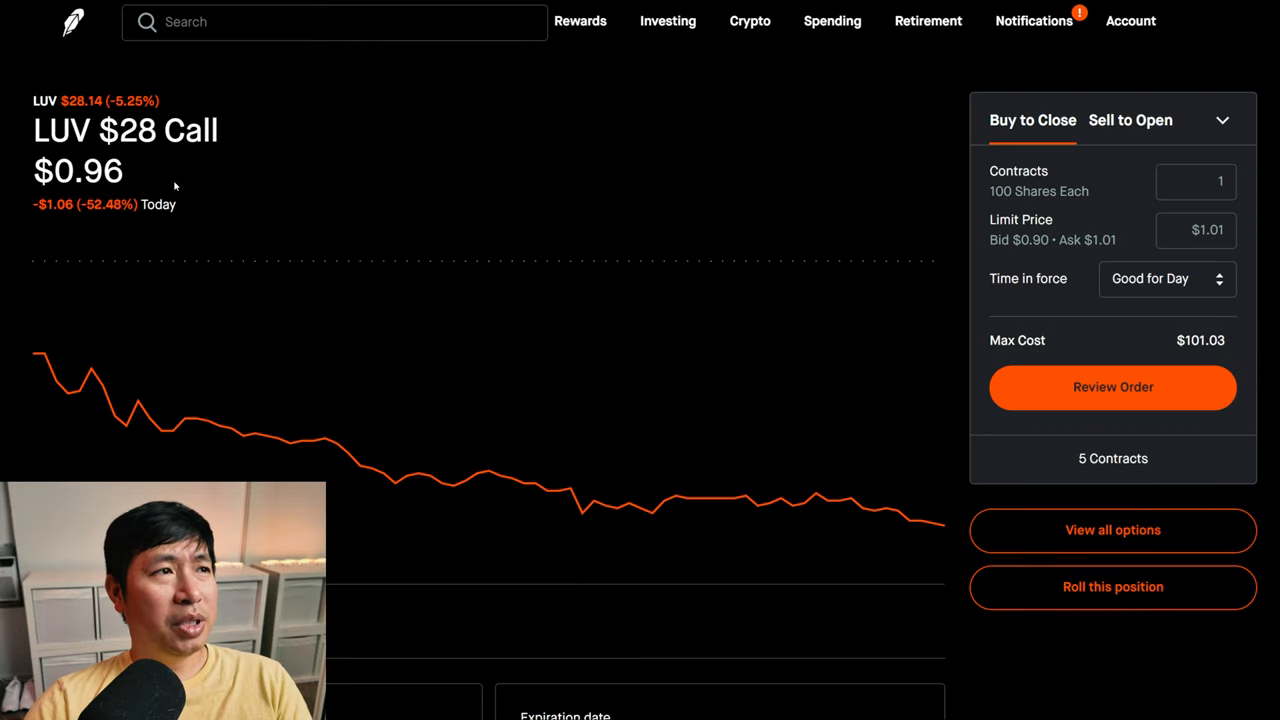
{"action": "mouse_move", "coordinate": [160, 176]}
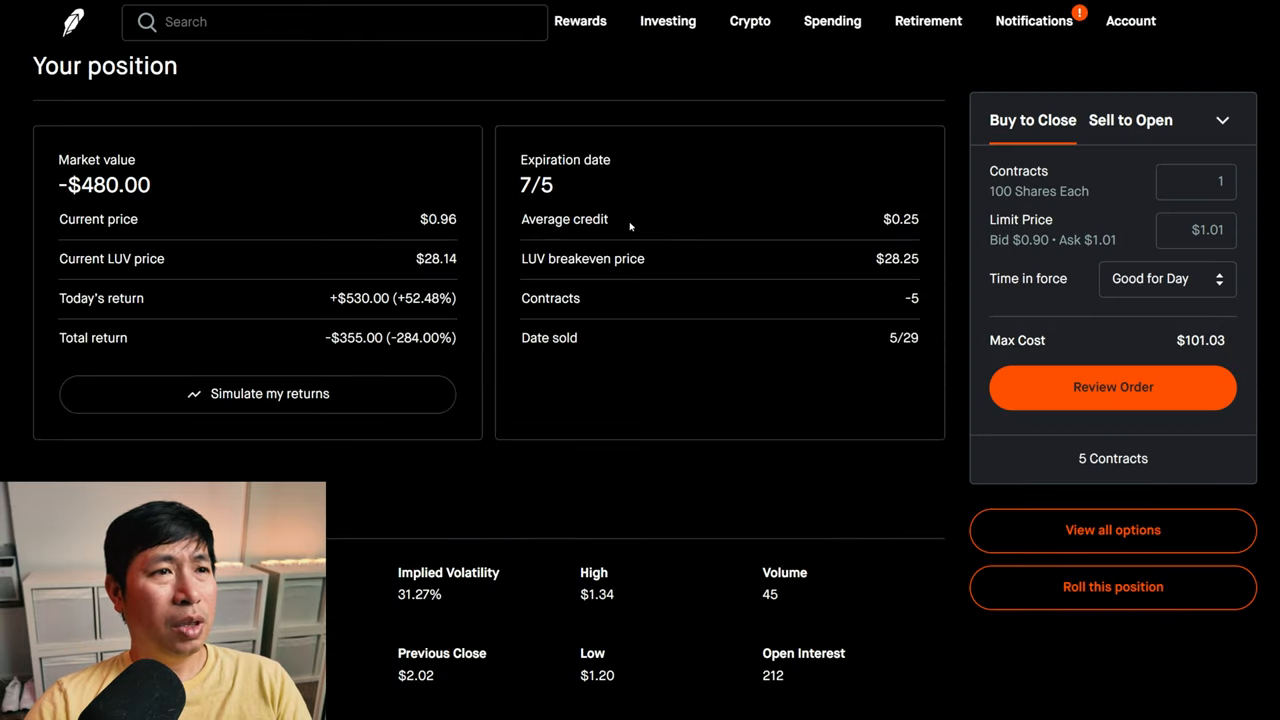
{"action": "mouse_move", "coordinate": [508, 252]}
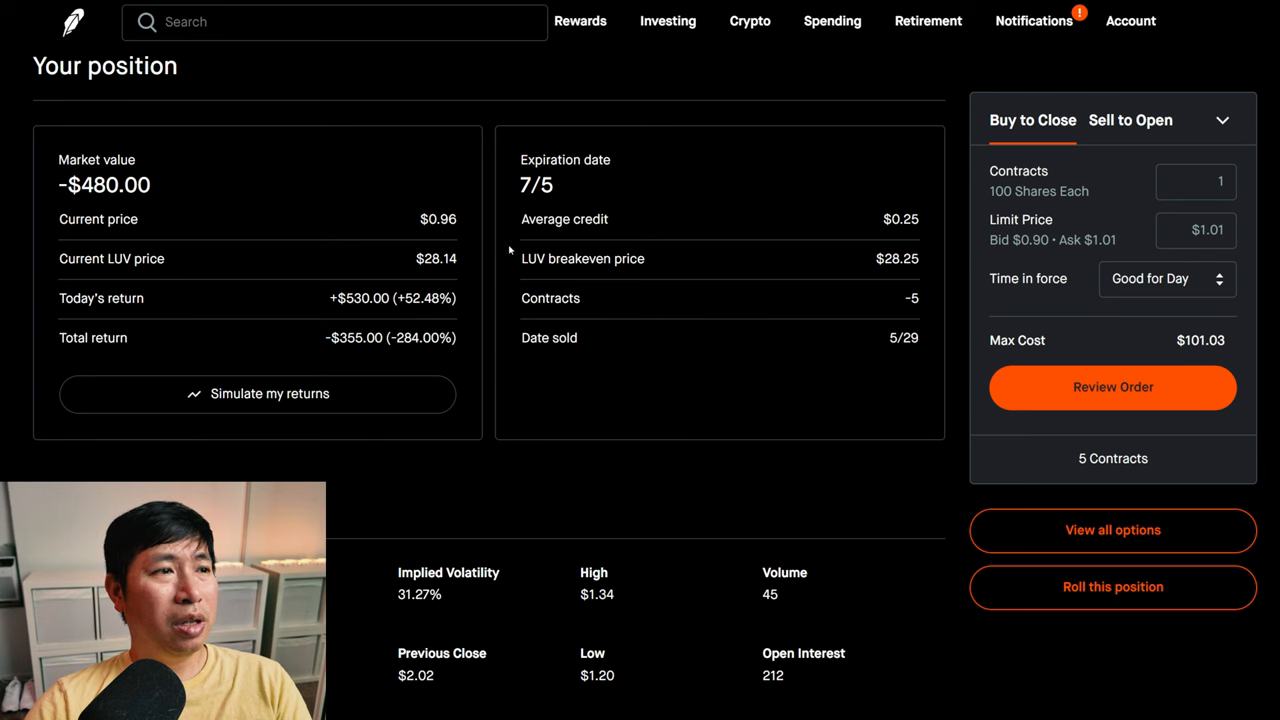
{"action": "mouse_move", "coordinate": [332, 360]}
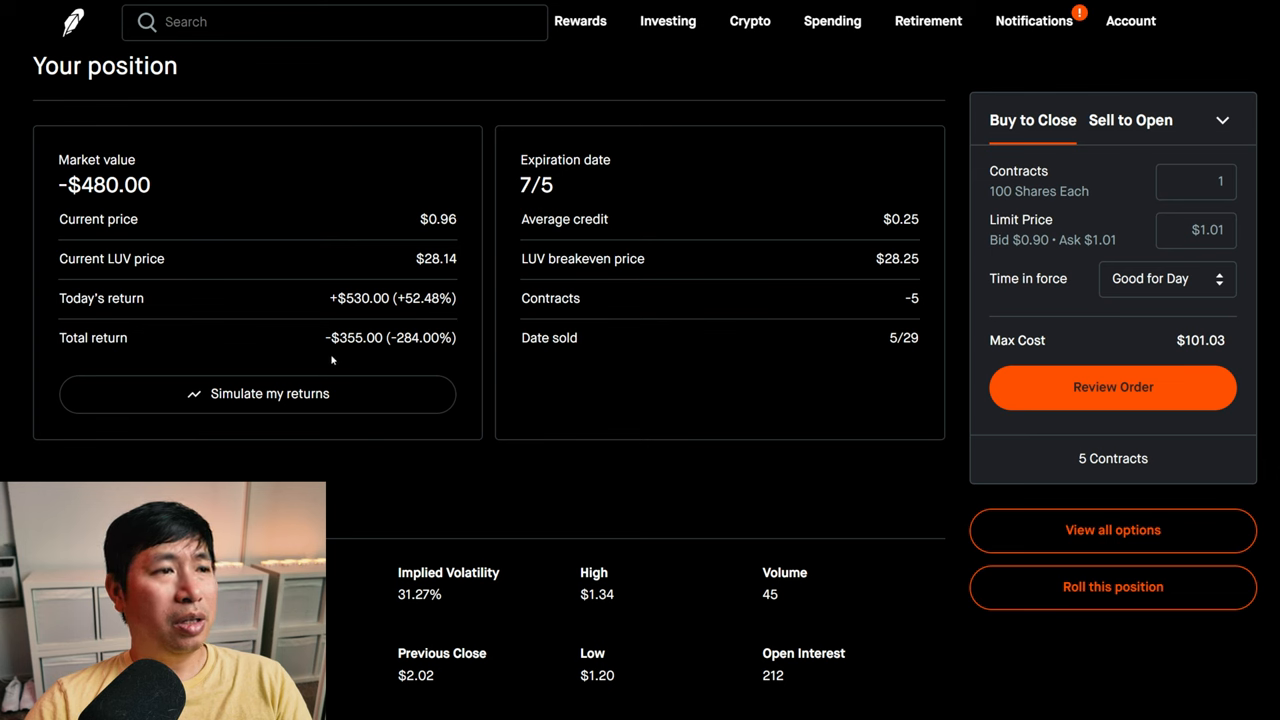
{"action": "mouse_move", "coordinate": [348, 360]}
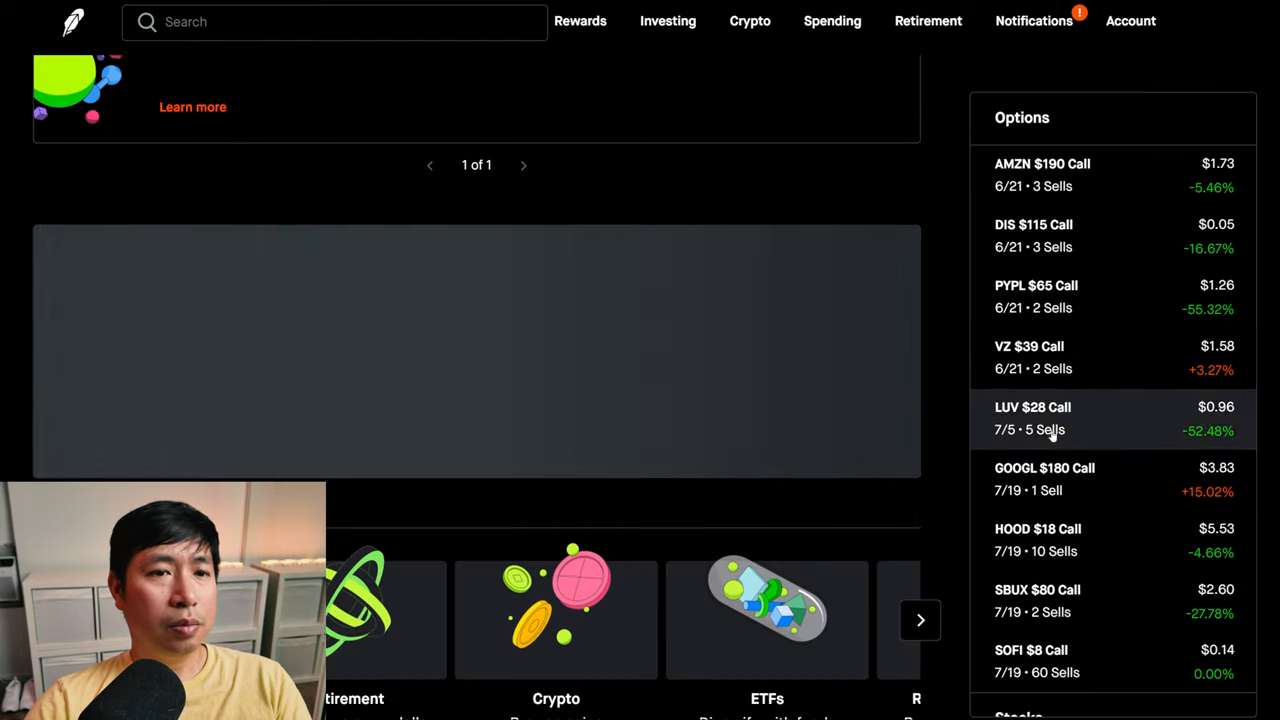
- Review the GOOGL $180 Call, HOOD $18 Call and SOFI $8 Call option positions in turn
{"action": "left_click", "coordinate": [1044, 478]}
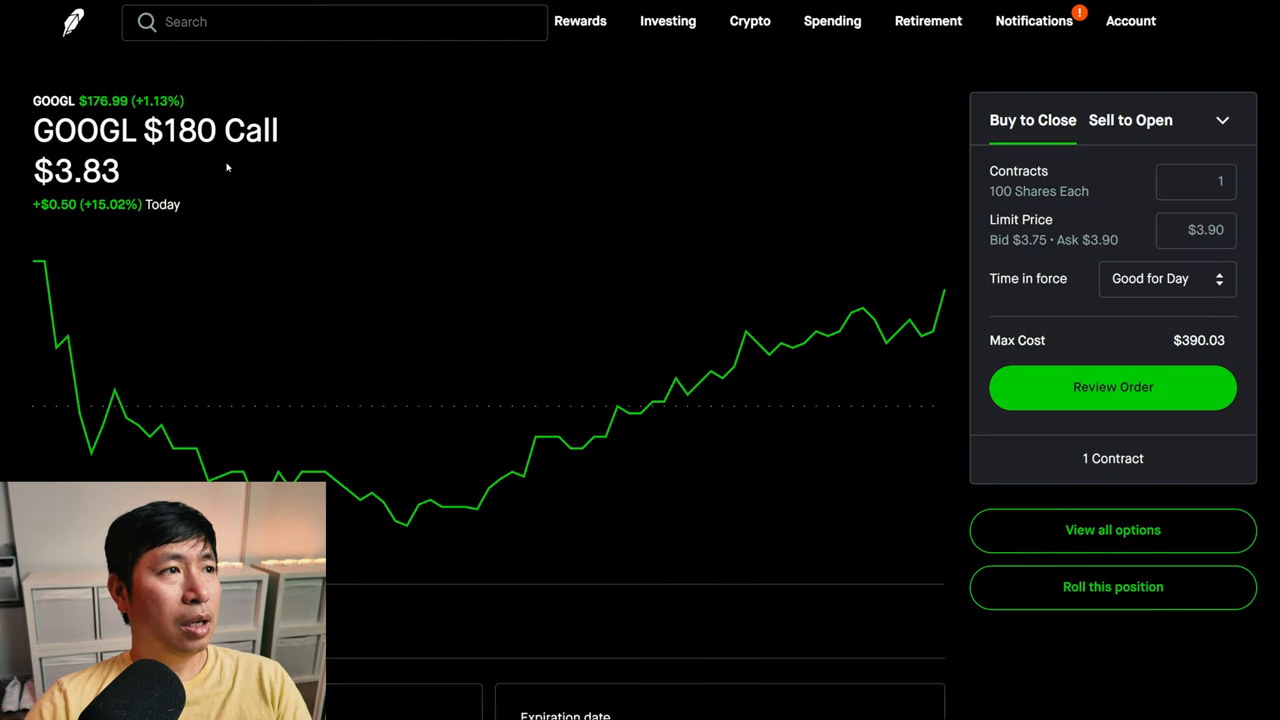
{"action": "mouse_move", "coordinate": [202, 166]}
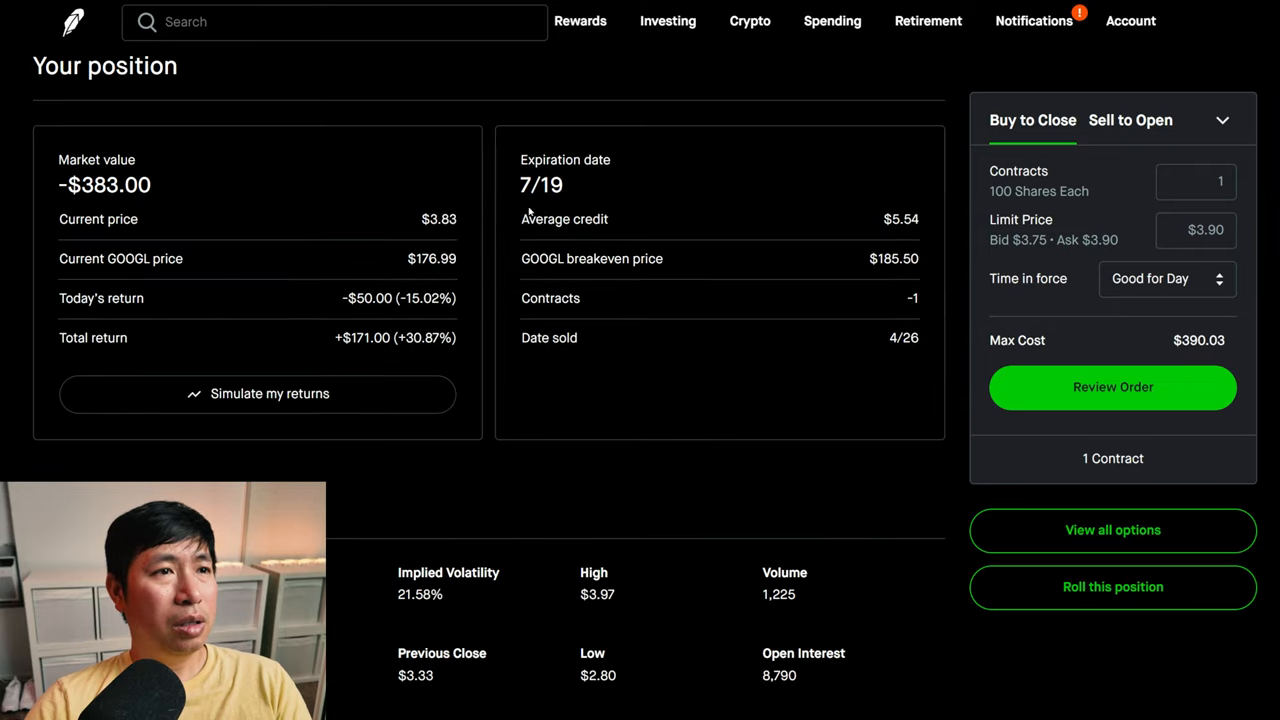
{"action": "mouse_move", "coordinate": [558, 210]}
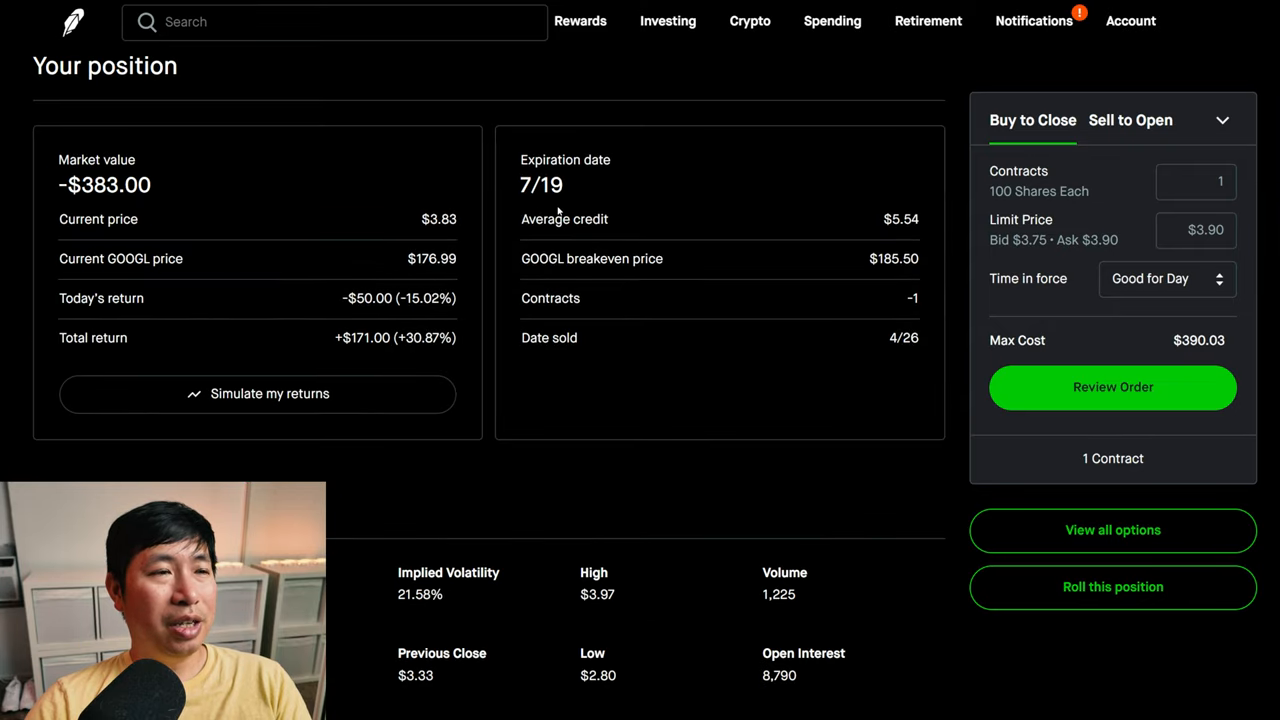
{"action": "mouse_move", "coordinate": [360, 352]}
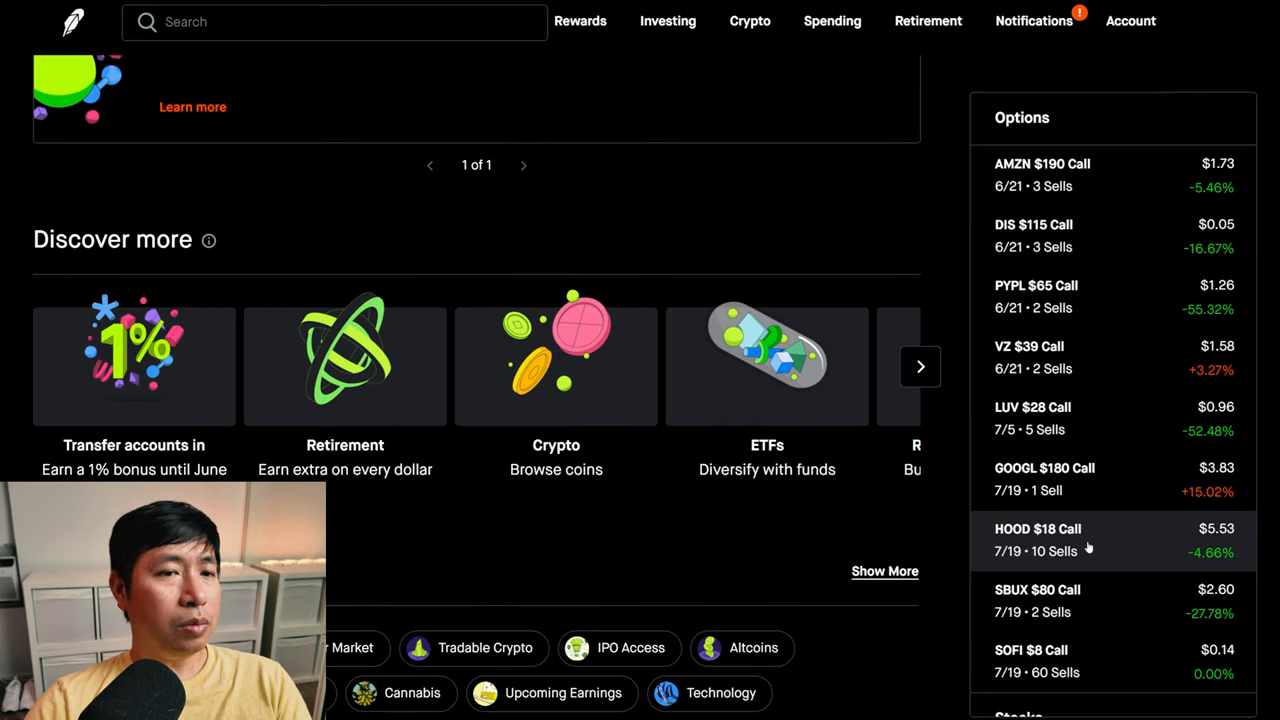
{"action": "left_click", "coordinate": [1036, 540]}
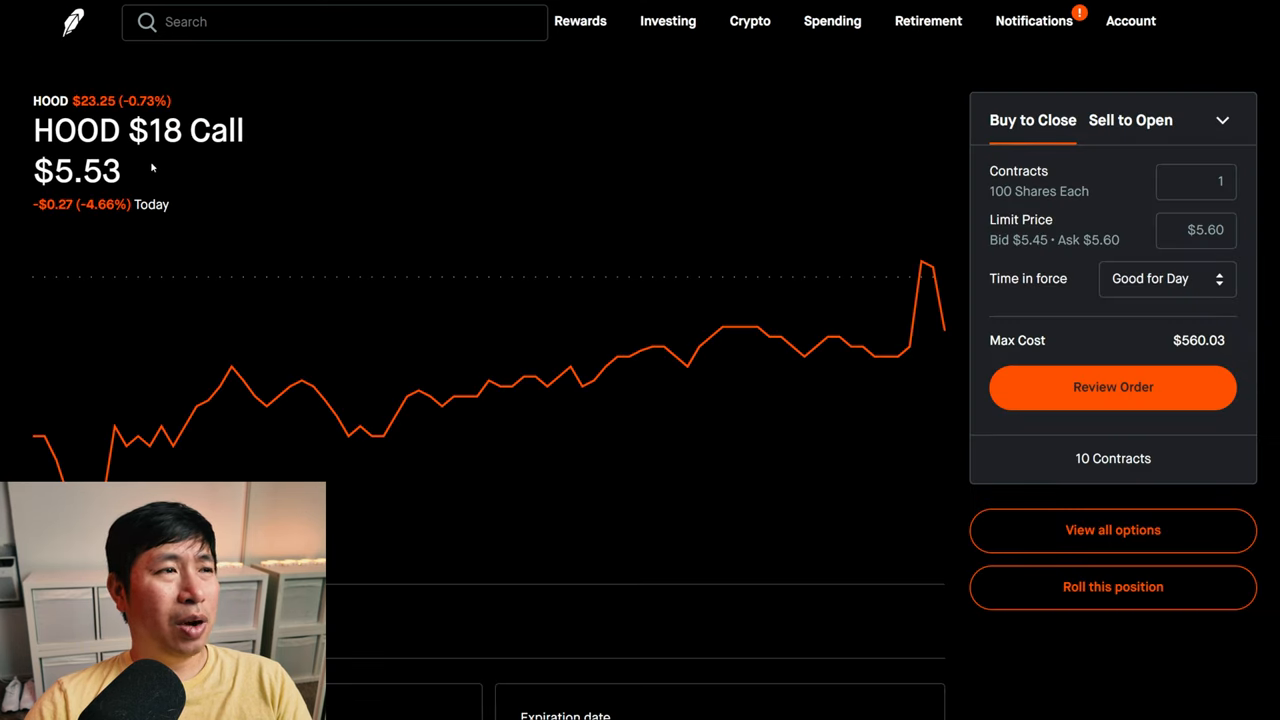
{"action": "mouse_move", "coordinate": [324, 190]}
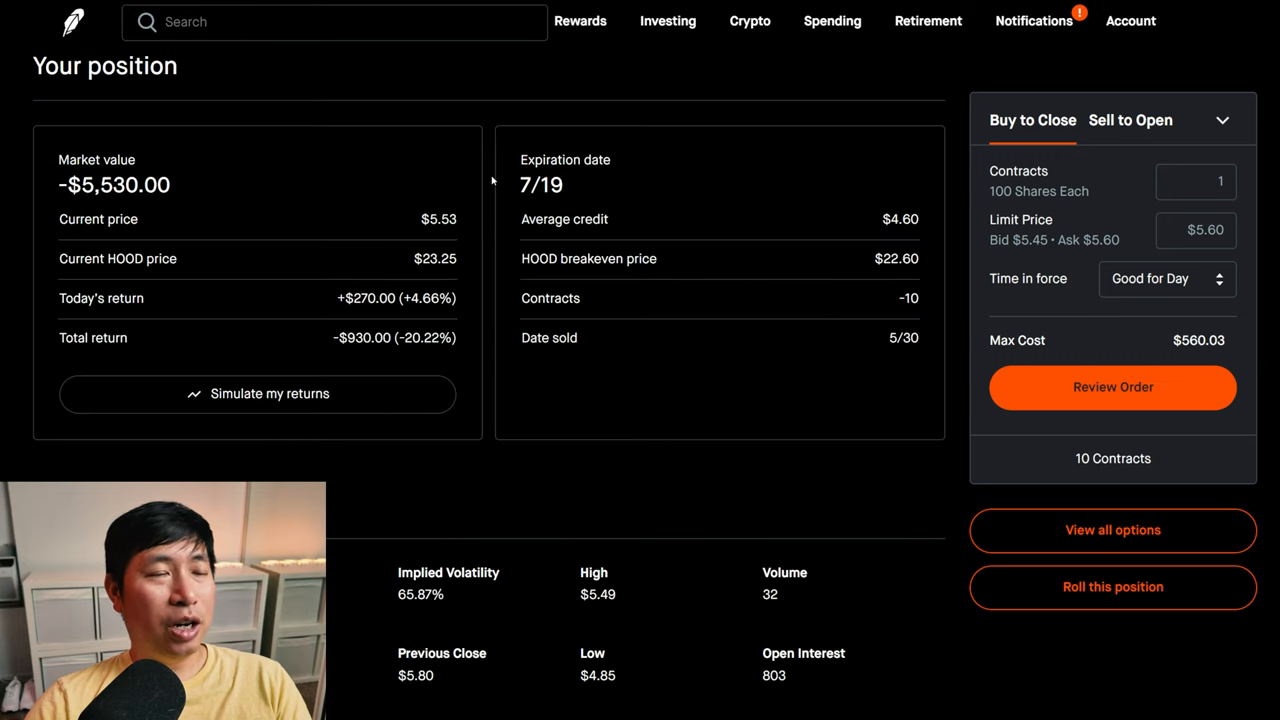
{"action": "mouse_move", "coordinate": [140, 326]}
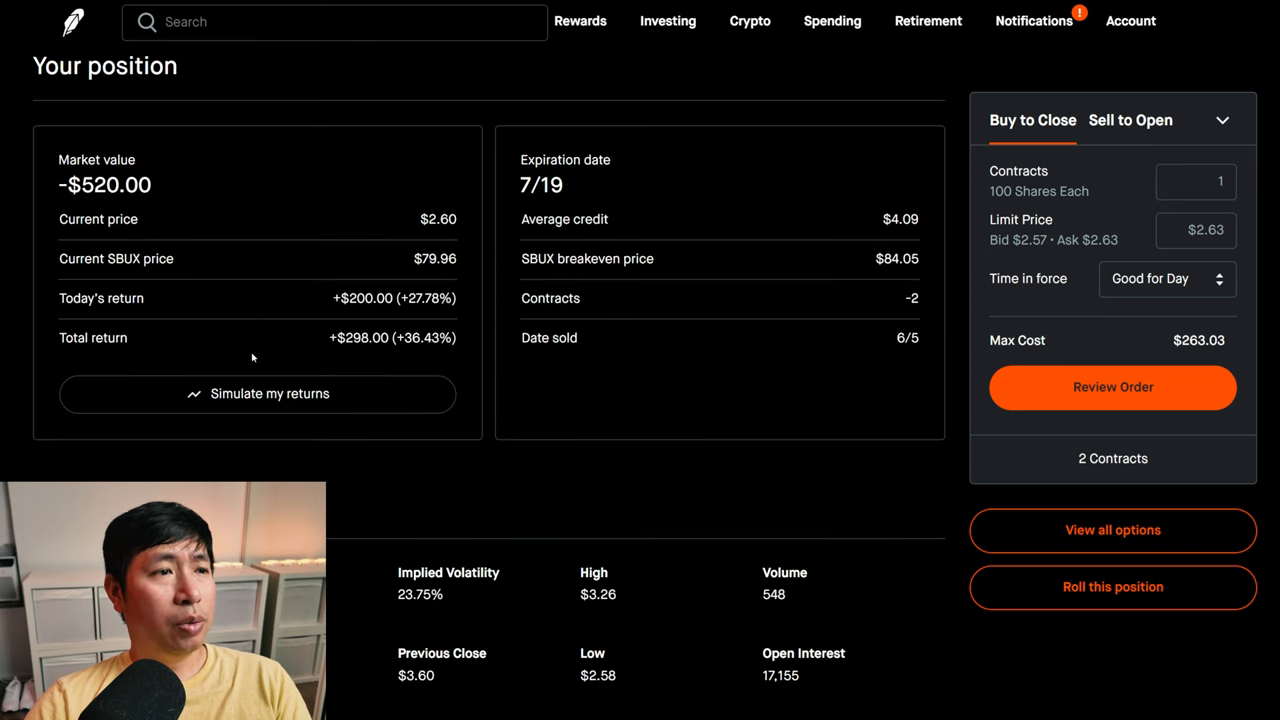
{"action": "mouse_move", "coordinate": [378, 360]}
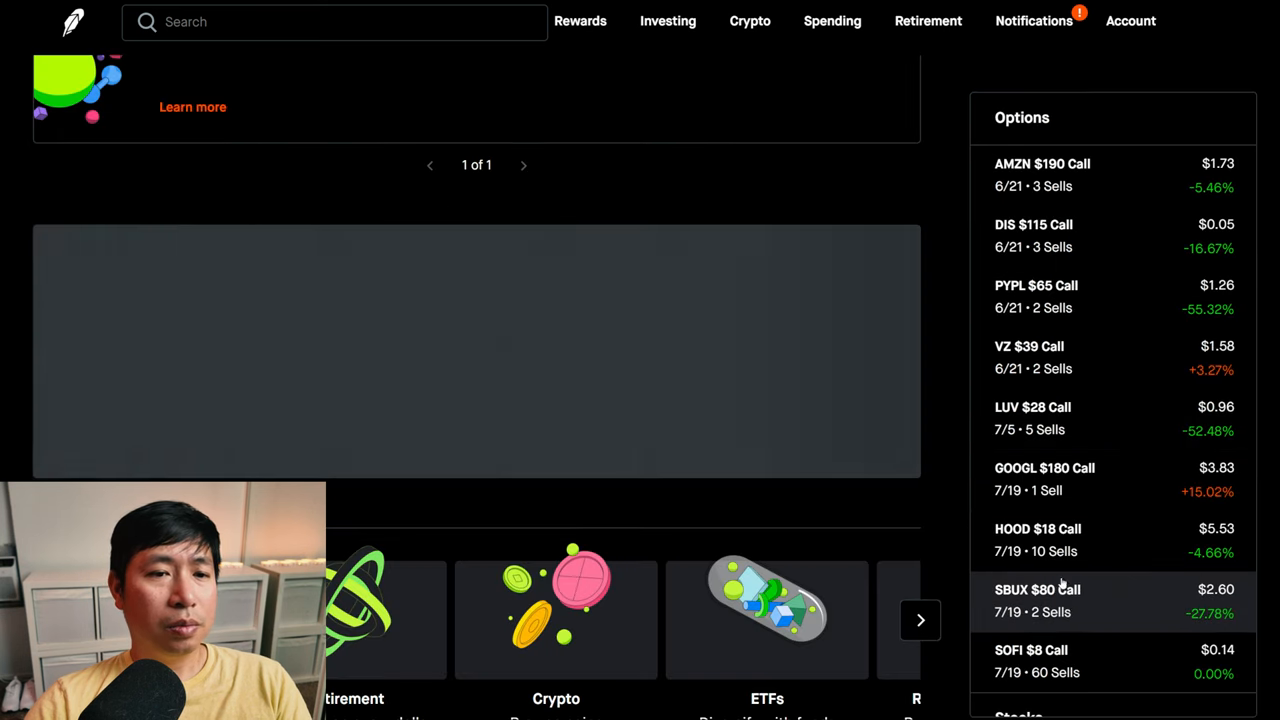
{"action": "left_click", "coordinate": [1036, 600]}
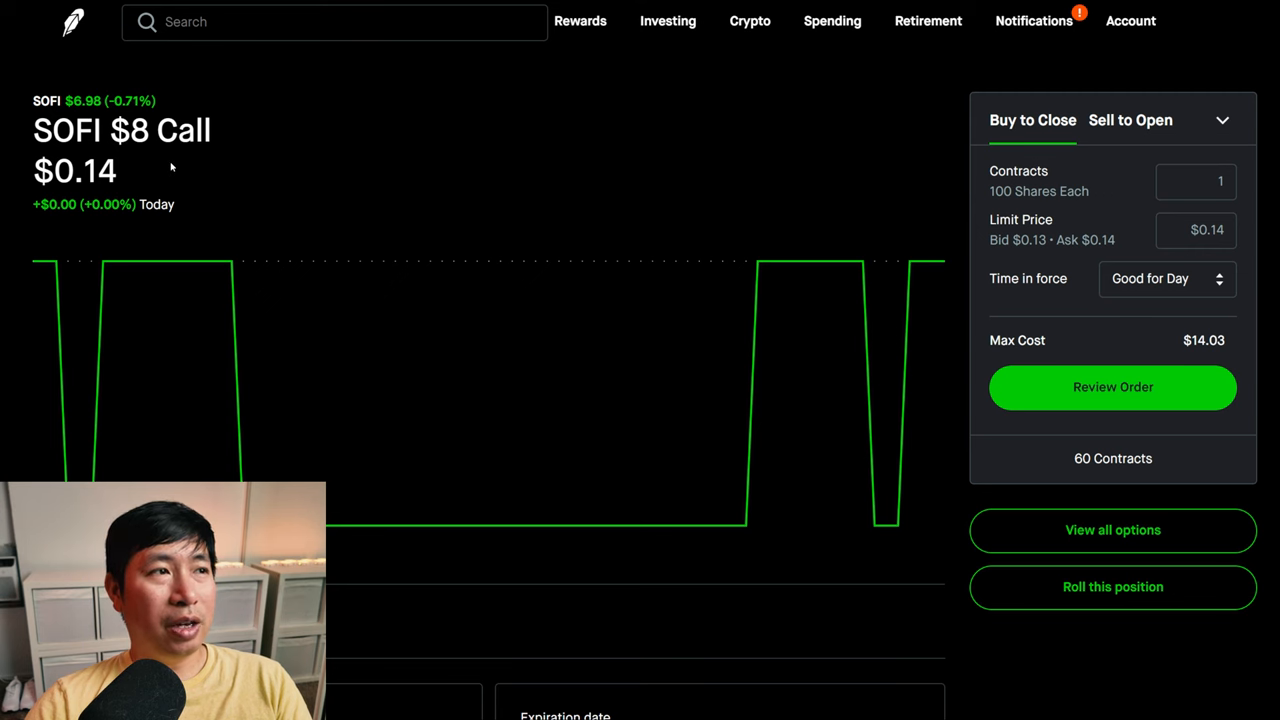
{"action": "scroll", "scroll_direction": "down", "scroll_amount": 3}
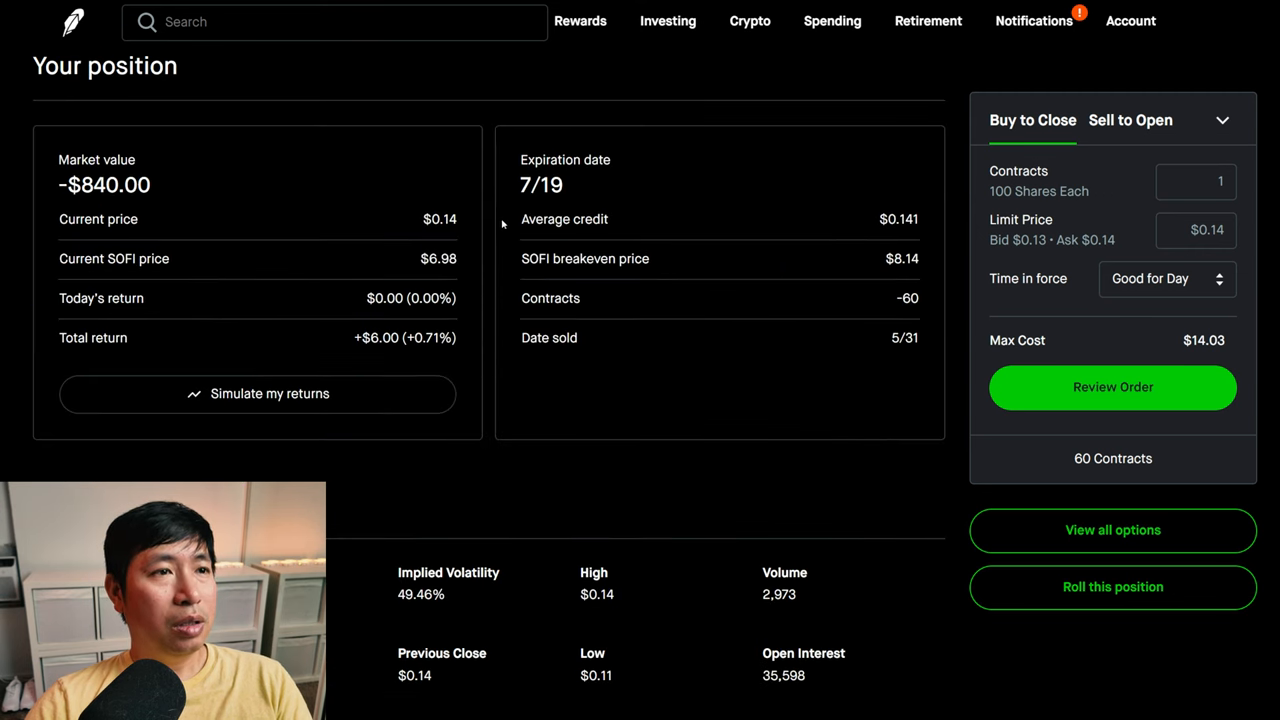
{"action": "mouse_move", "coordinate": [104, 360]}
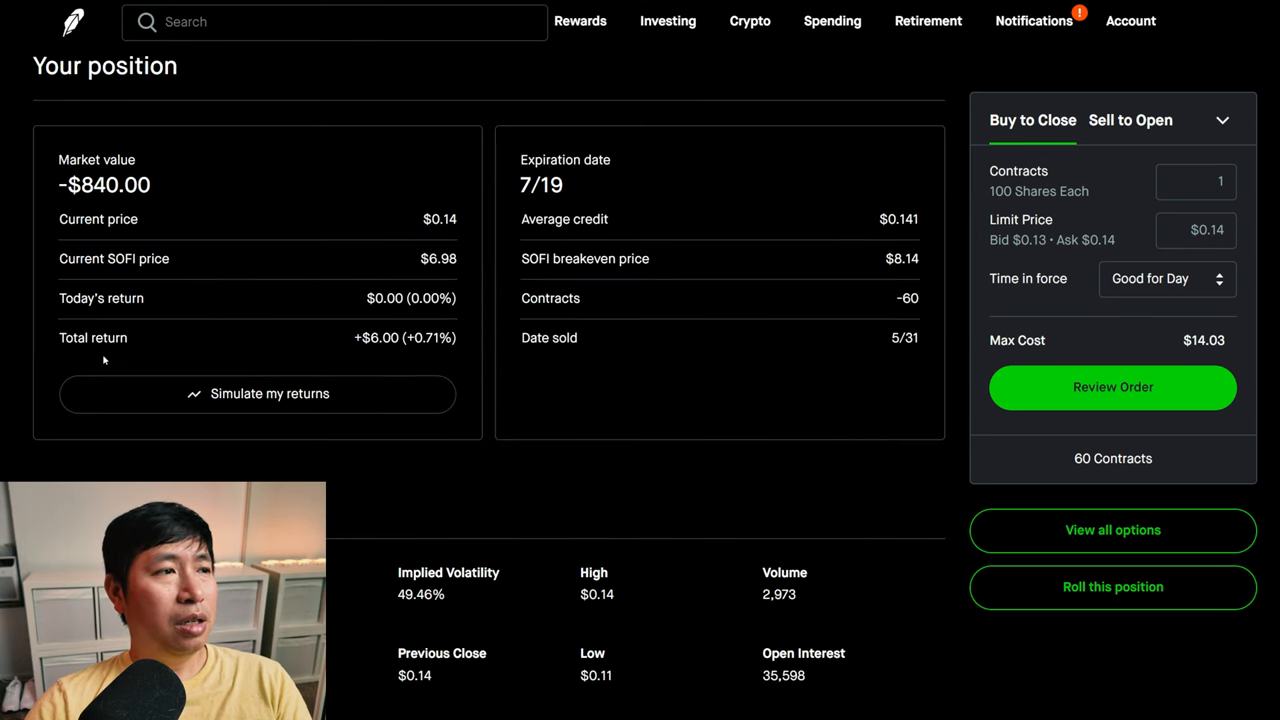
{"action": "mouse_move", "coordinate": [372, 362]}
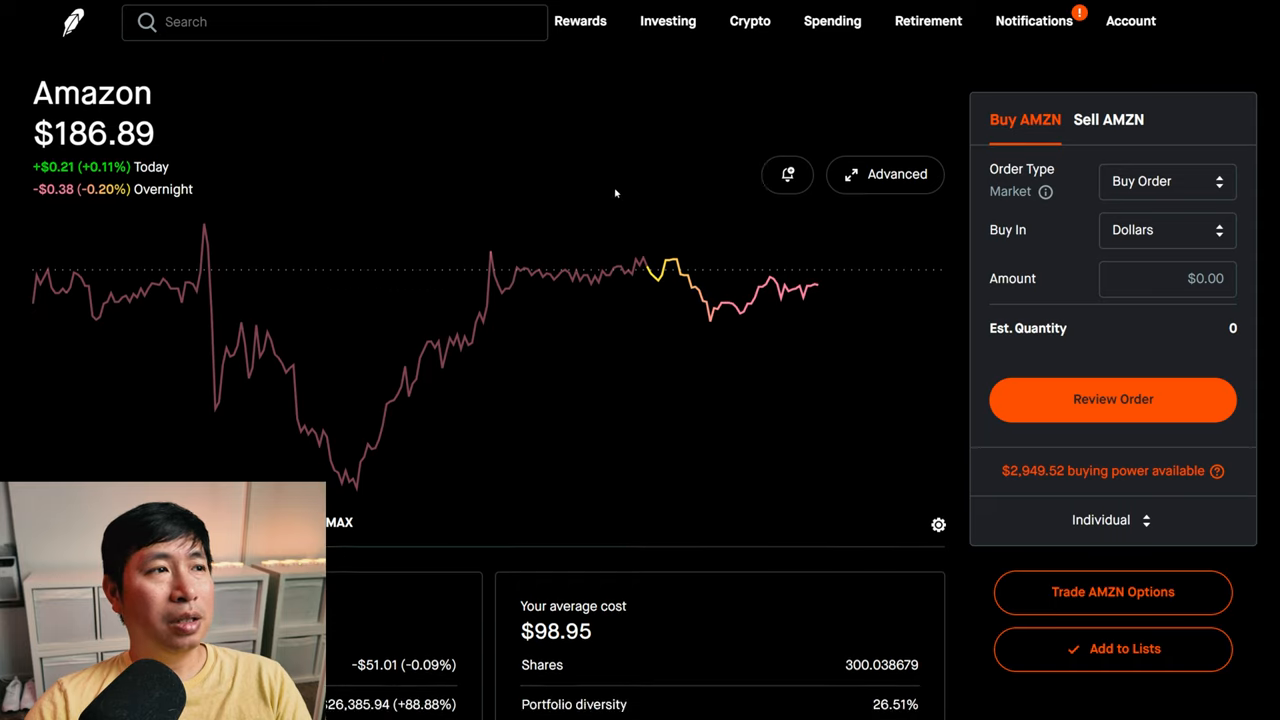
- Scroll through the Amazon and SoFi holding pages to their market value sections
{"action": "scroll", "scroll_direction": "down", "scroll_amount": 3}
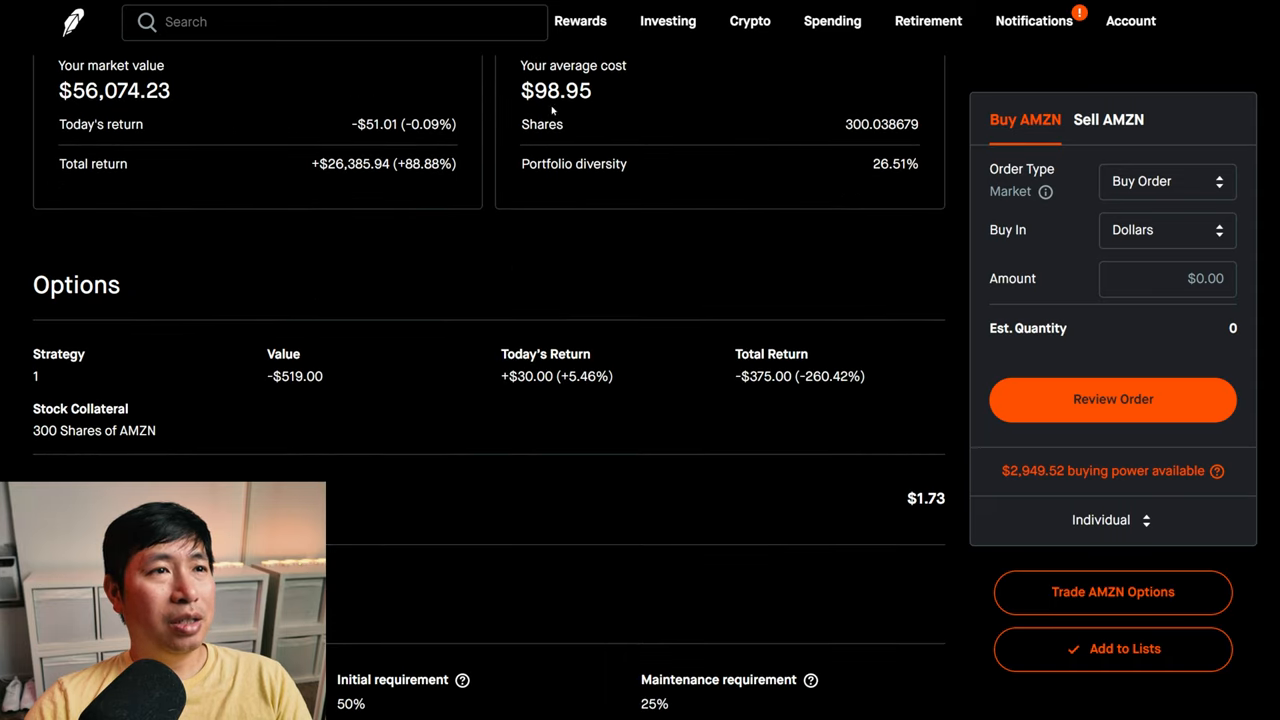
{"action": "mouse_move", "coordinate": [596, 112]}
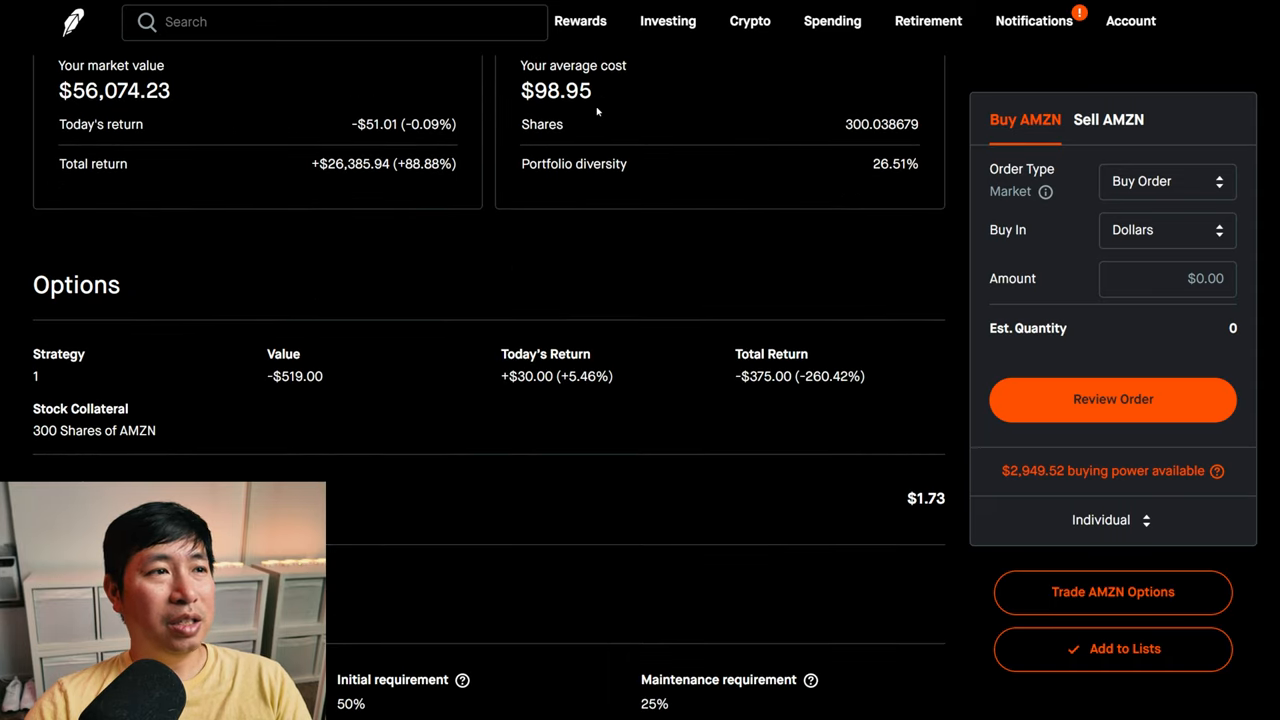
{"action": "mouse_move", "coordinate": [364, 200]}
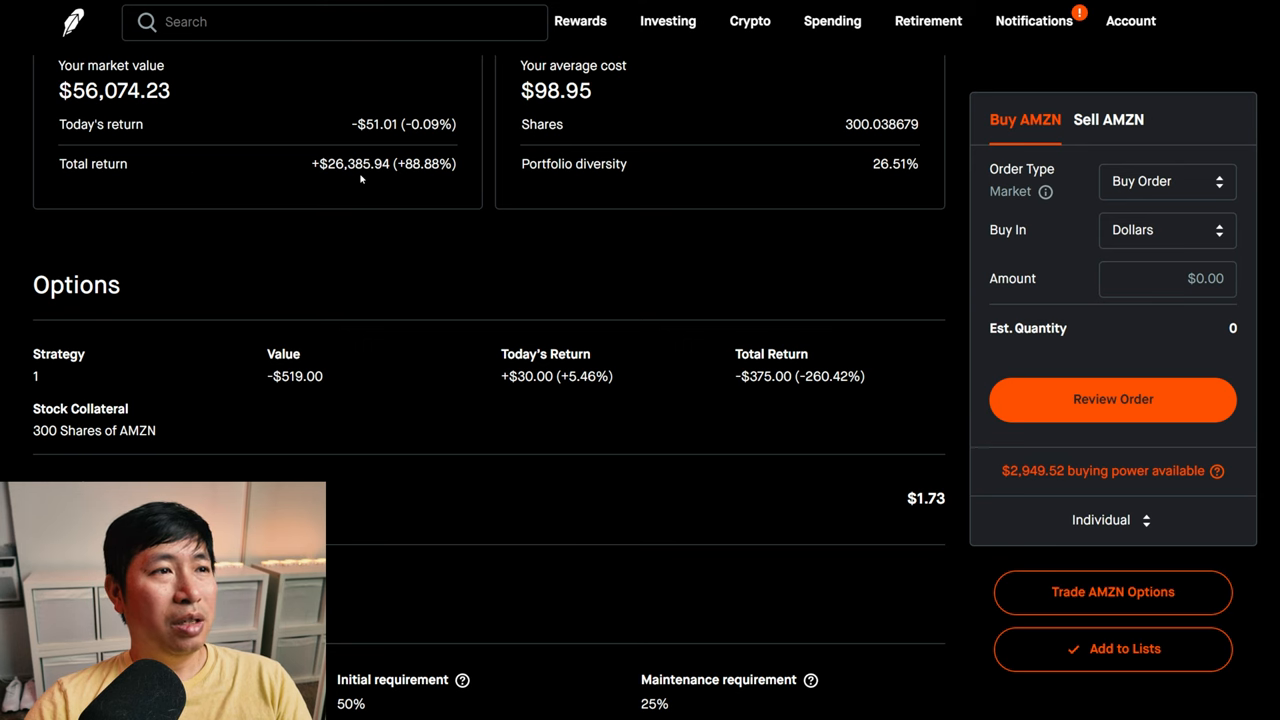
{"action": "mouse_move", "coordinate": [384, 180]}
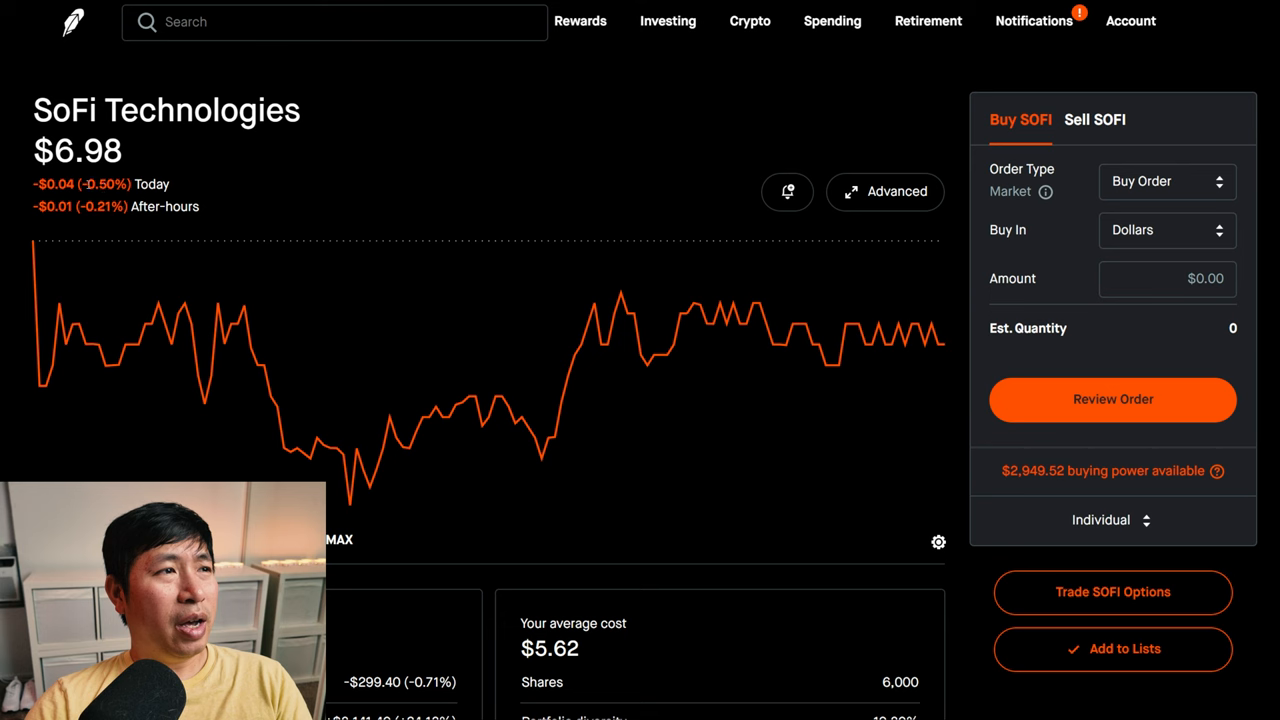
{"action": "mouse_move", "coordinate": [536, 200]}
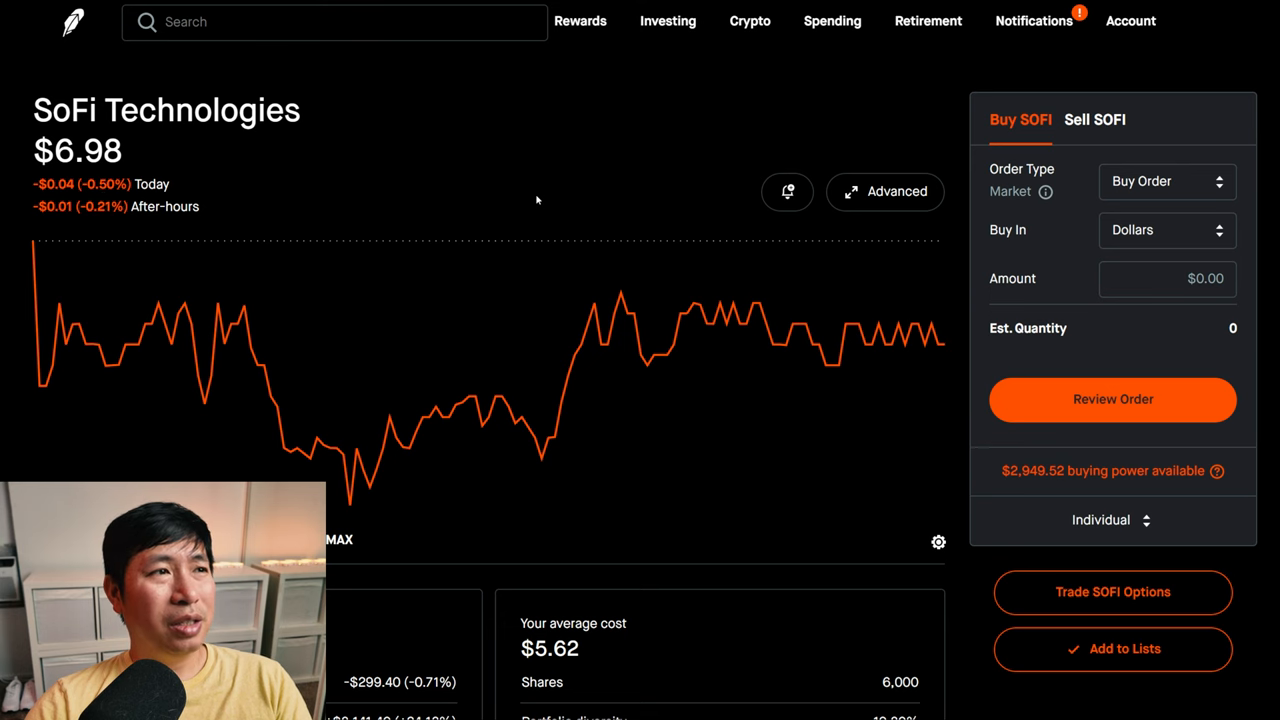
{"action": "scroll", "scroll_direction": "down", "scroll_amount": 3}
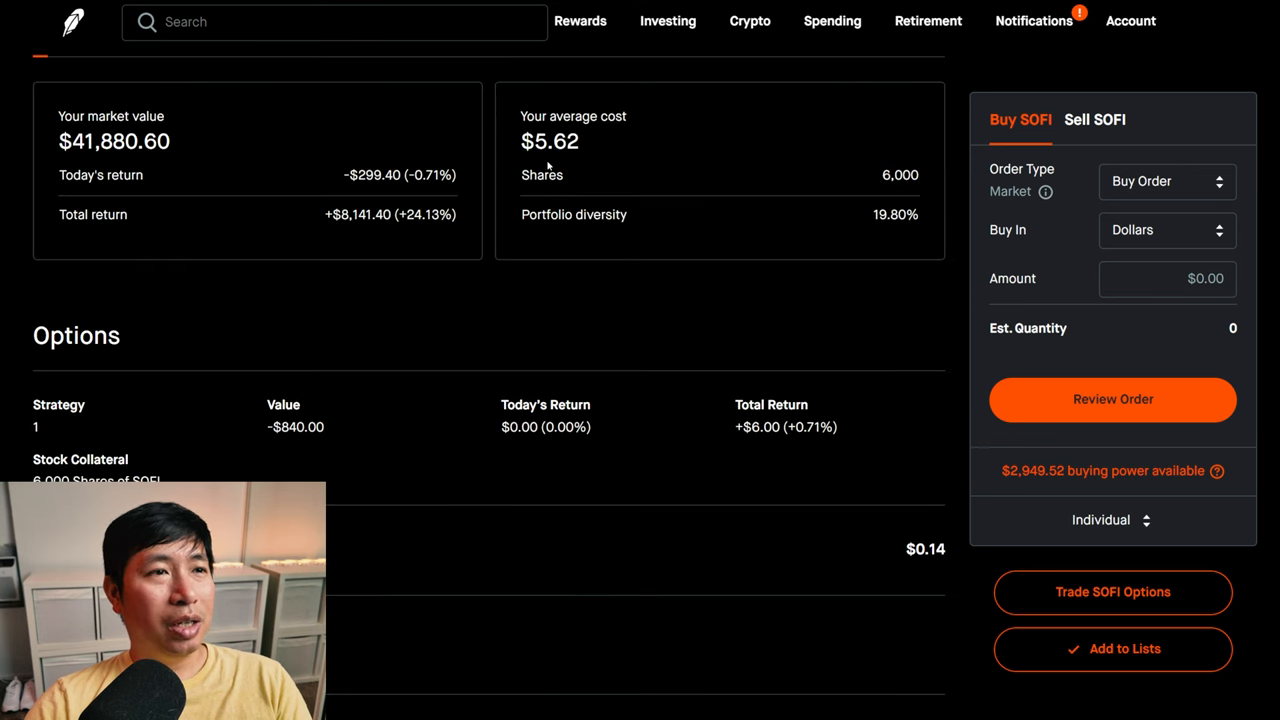
{"action": "mouse_move", "coordinate": [586, 164]}
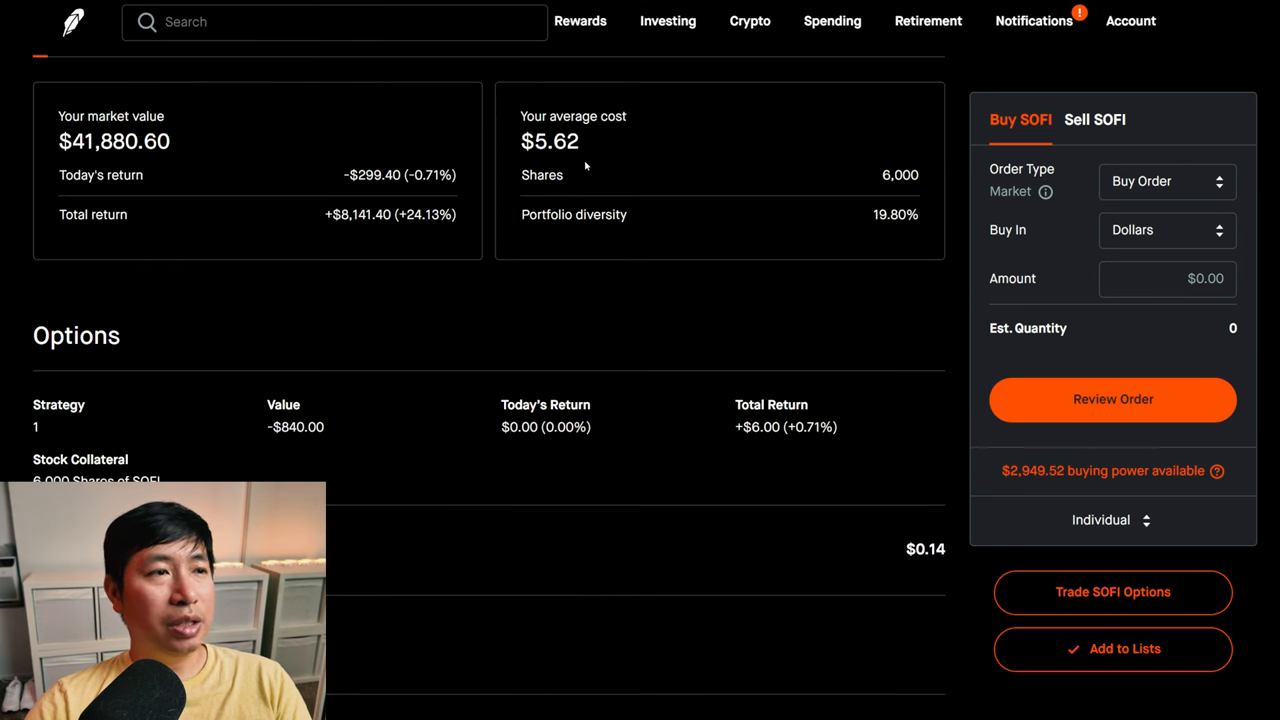
{"action": "mouse_move", "coordinate": [344, 224]}
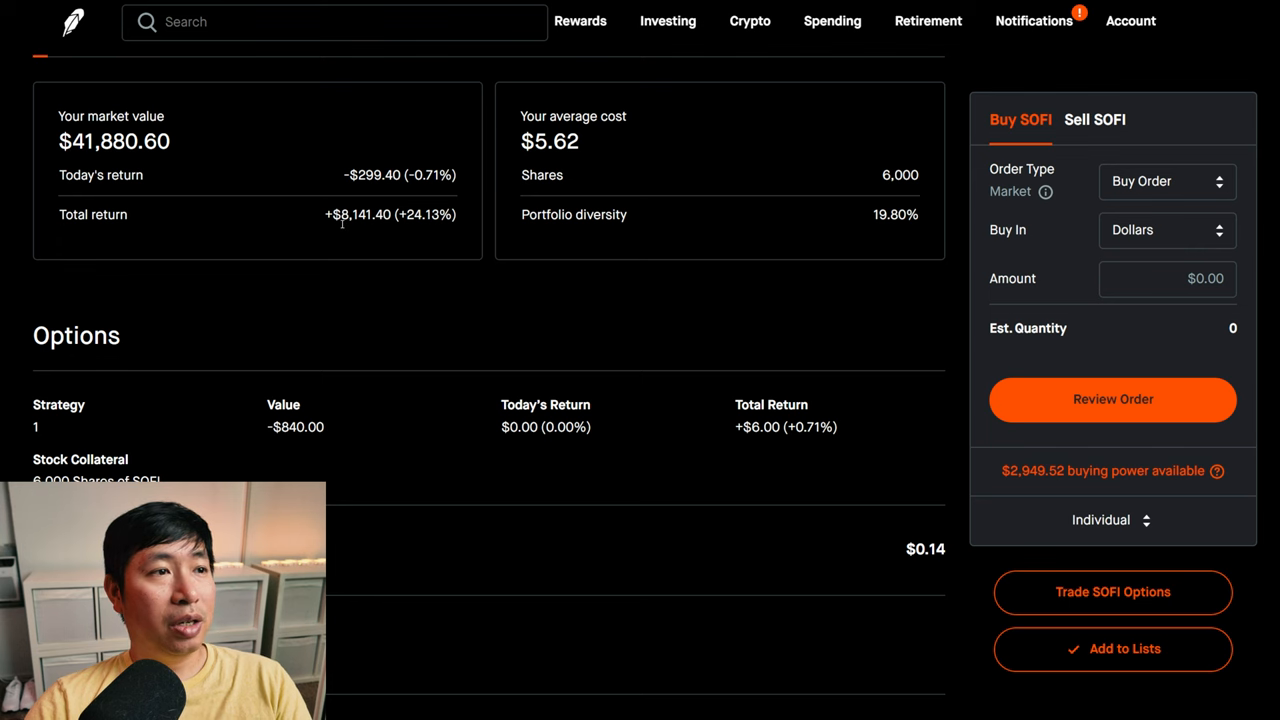
{"action": "mouse_move", "coordinate": [368, 232]}
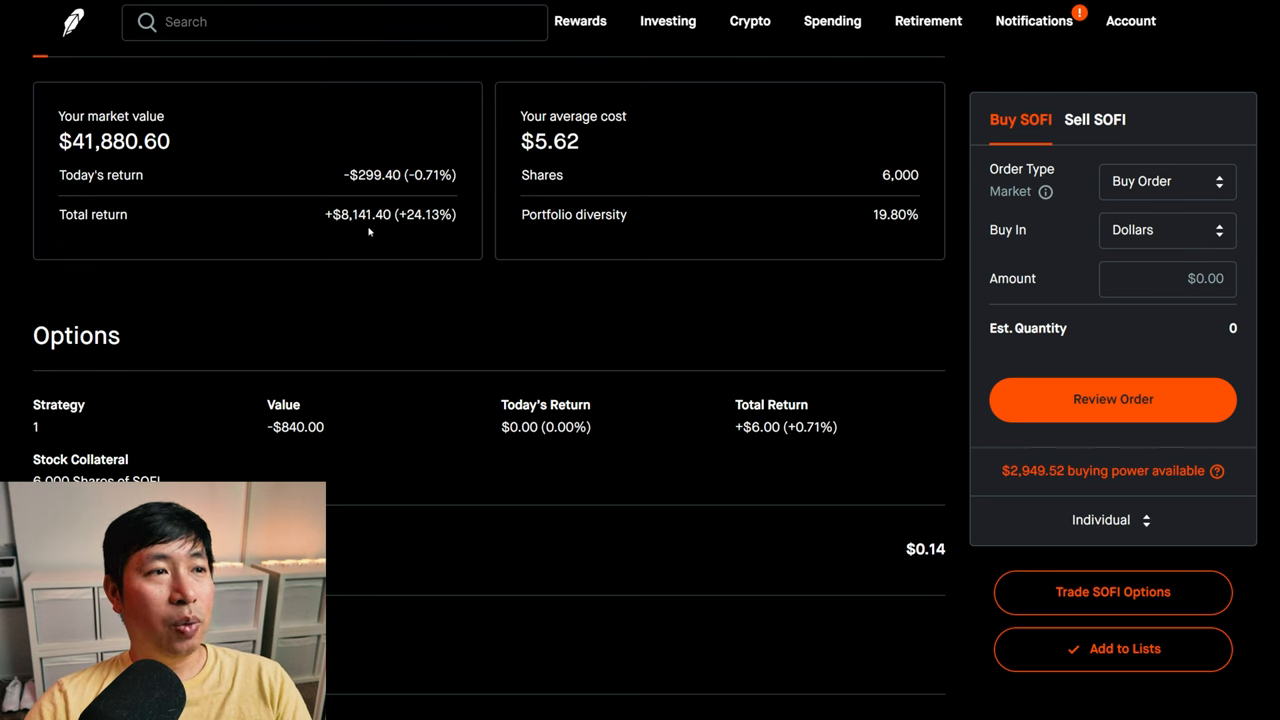
{"action": "mouse_move", "coordinate": [88, 72]}
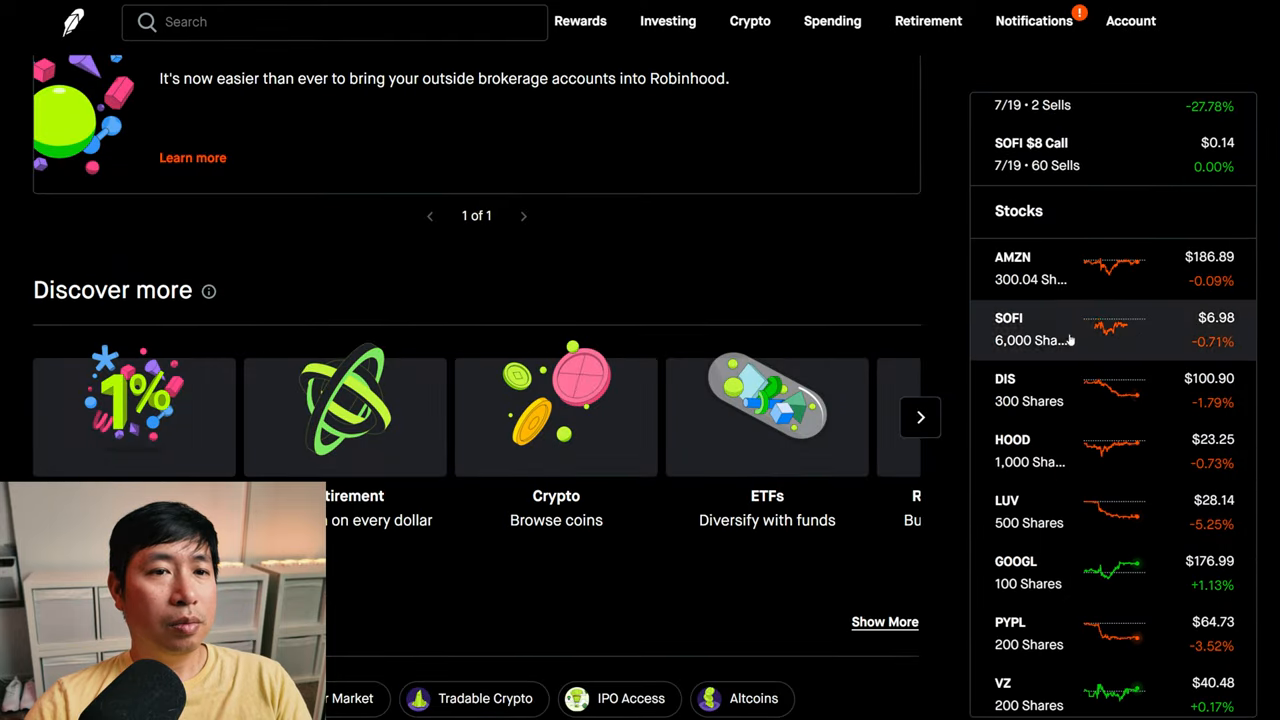
- Review the Disney and Robinhood Markets holding pages, scrolling to each position's details
{"action": "left_click", "coordinate": [1004, 380]}
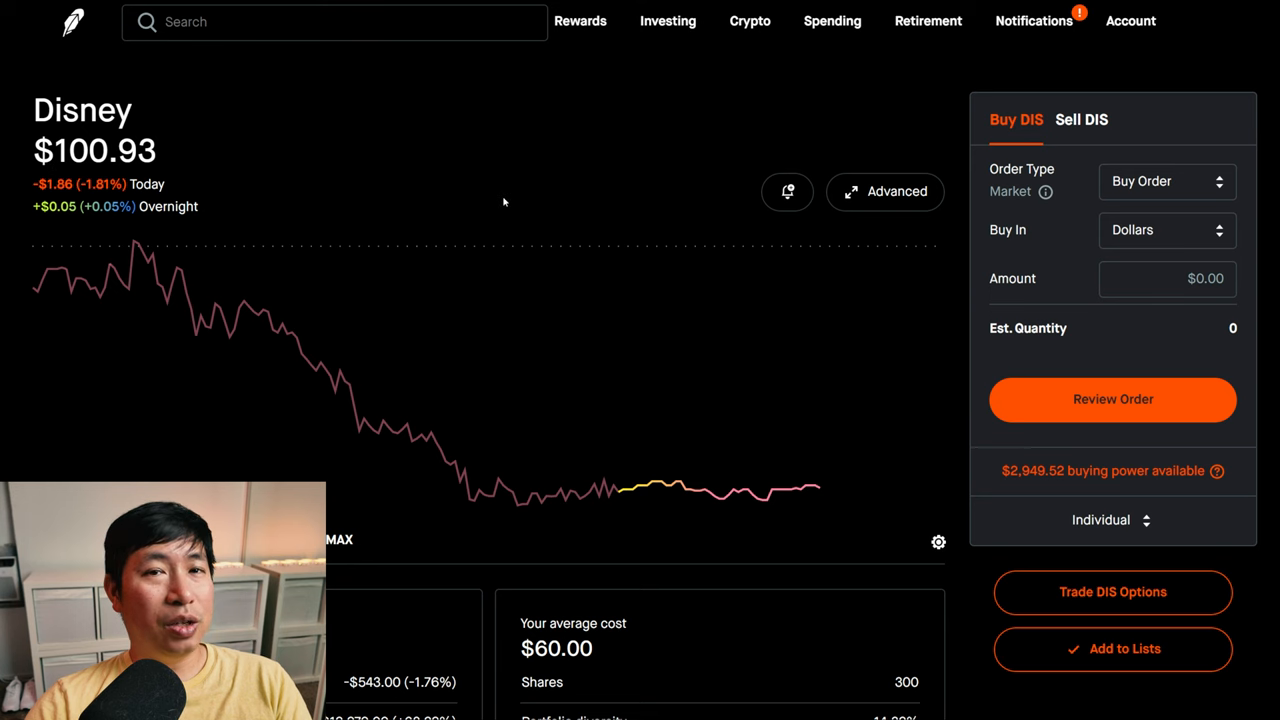
{"action": "scroll", "scroll_direction": "down", "scroll_amount": 3}
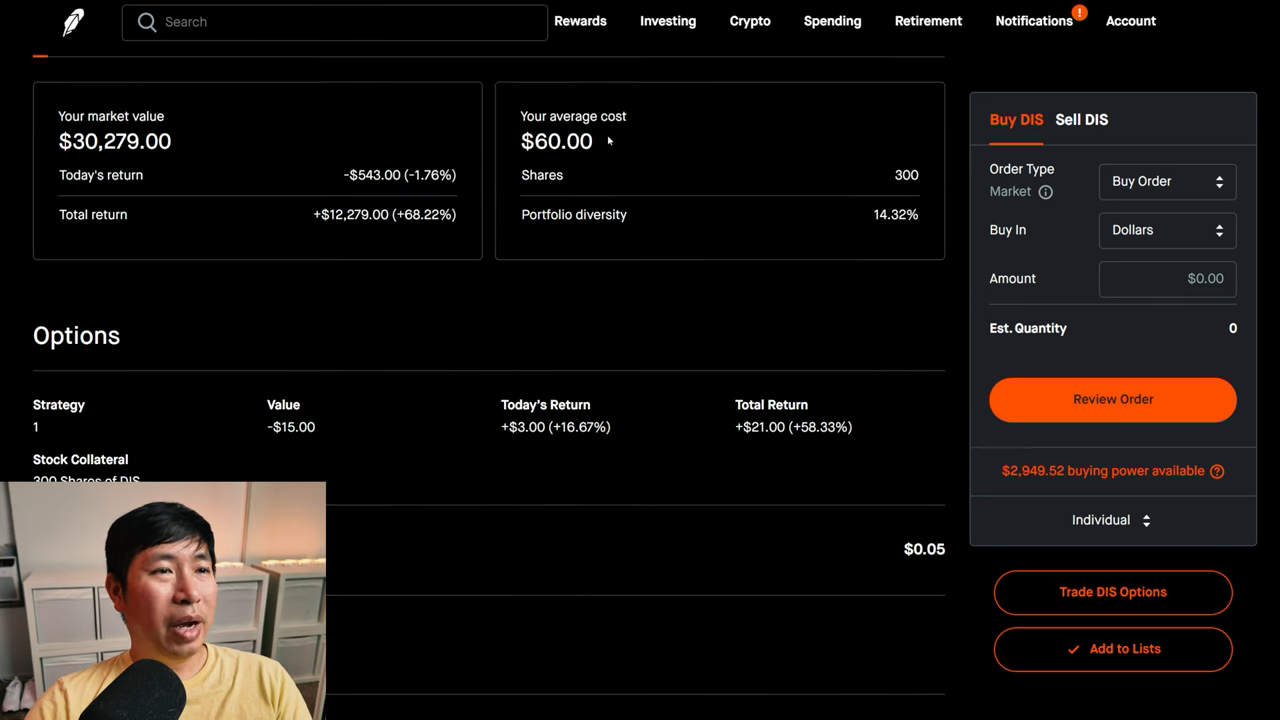
{"action": "mouse_move", "coordinate": [548, 162]}
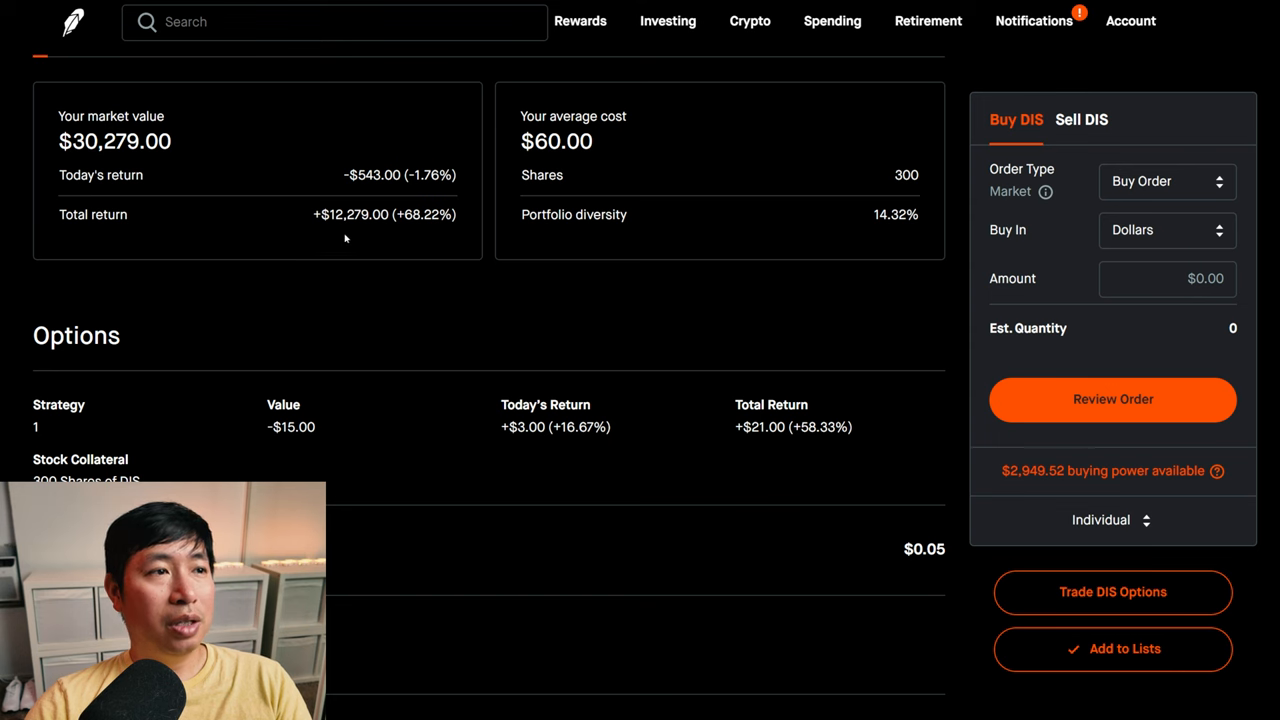
{"action": "mouse_move", "coordinate": [362, 232]}
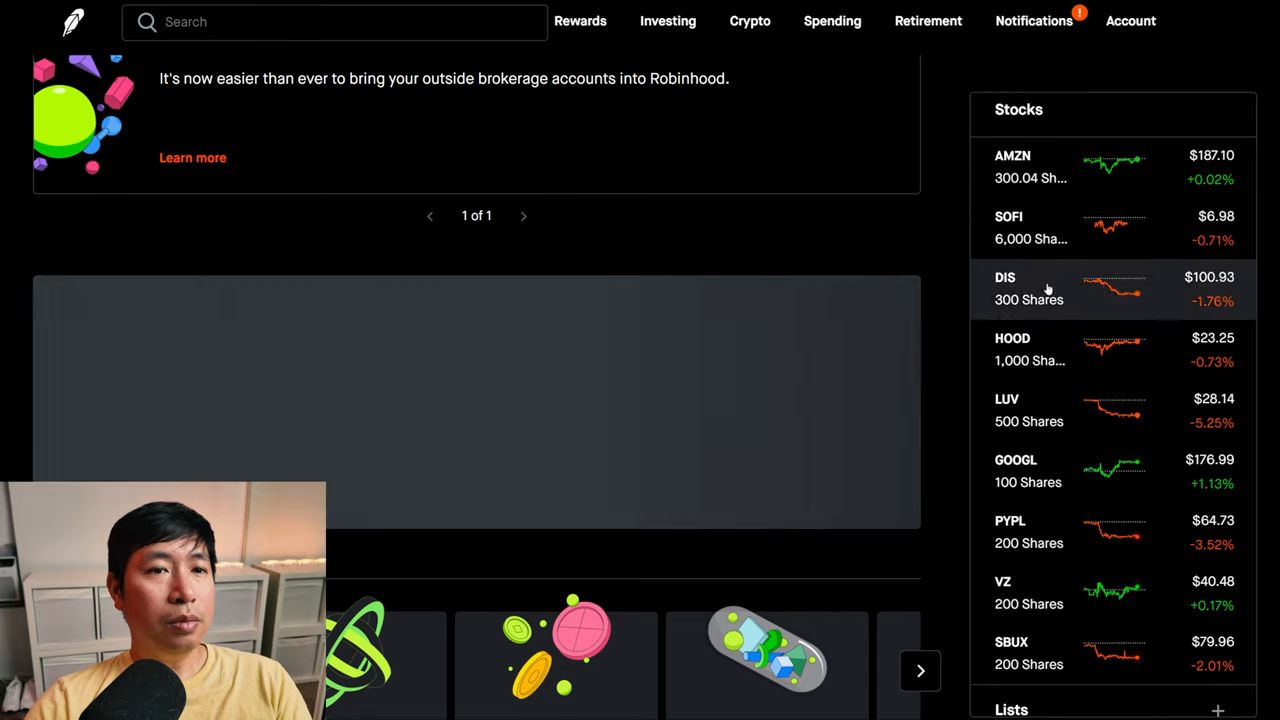
{"action": "left_click", "coordinate": [1030, 348]}
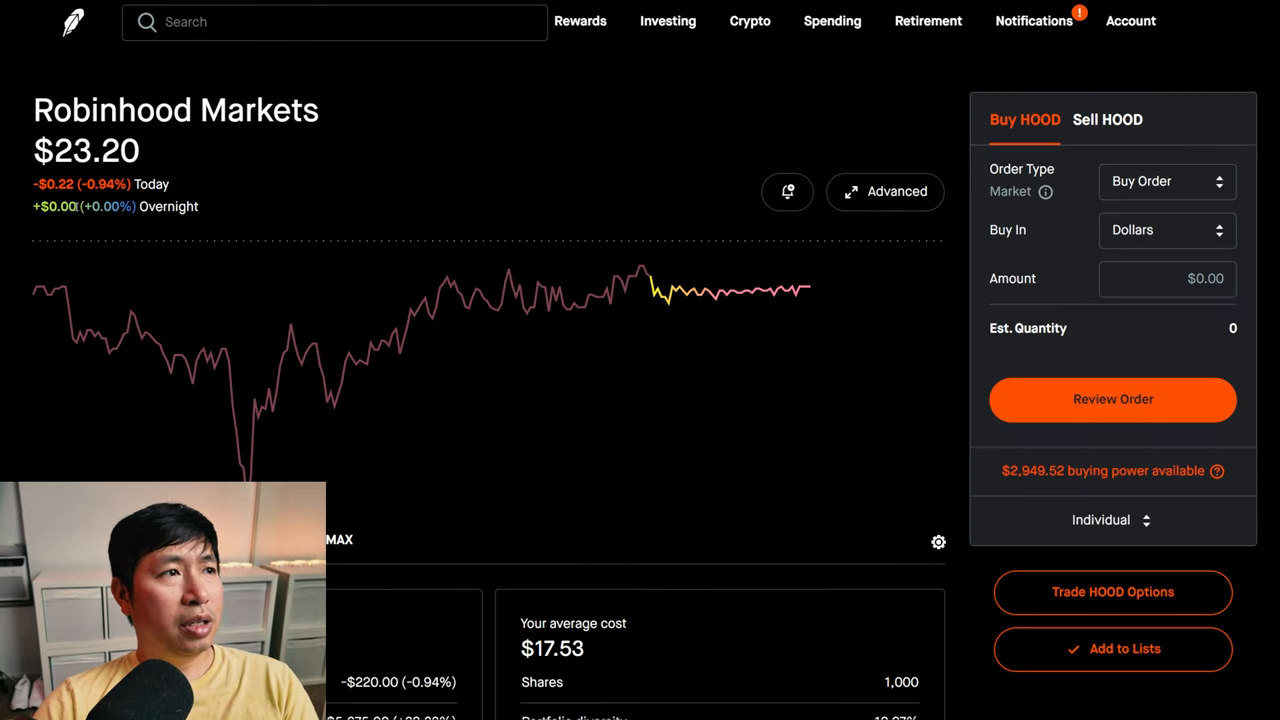
{"action": "mouse_move", "coordinate": [602, 172]}
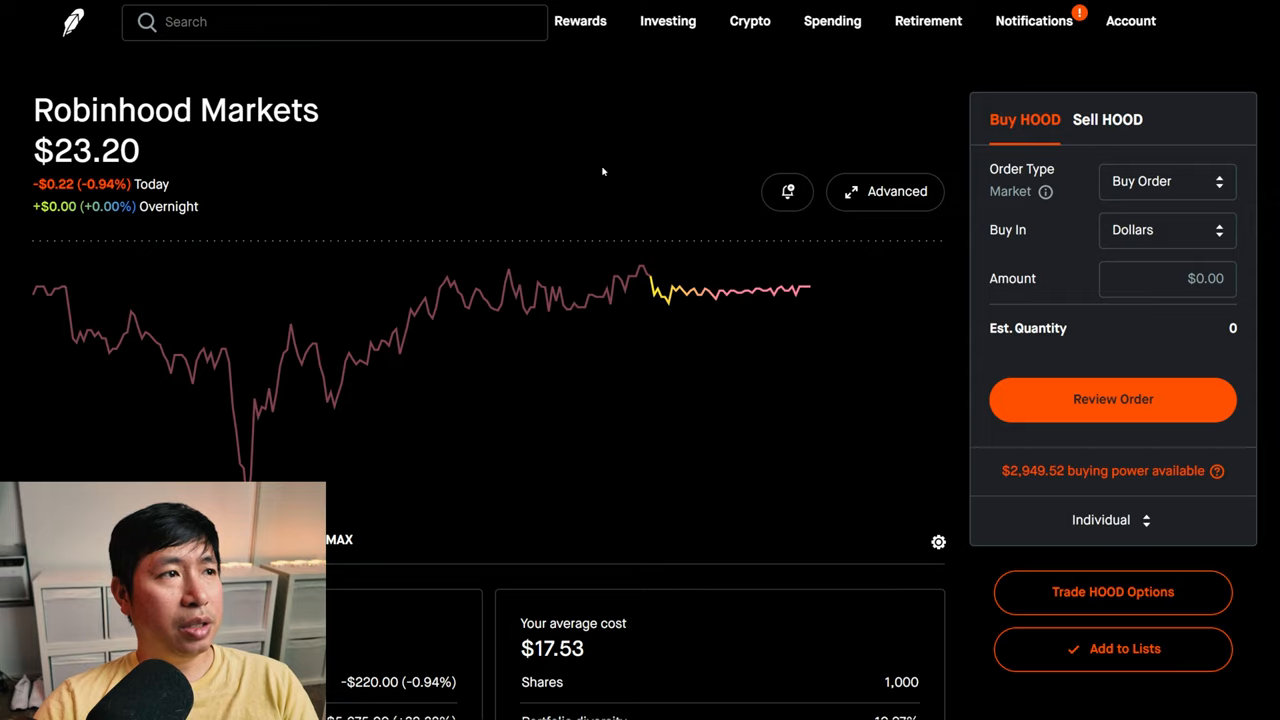
{"action": "scroll", "scroll_direction": "down", "scroll_amount": 3}
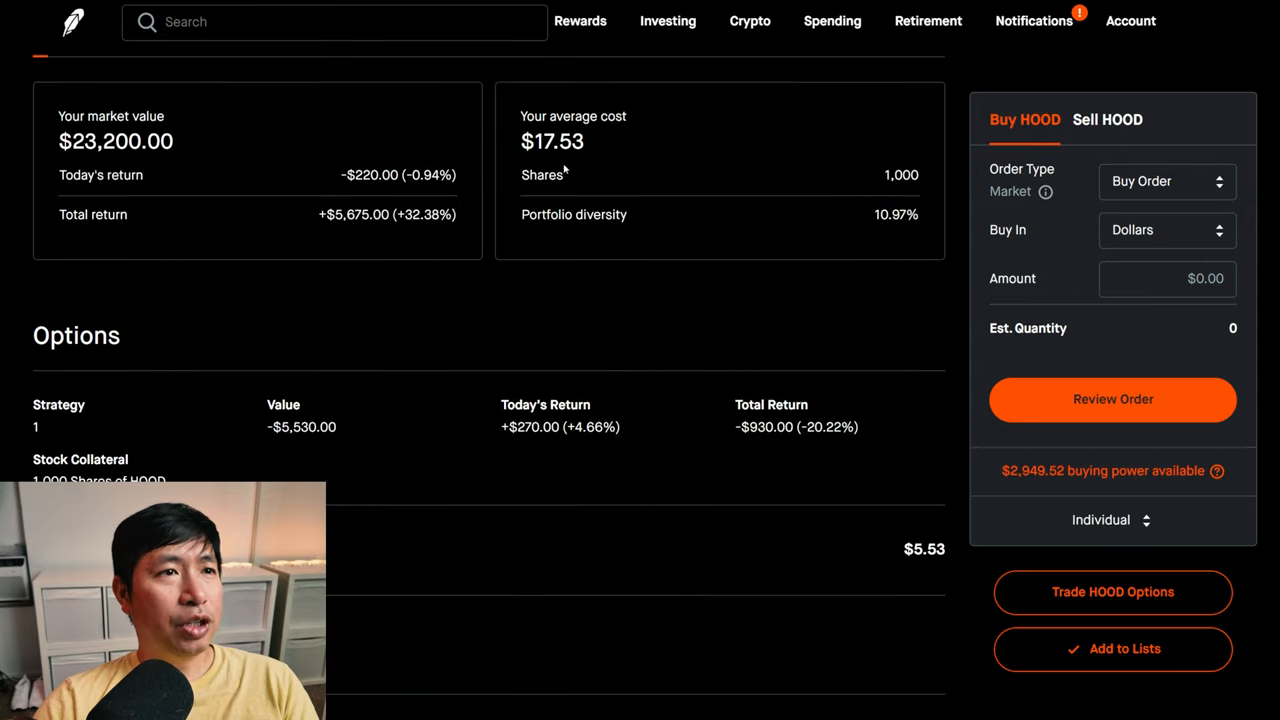
{"action": "mouse_move", "coordinate": [590, 164]}
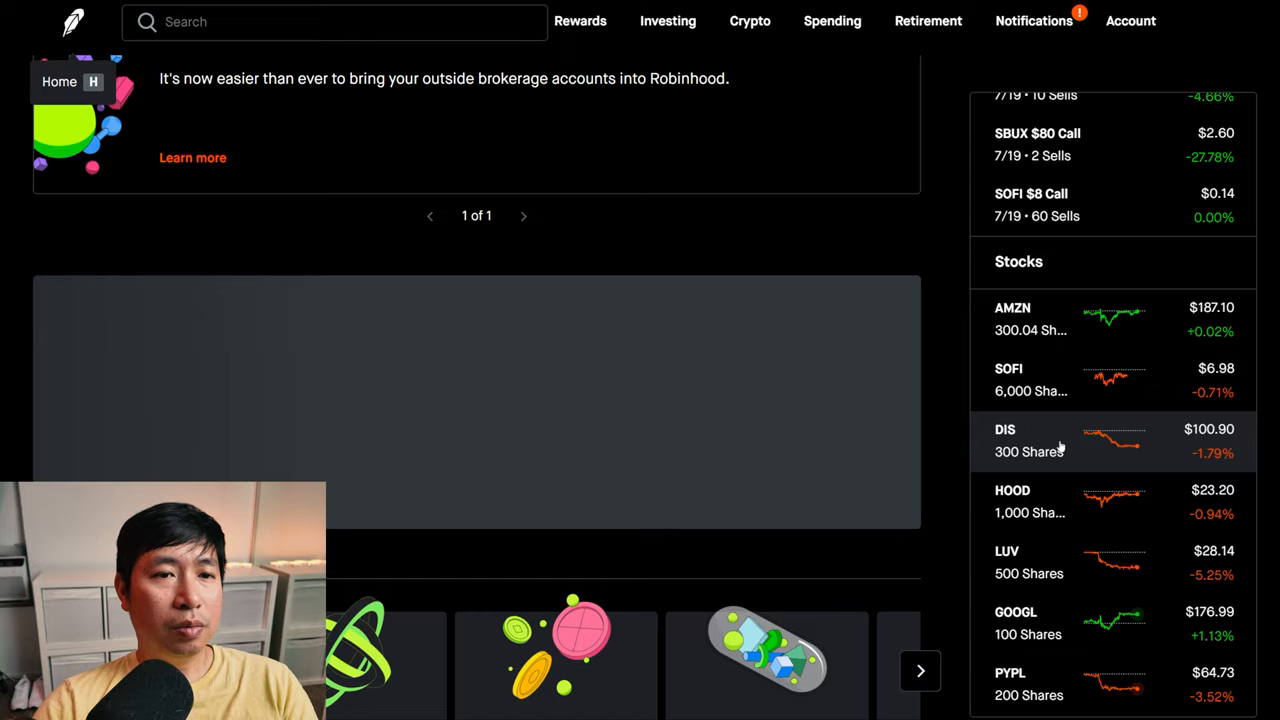
- Review the Southwest Airlines and Alphabet Class A holdings, scrolling through each position
{"action": "left_click", "coordinate": [1030, 560]}
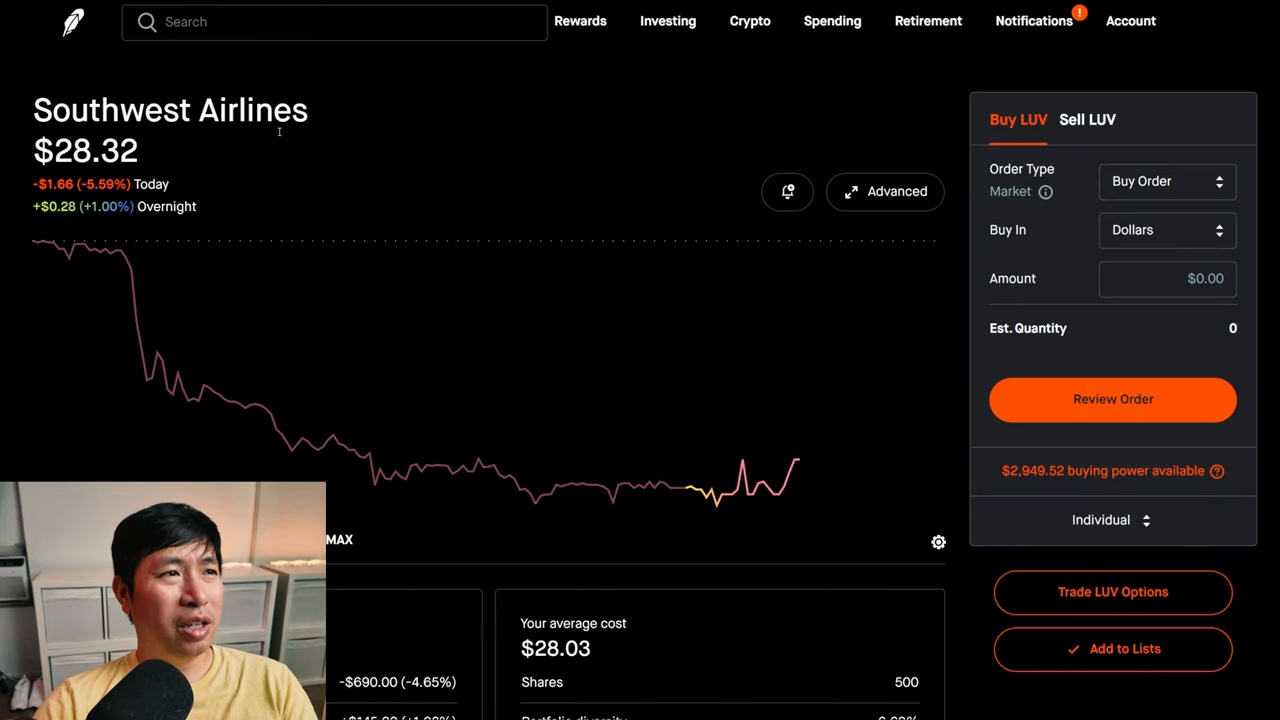
{"action": "mouse_move", "coordinate": [298, 140]}
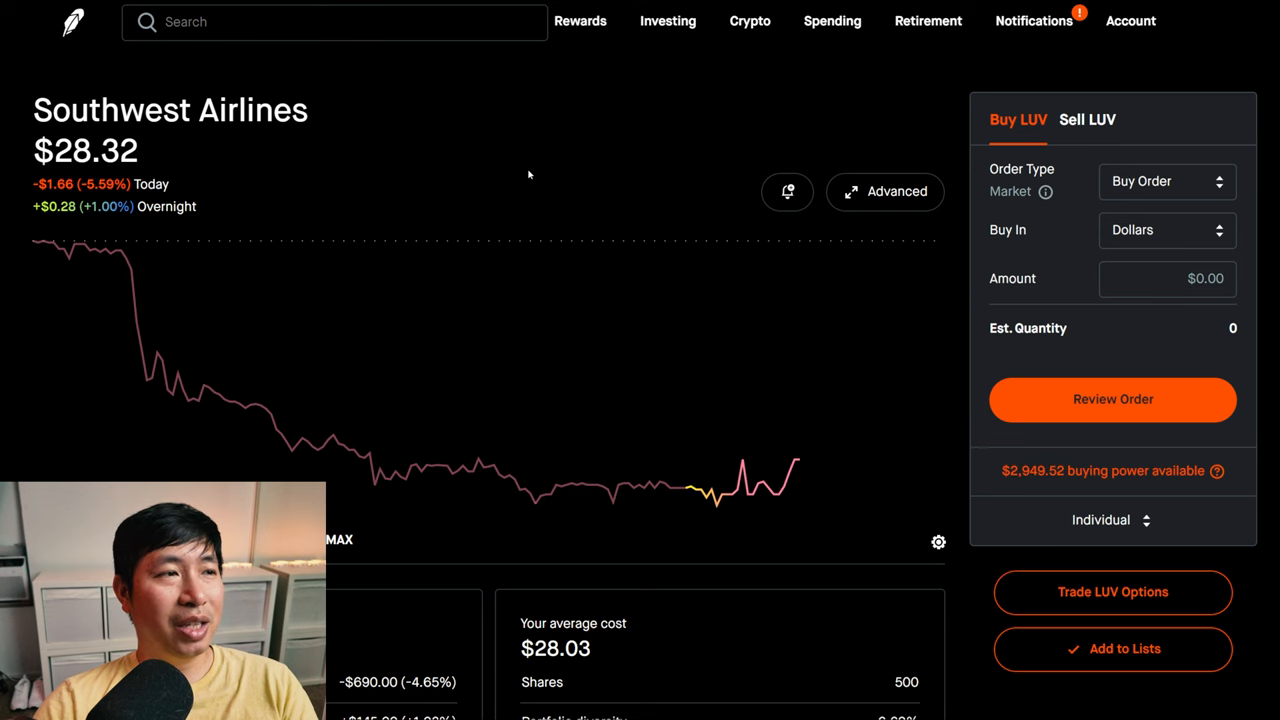
{"action": "scroll", "scroll_direction": "down", "scroll_amount": 3}
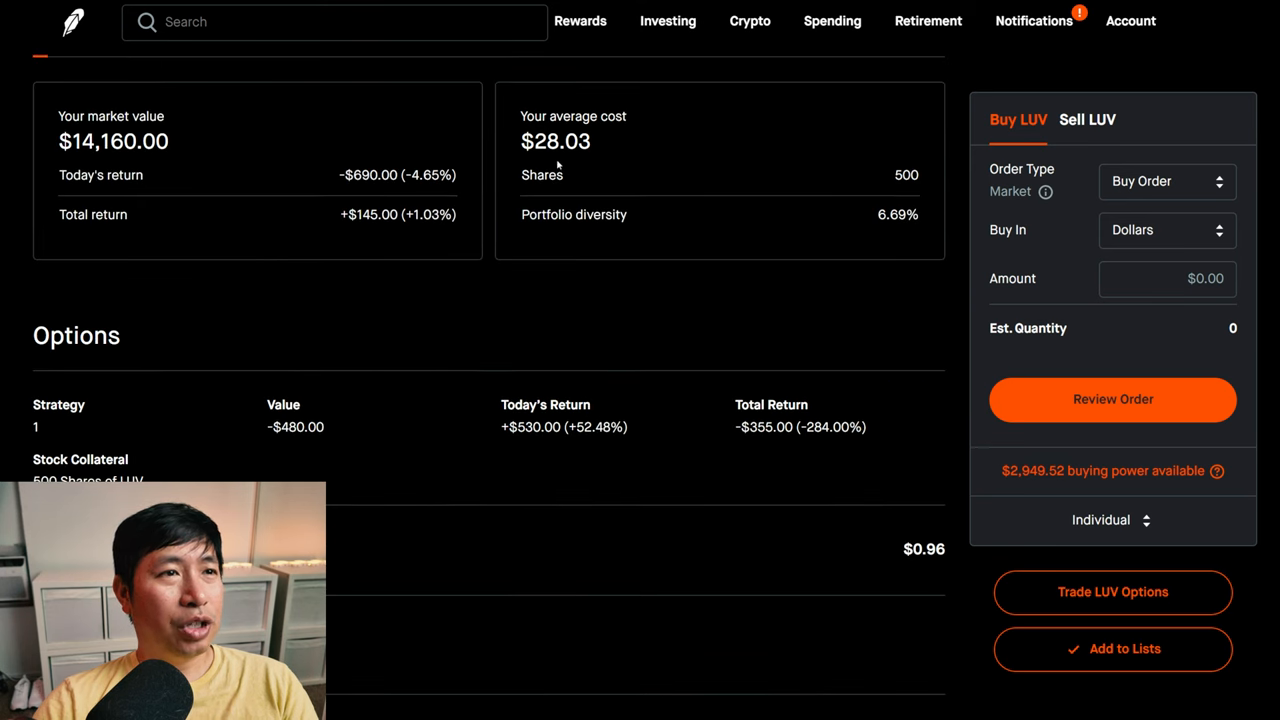
{"action": "mouse_move", "coordinate": [588, 164]}
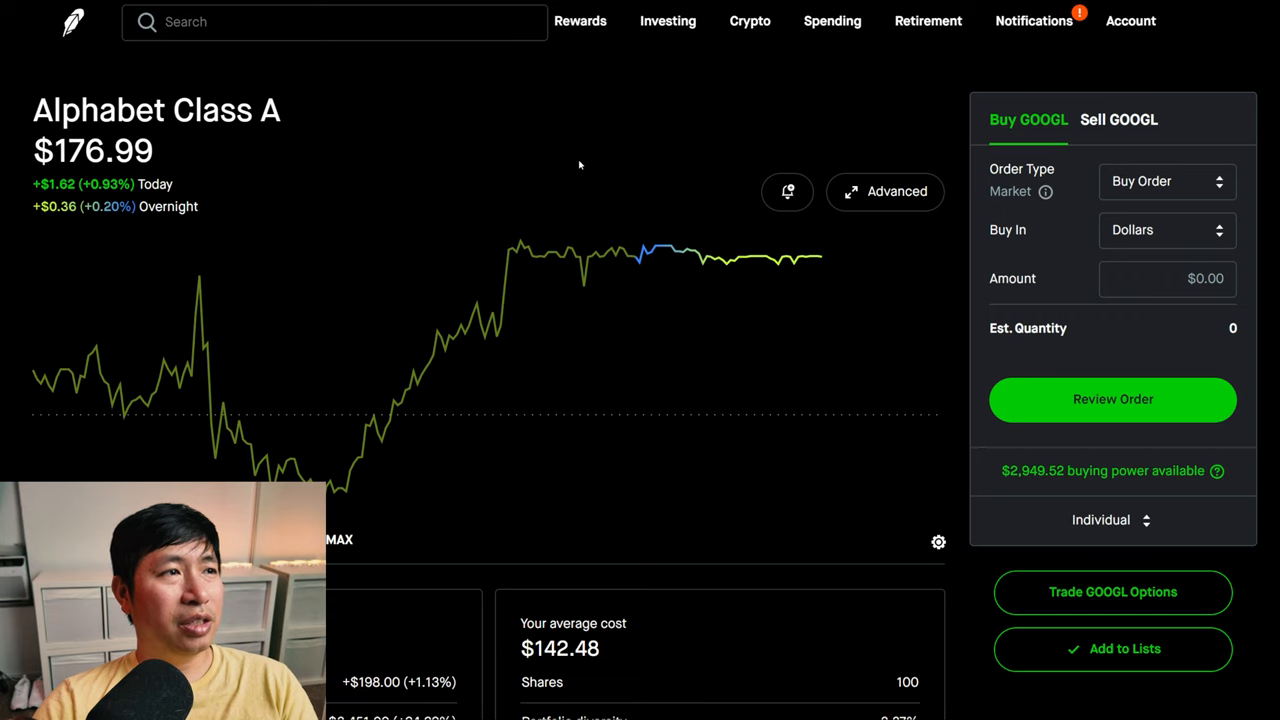
{"action": "scroll", "scroll_direction": "down", "scroll_amount": 3}
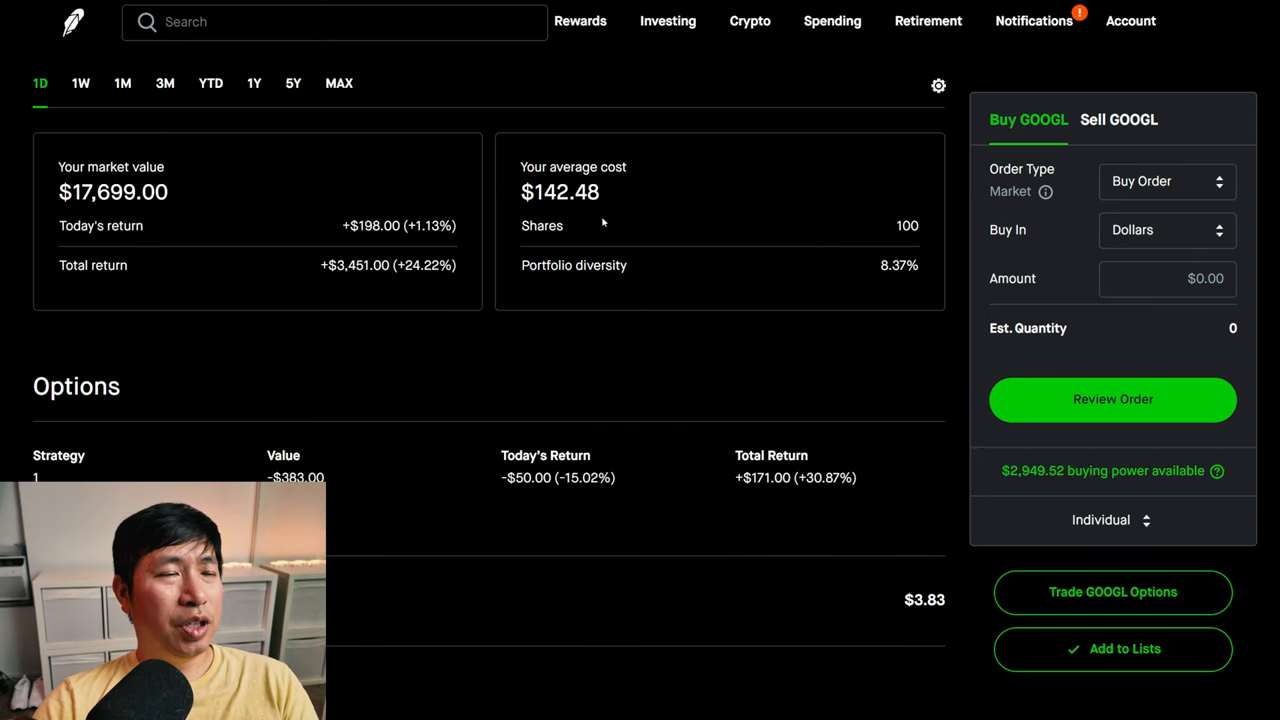
{"action": "mouse_move", "coordinate": [596, 216]}
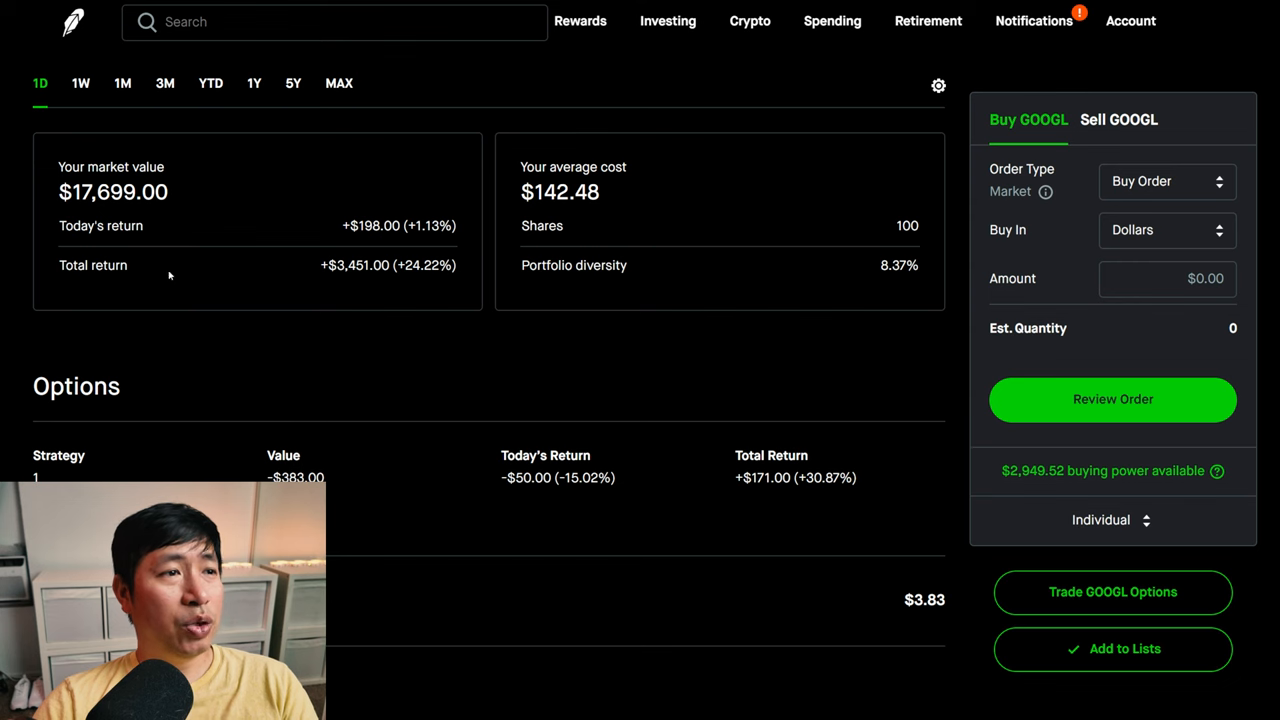
{"action": "mouse_move", "coordinate": [358, 284]}
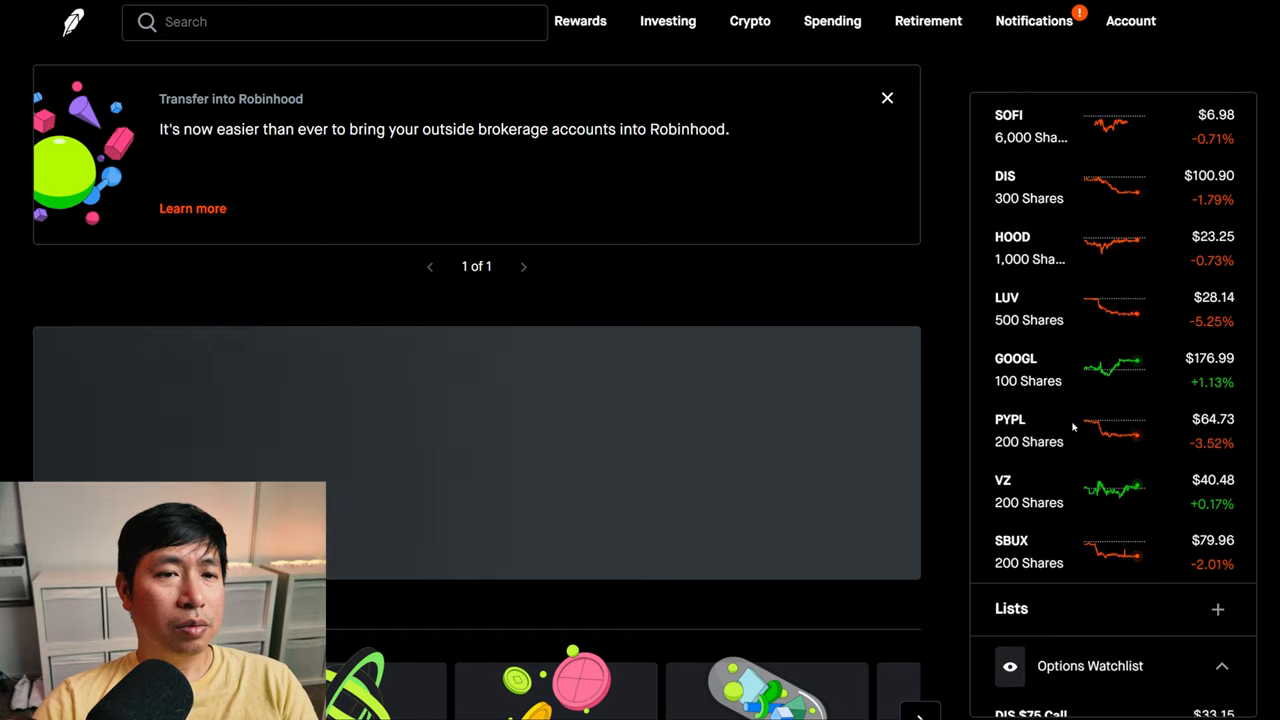
- Review the PayPal holding, then the Verizon holding's 200 shares and covered-call option
{"action": "left_click", "coordinate": [1010, 420]}
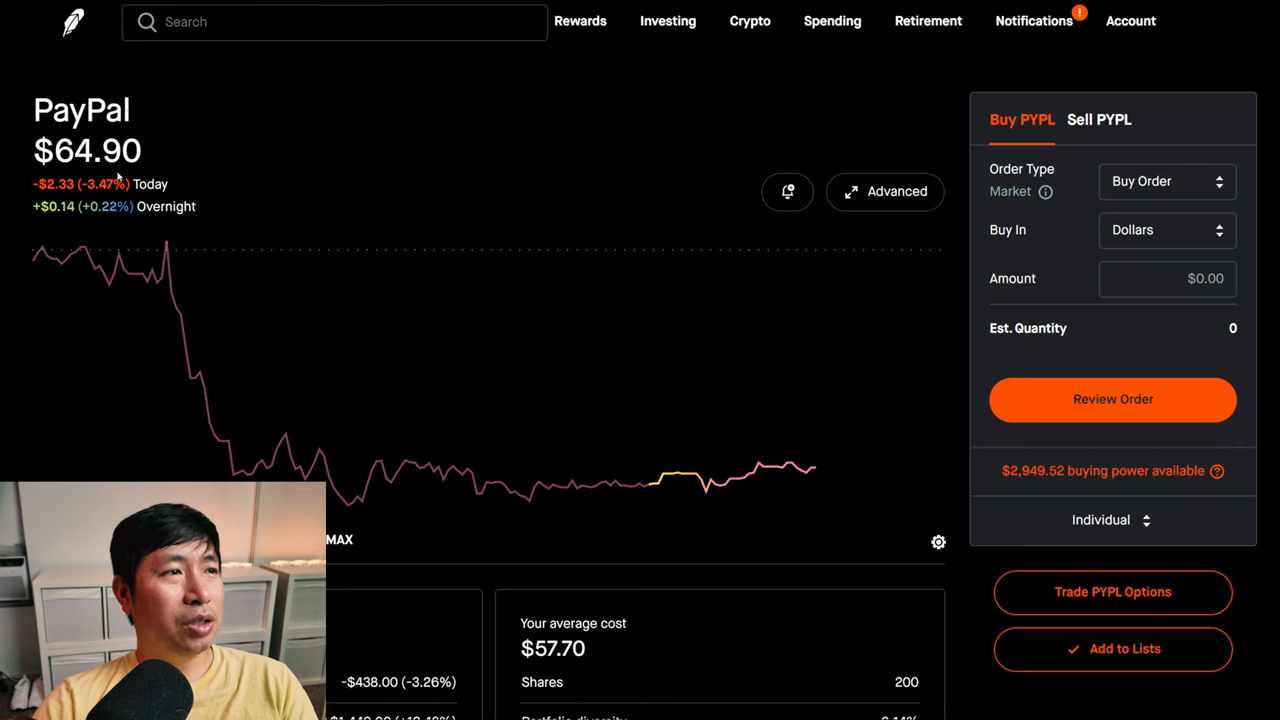
{"action": "scroll", "scroll_direction": "down", "scroll_amount": 3}
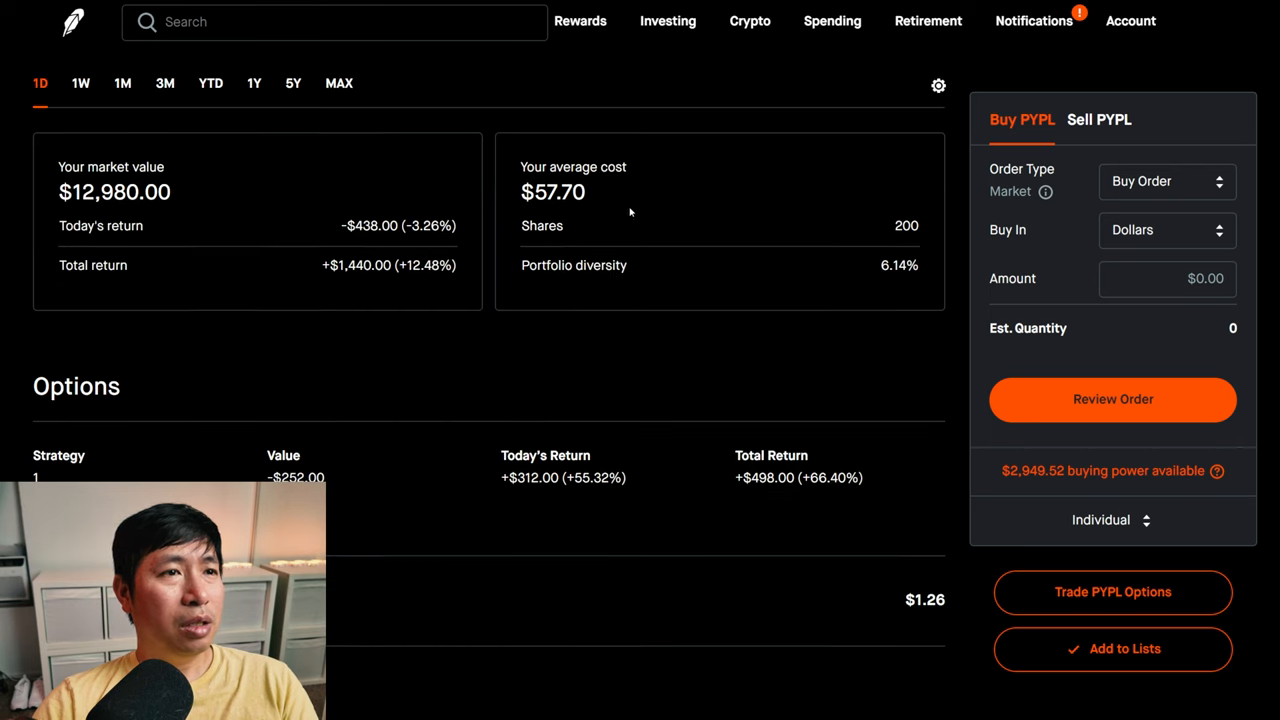
{"action": "mouse_move", "coordinate": [584, 224]}
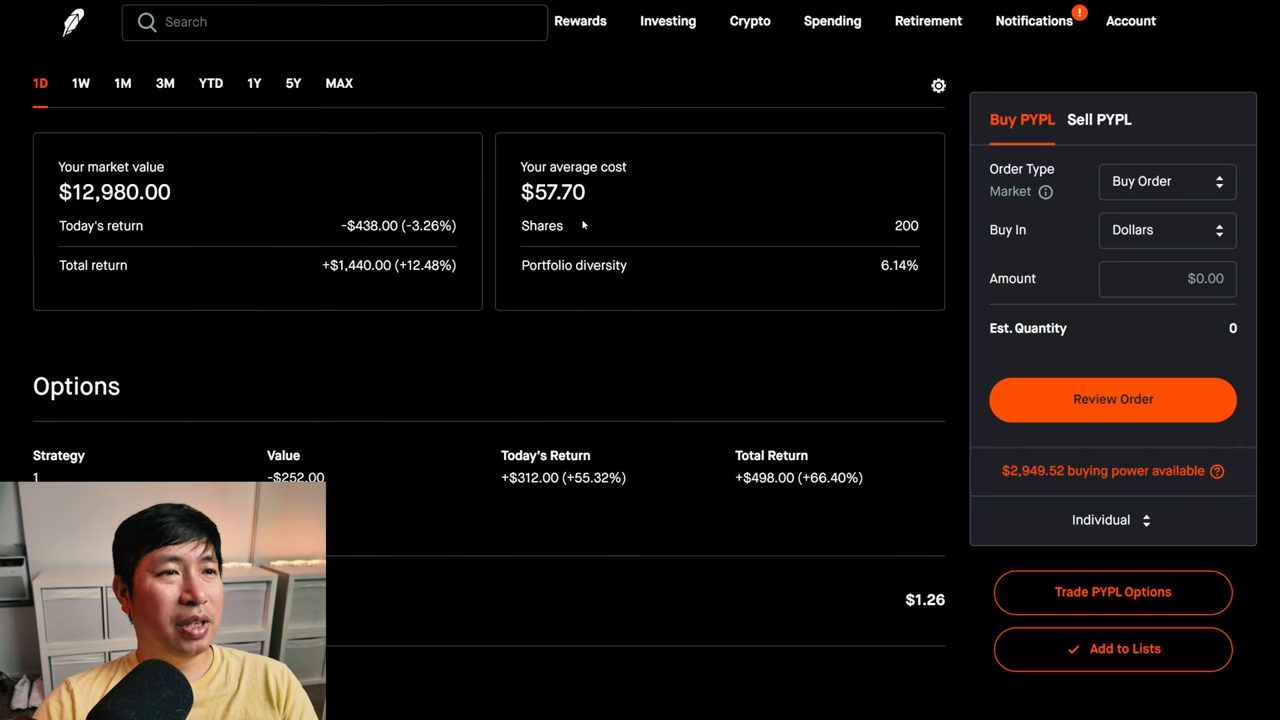
{"action": "mouse_move", "coordinate": [132, 272]}
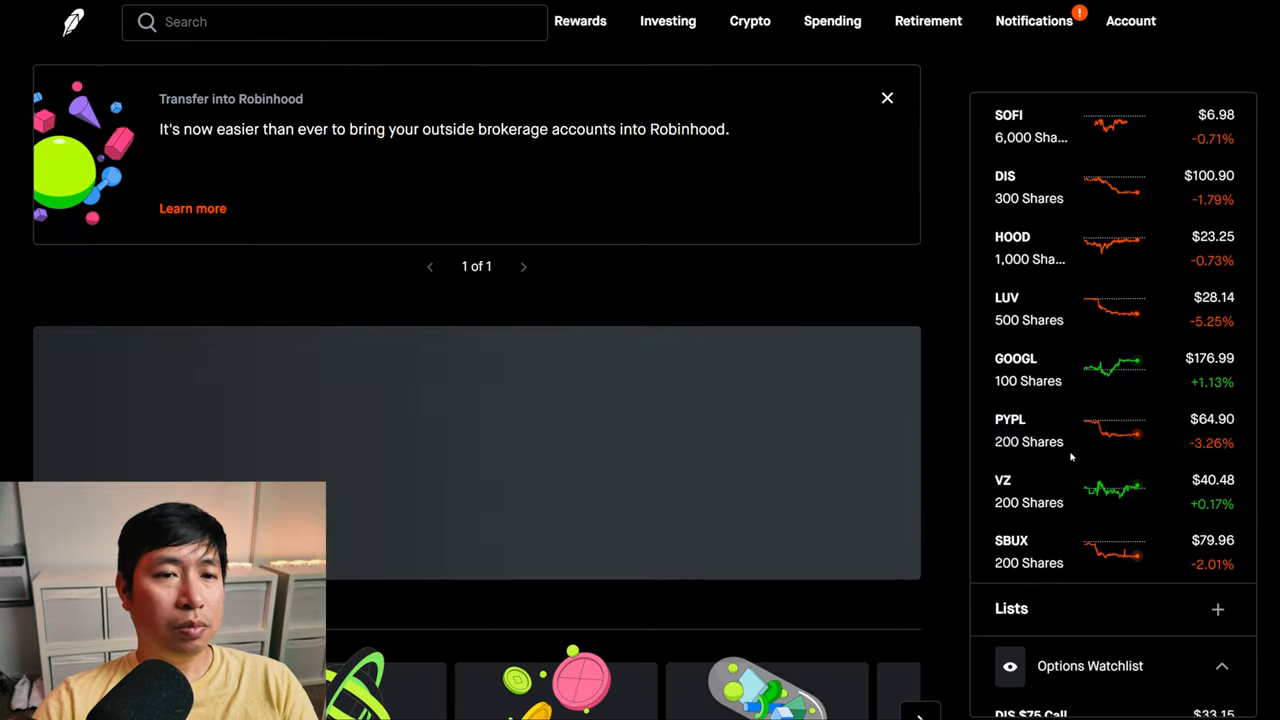
{"action": "left_click", "coordinate": [1004, 480]}
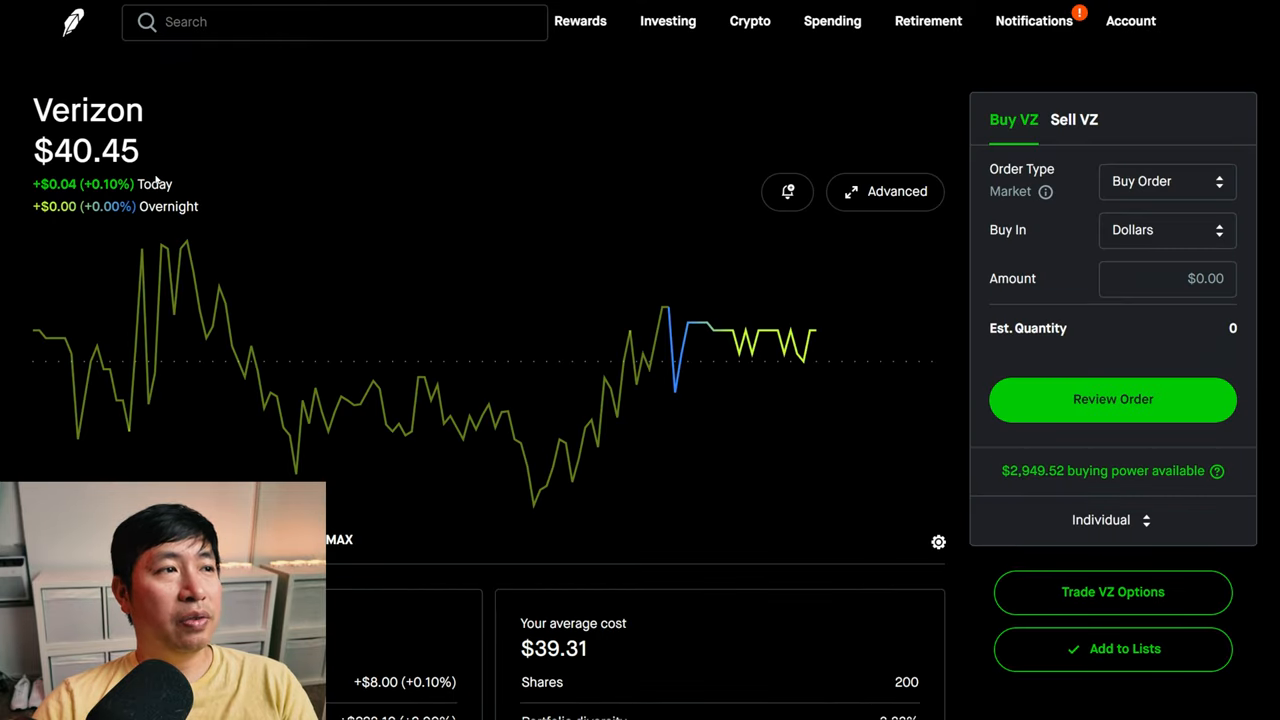
{"action": "scroll", "scroll_direction": "down", "scroll_amount": 3}
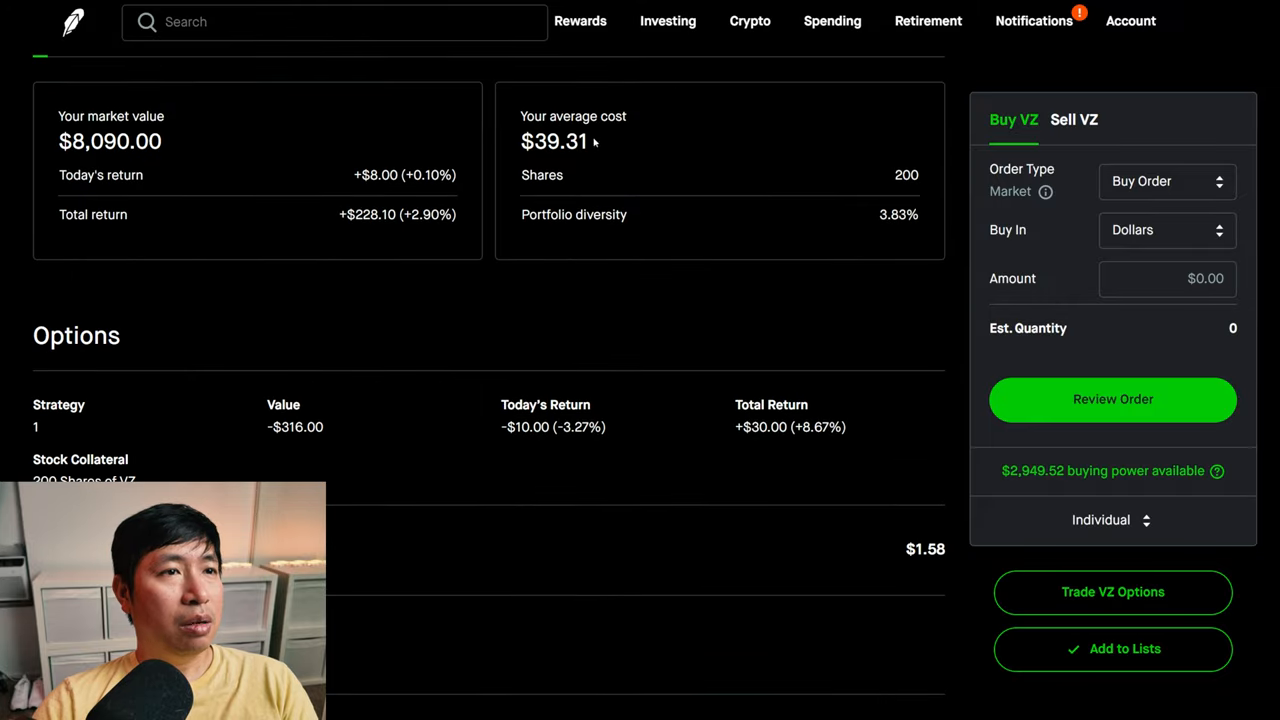
{"action": "mouse_move", "coordinate": [578, 168]}
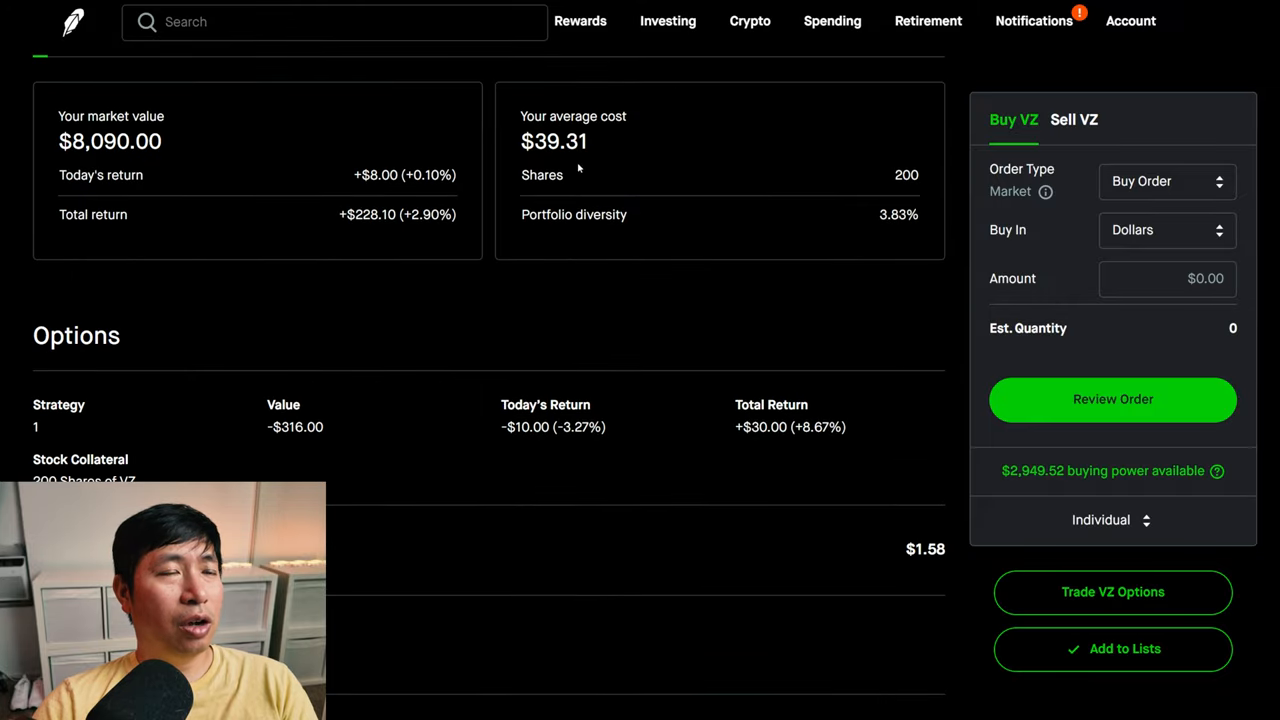
{"action": "mouse_move", "coordinate": [150, 220]}
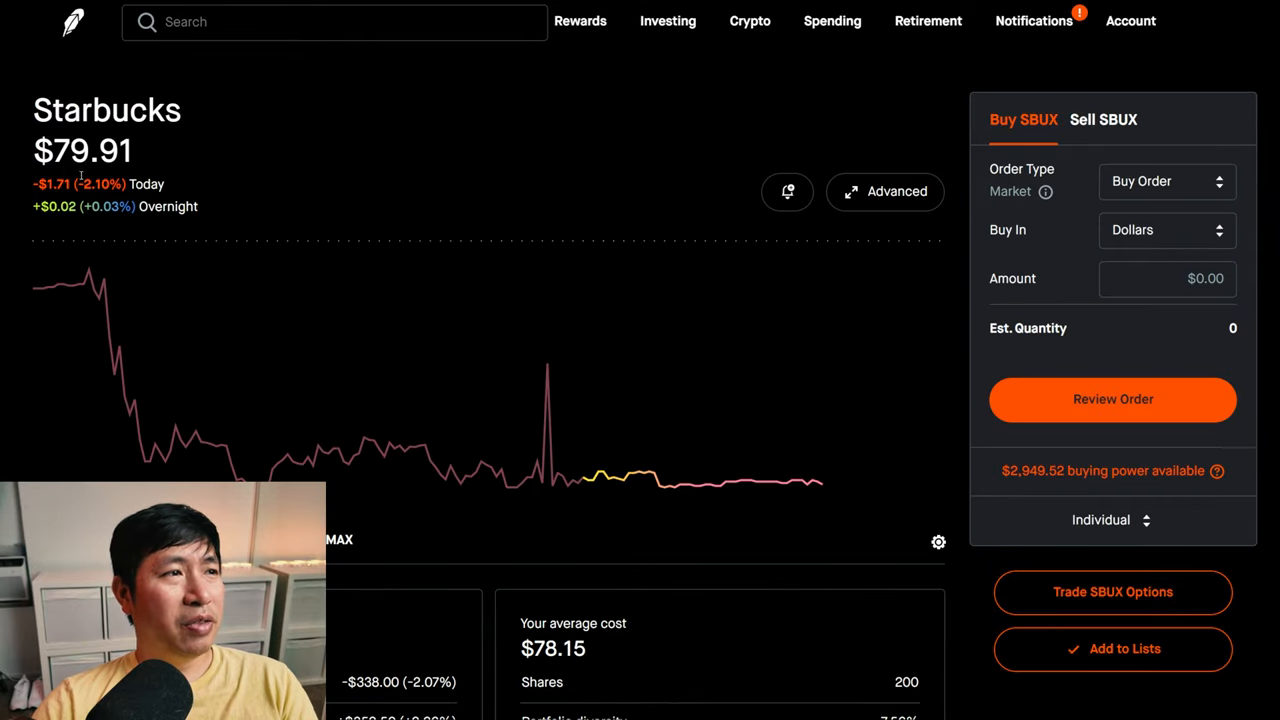
- Scroll the Starbucks page to its market value and Options sections
{"action": "scroll", "scroll_direction": "down", "scroll_amount": 3}
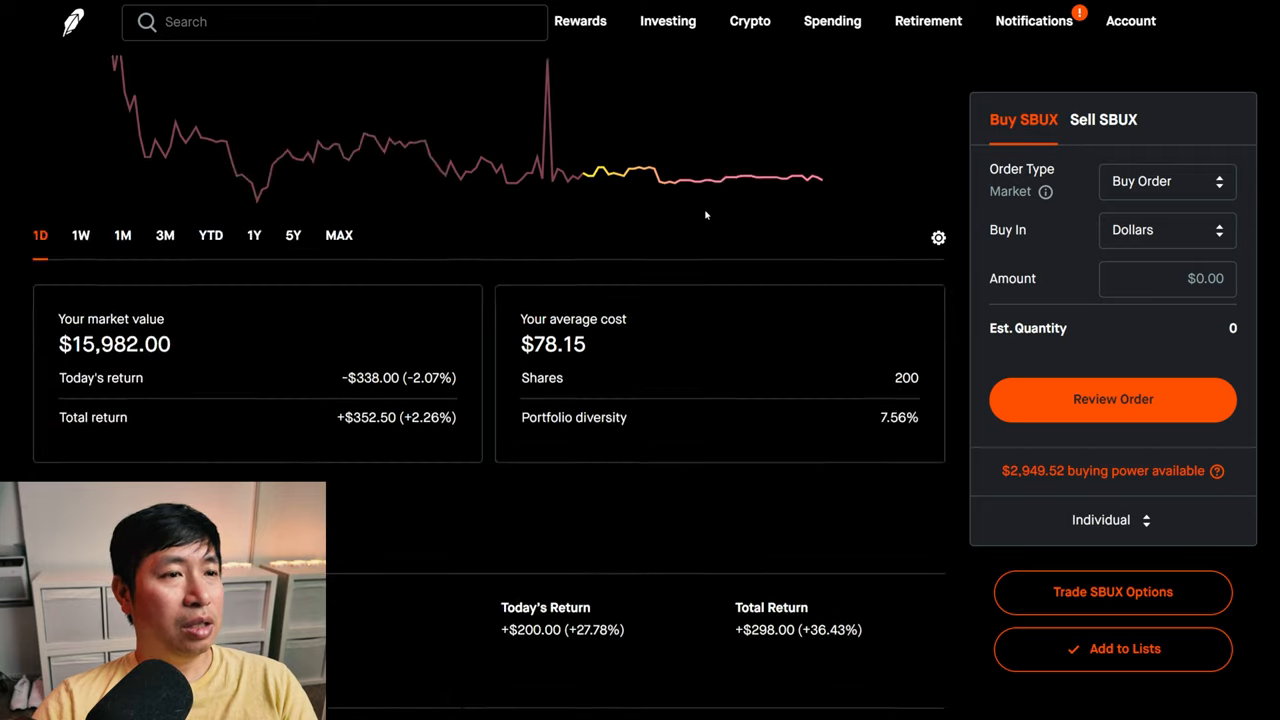
{"action": "scroll", "scroll_direction": "down", "scroll_amount": 3}
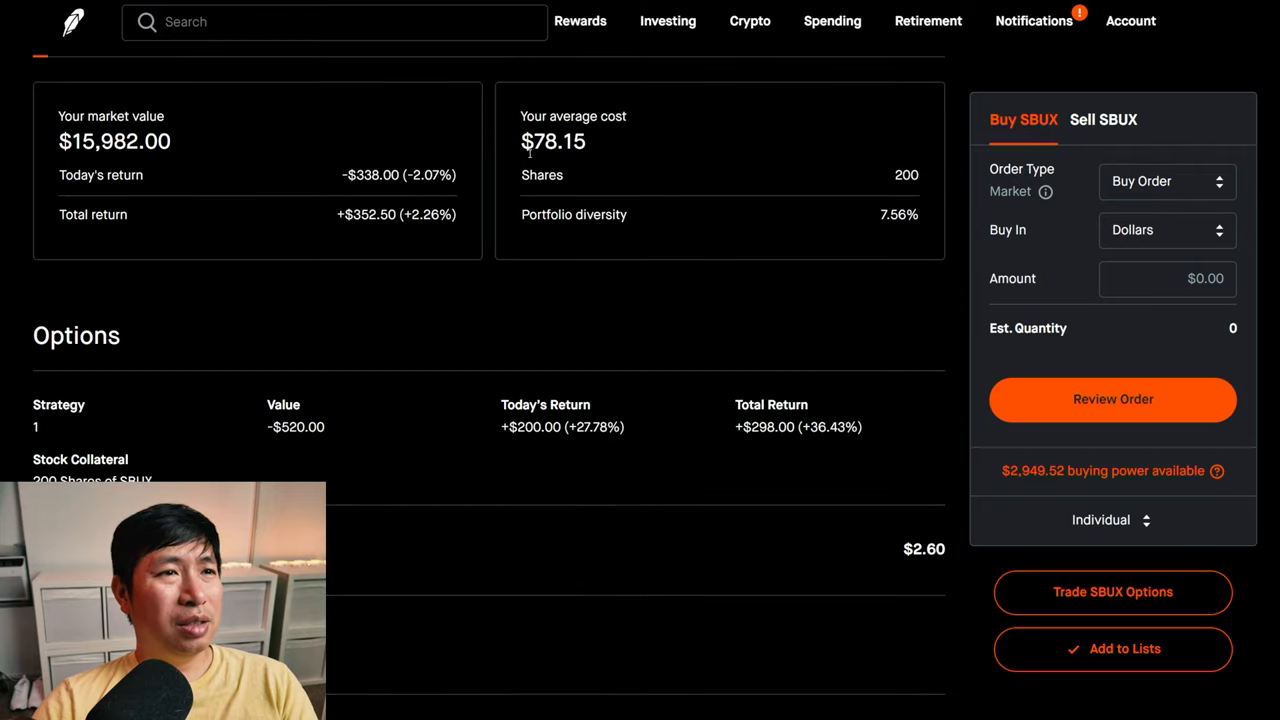
{"action": "mouse_move", "coordinate": [588, 164]}
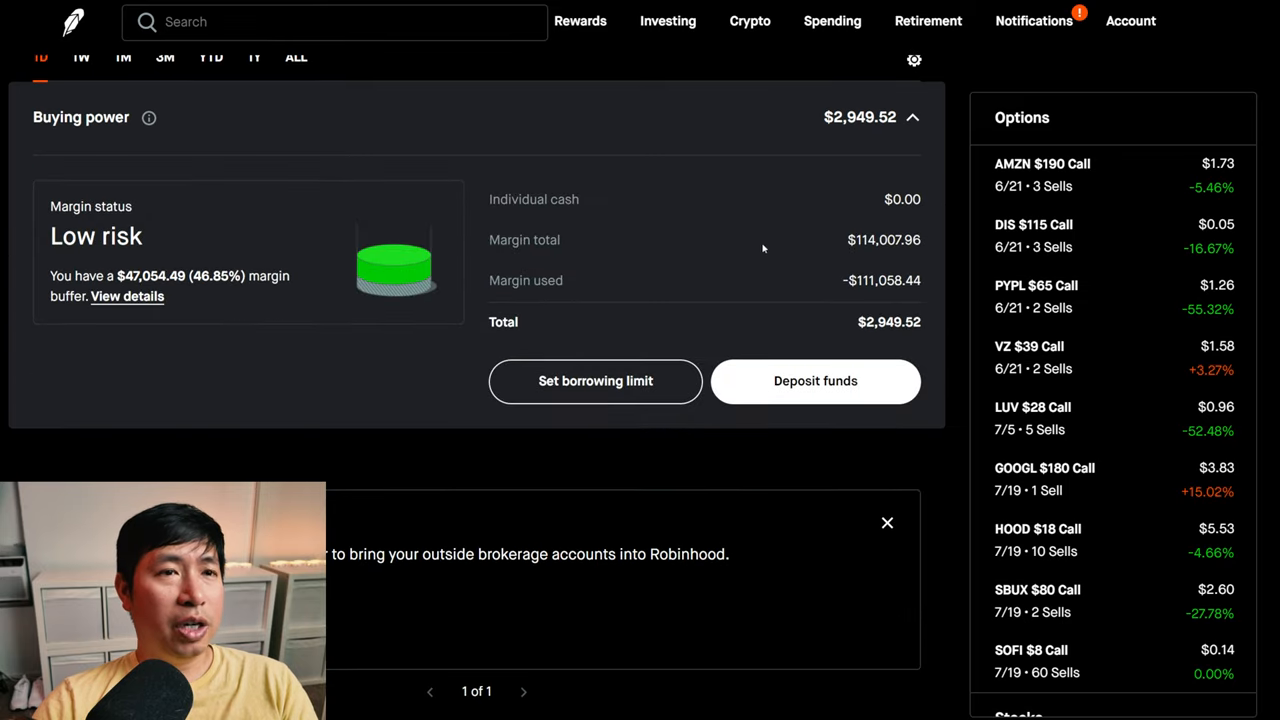
{"action": "mouse_move", "coordinate": [862, 264]}
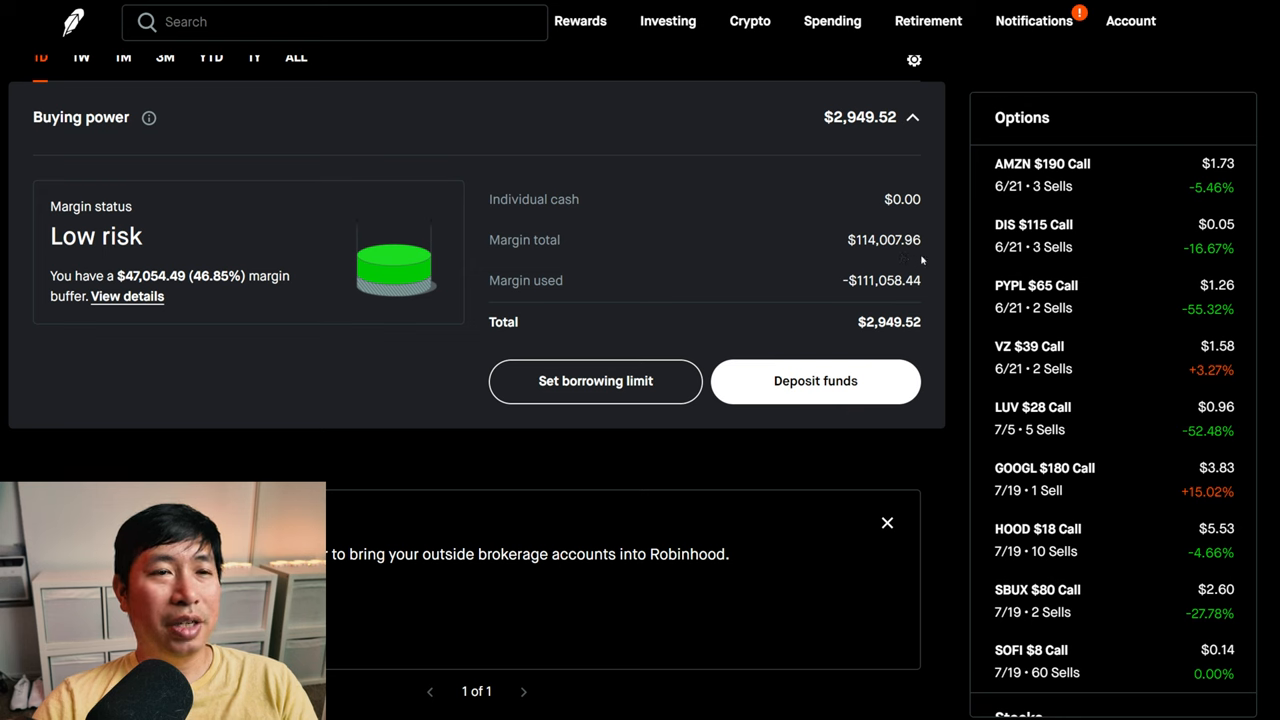
{"action": "mouse_move", "coordinate": [784, 300]}
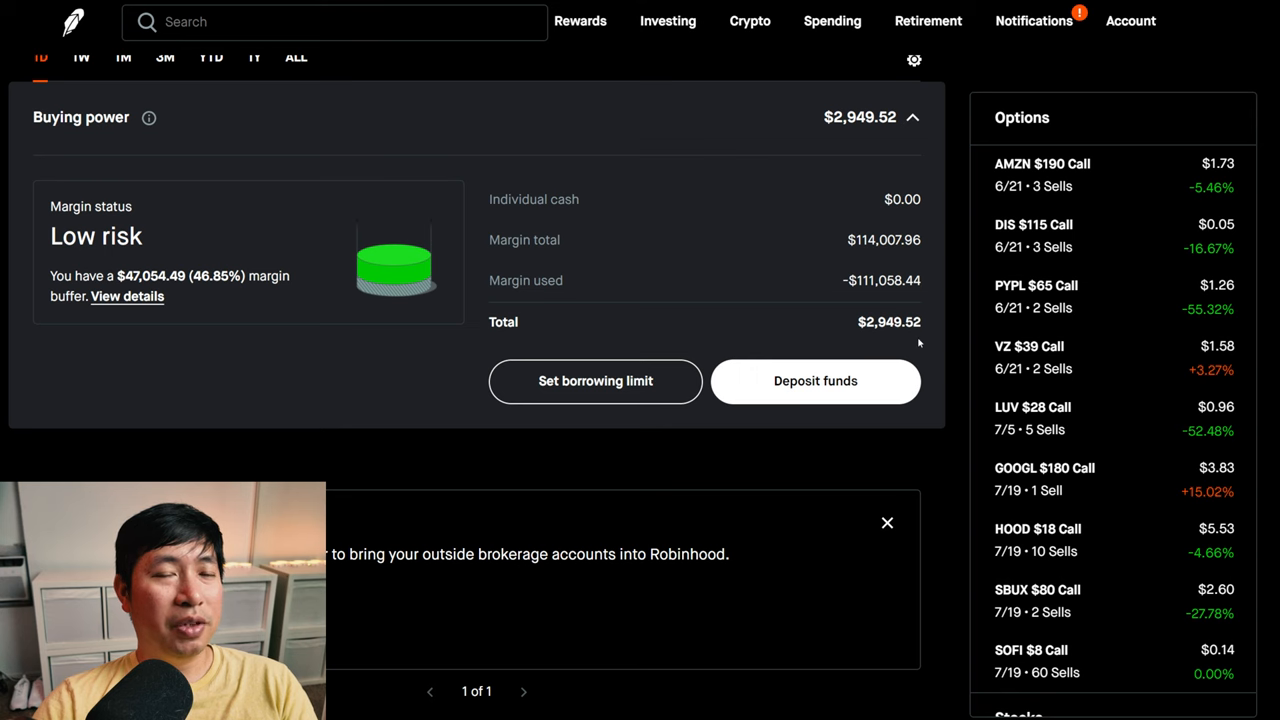
{"action": "mouse_move", "coordinate": [422, 272]}
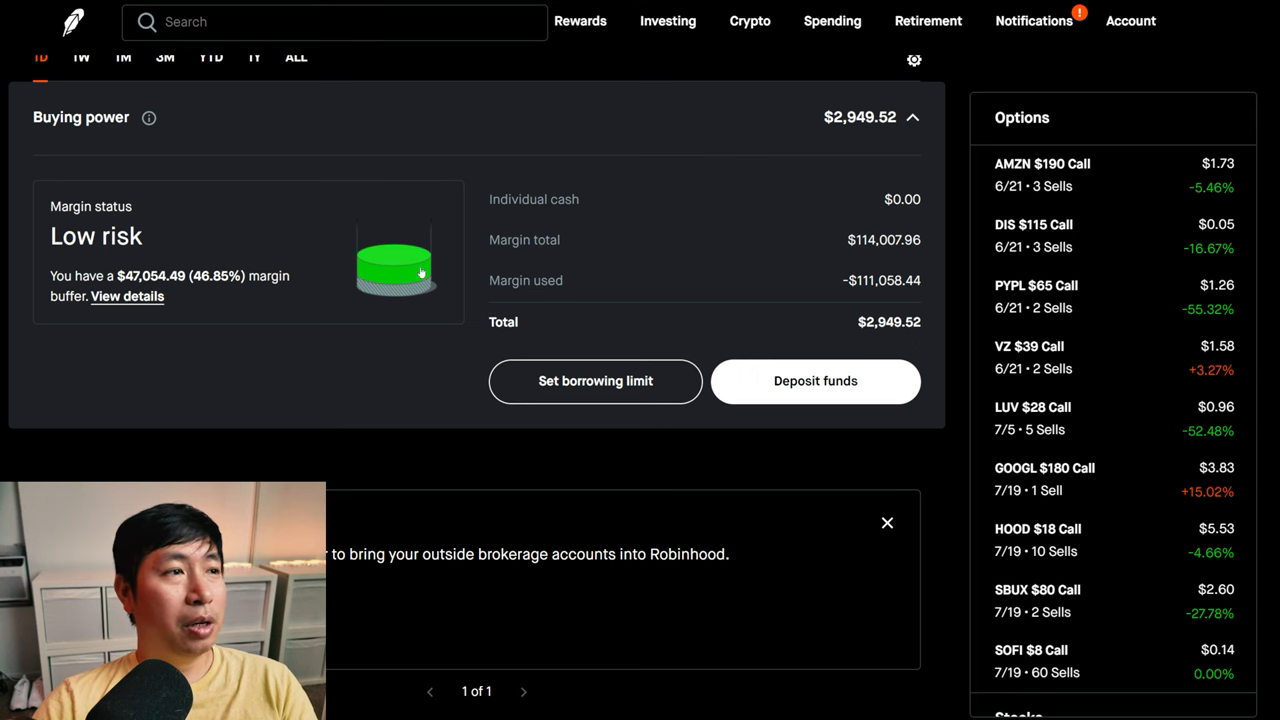
- View the detailed margin status: low risk, available margin, buffer and annual rate
{"action": "left_click", "coordinate": [128, 296]}
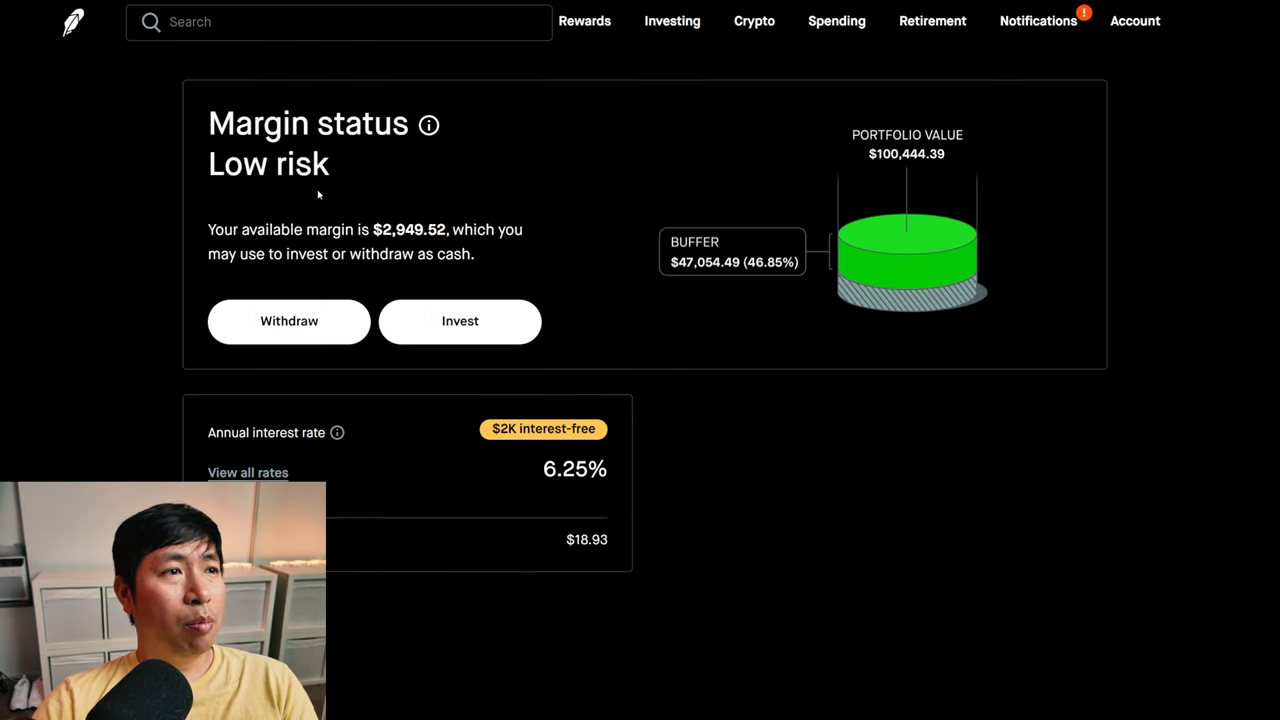
{"action": "mouse_move", "coordinate": [434, 184]}
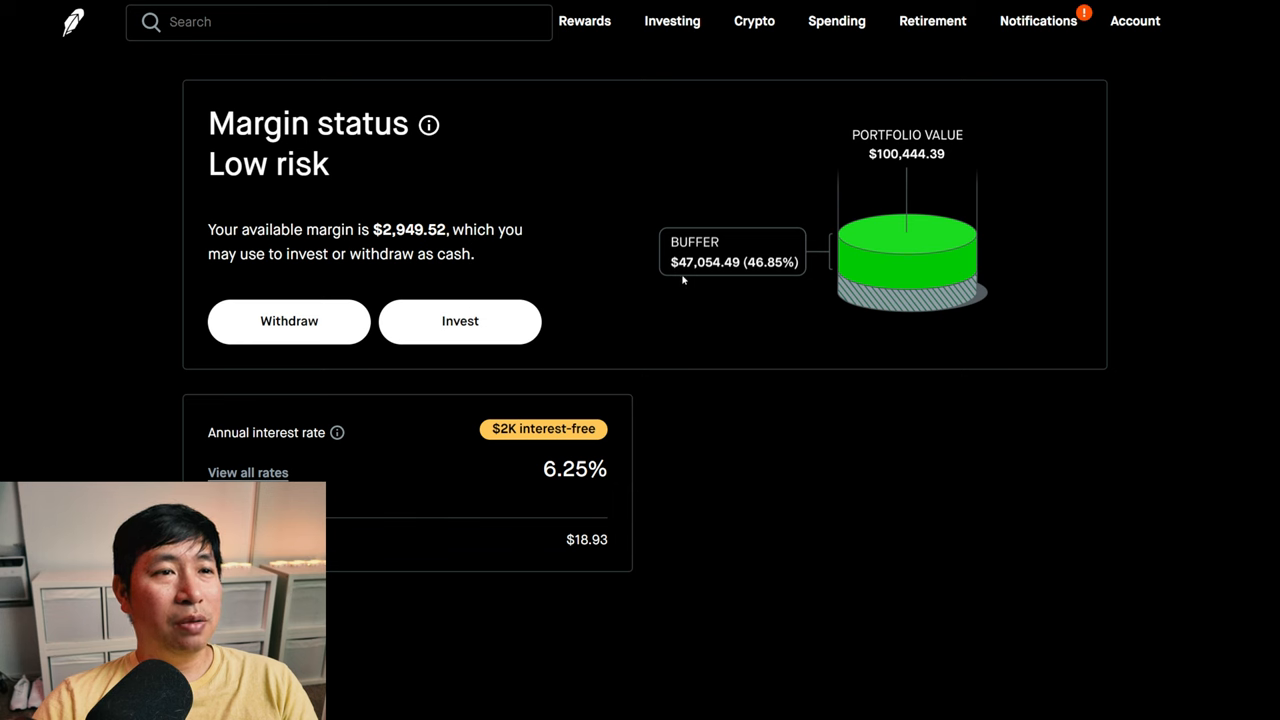
{"action": "mouse_move", "coordinate": [716, 276]}
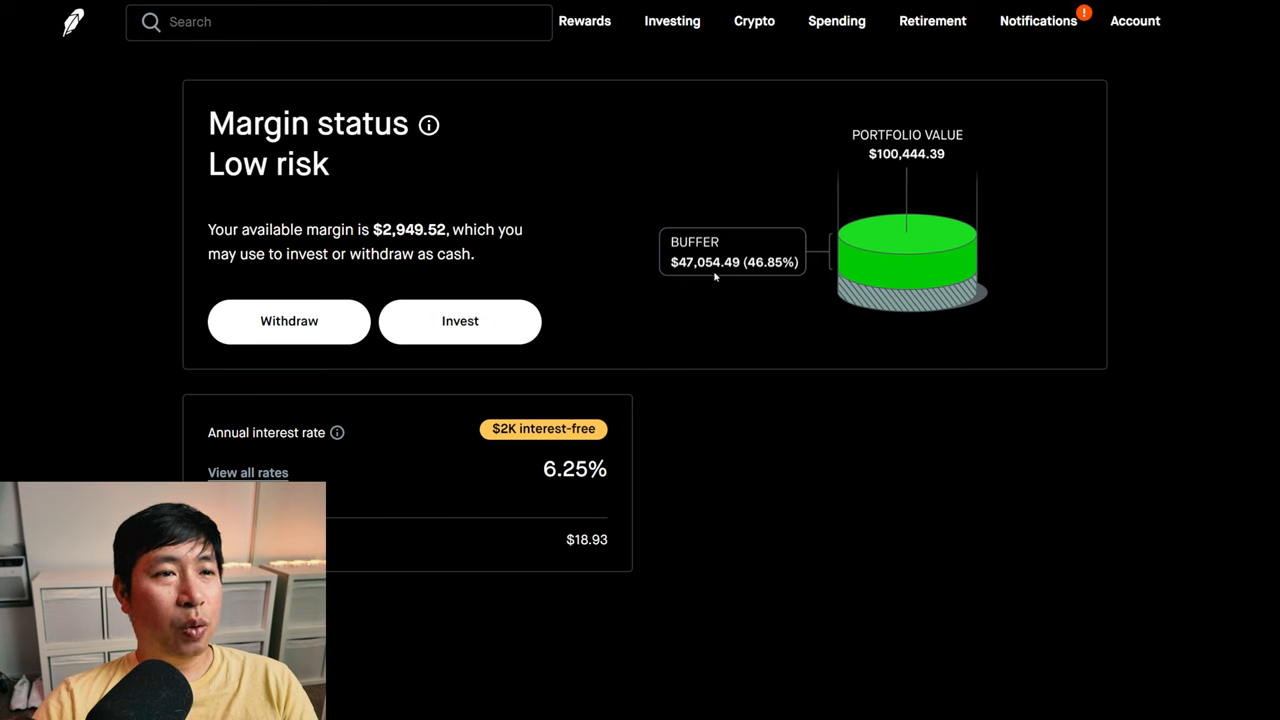
{"action": "mouse_move", "coordinate": [692, 284]}
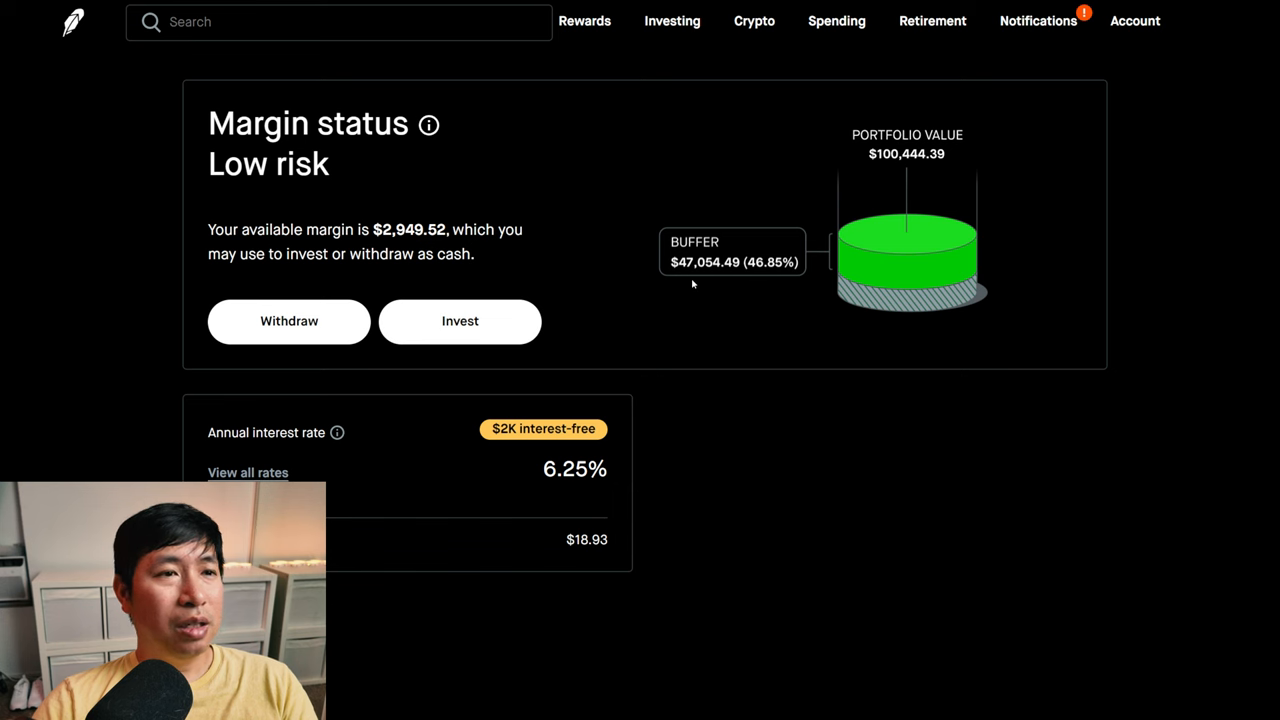
{"action": "mouse_move", "coordinate": [728, 280]}
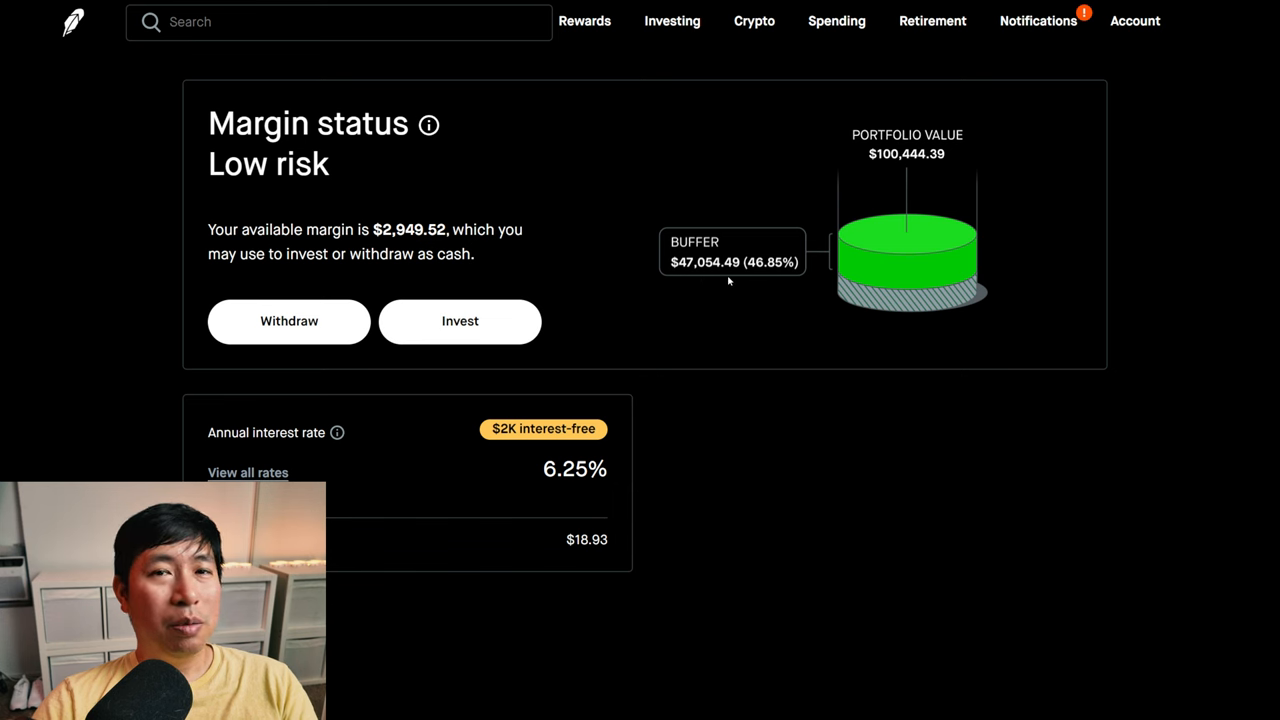
{"action": "mouse_move", "coordinate": [568, 410]}
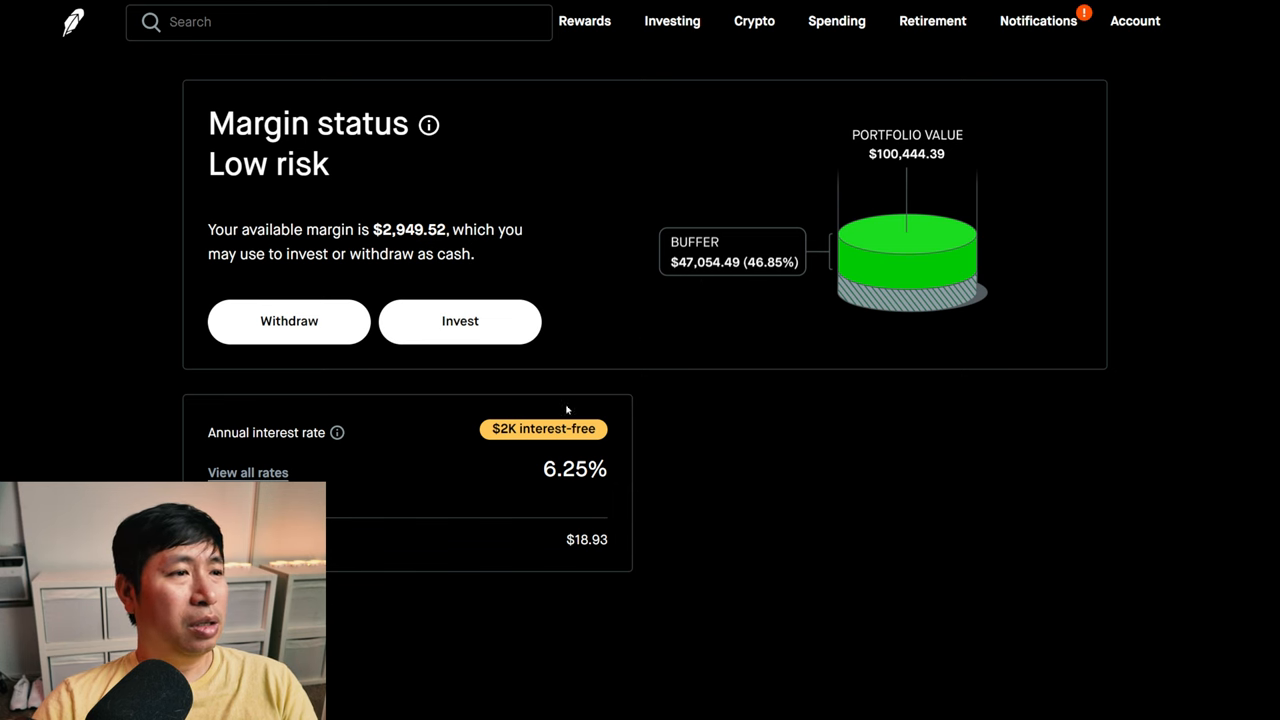
{"action": "mouse_move", "coordinate": [480, 490]}
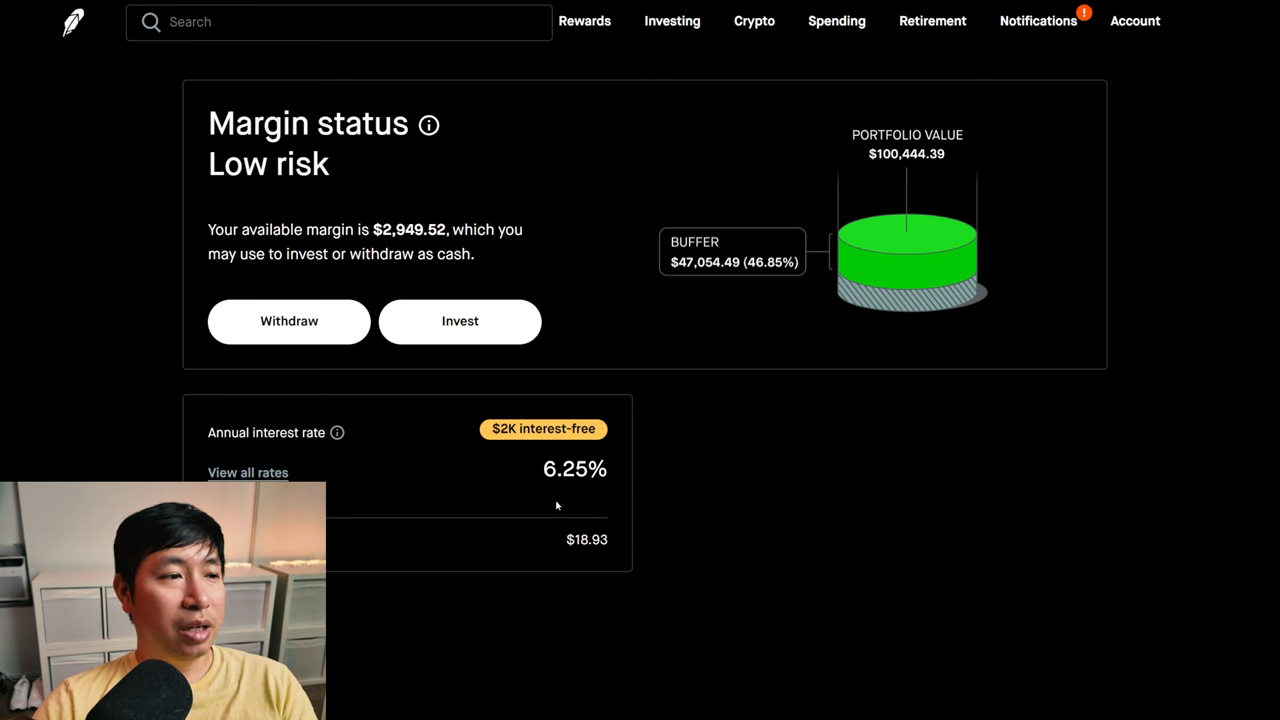
{"action": "mouse_move", "coordinate": [524, 552]}
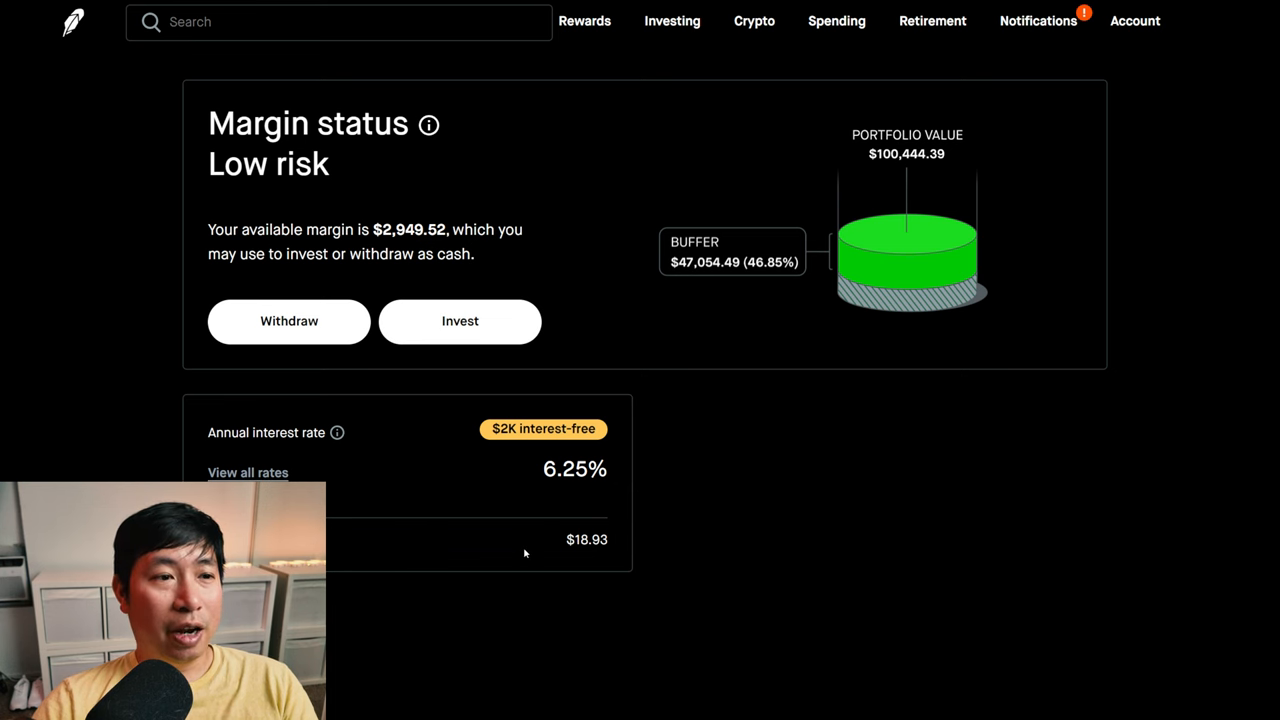
{"action": "mouse_move", "coordinate": [596, 560]}
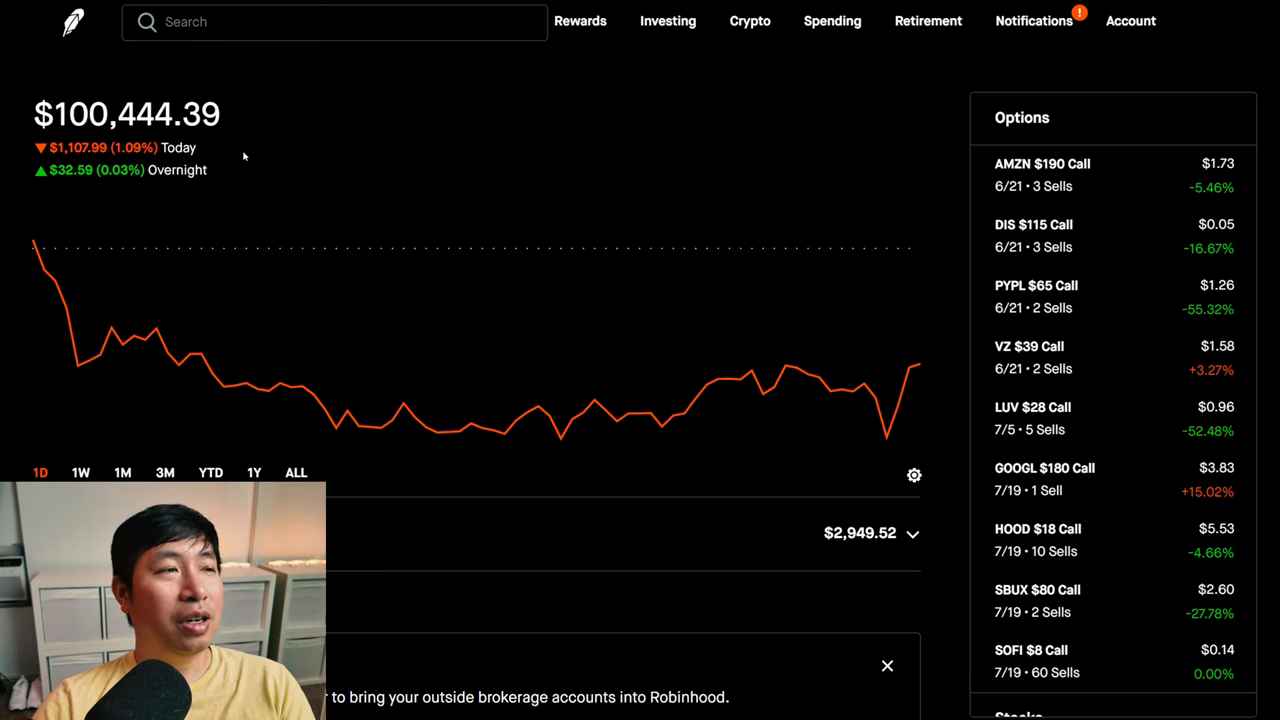
{"action": "mouse_move", "coordinate": [256, 160]}
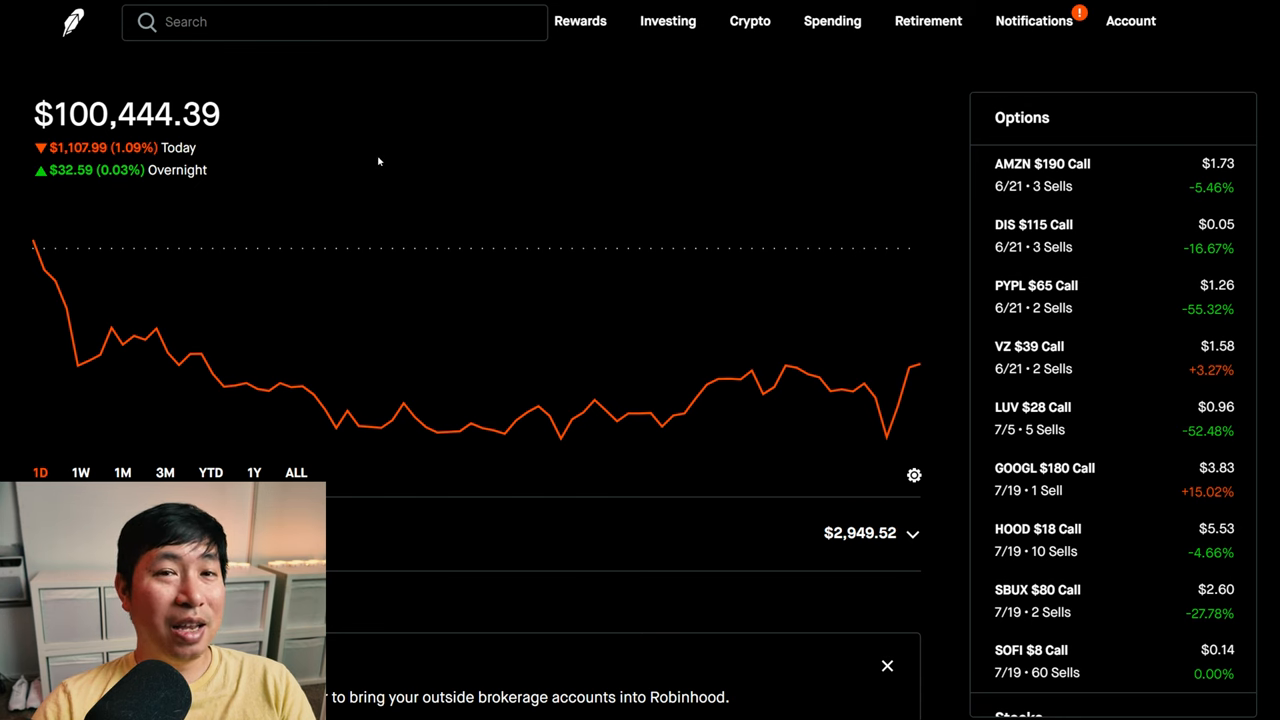
{"action": "mouse_move", "coordinate": [880, 150]}
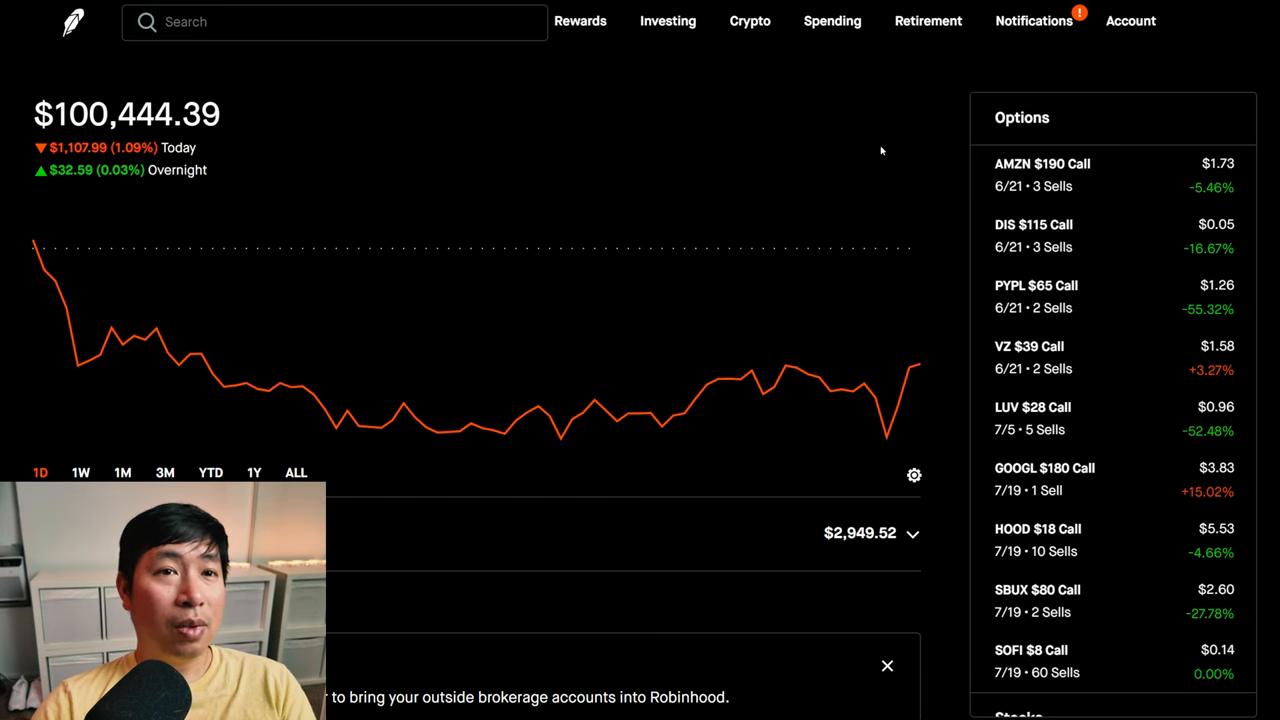
{"action": "mouse_move", "coordinate": [1110, 310]}
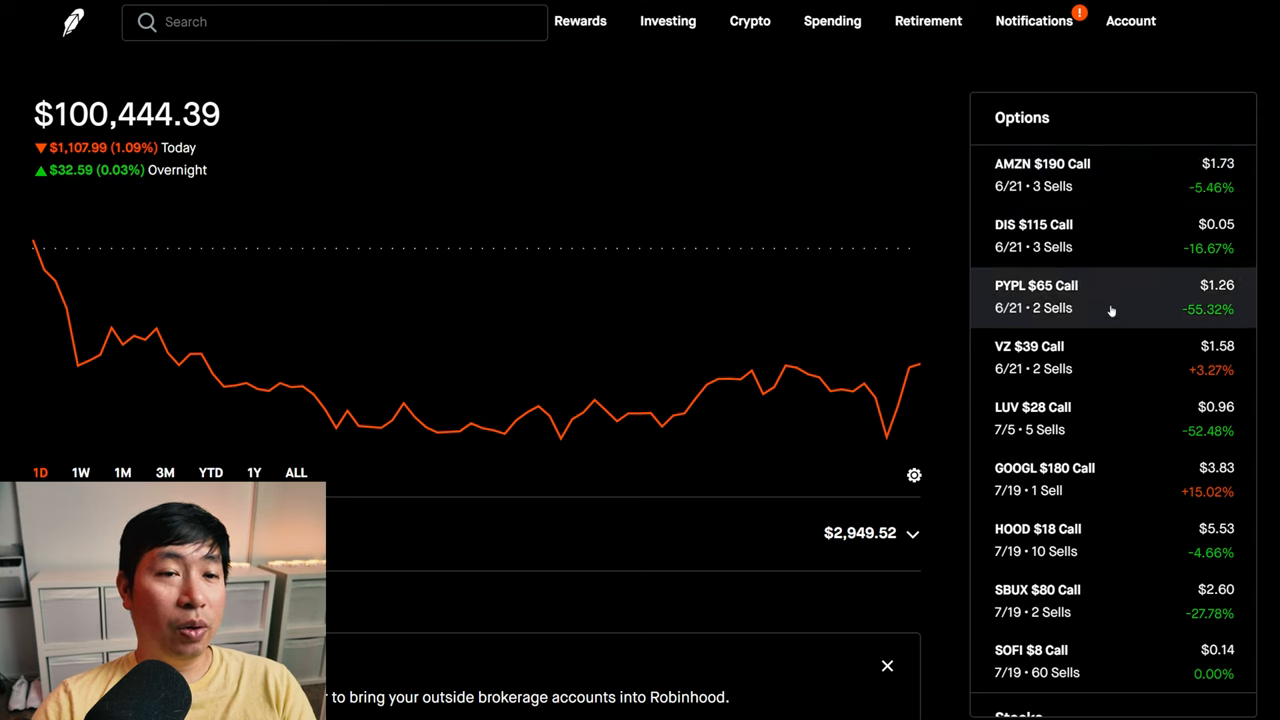
- Bring up the HOOD $18 Call option's detail page from the Options sidebar
{"action": "scroll", "scroll_direction": "down", "scroll_amount": 3}
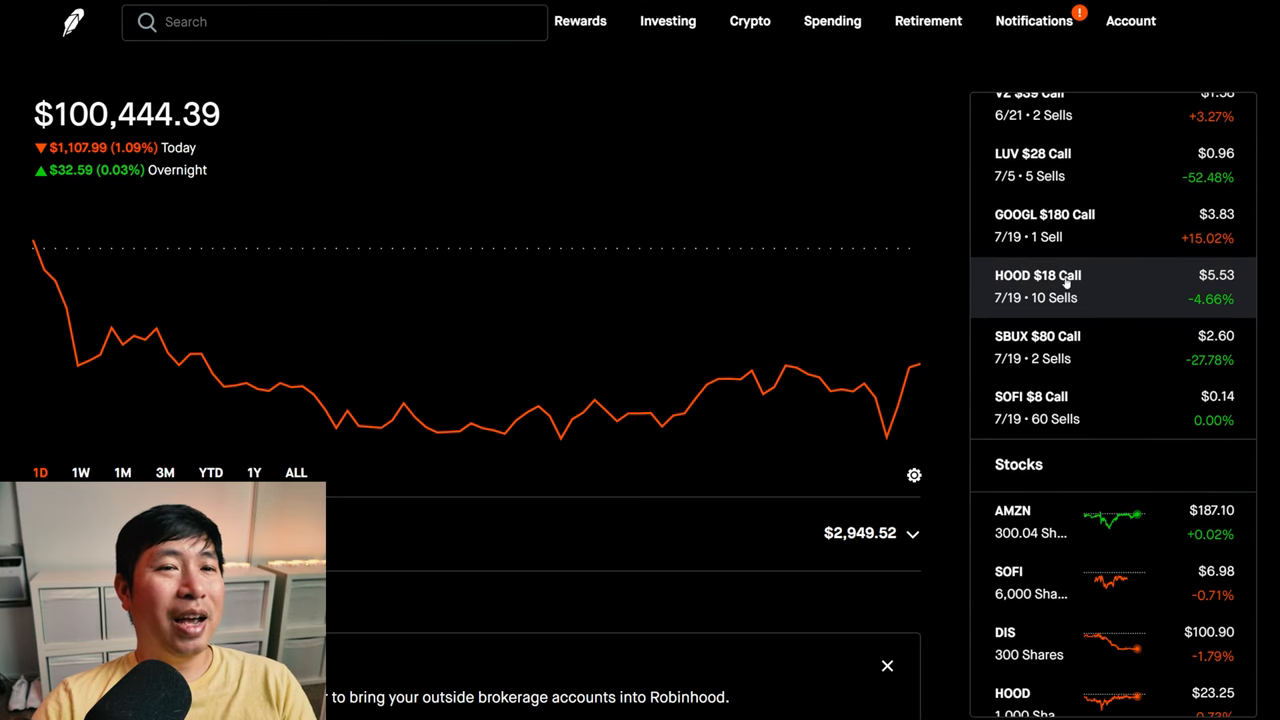
{"action": "left_click", "coordinate": [1036, 286]}
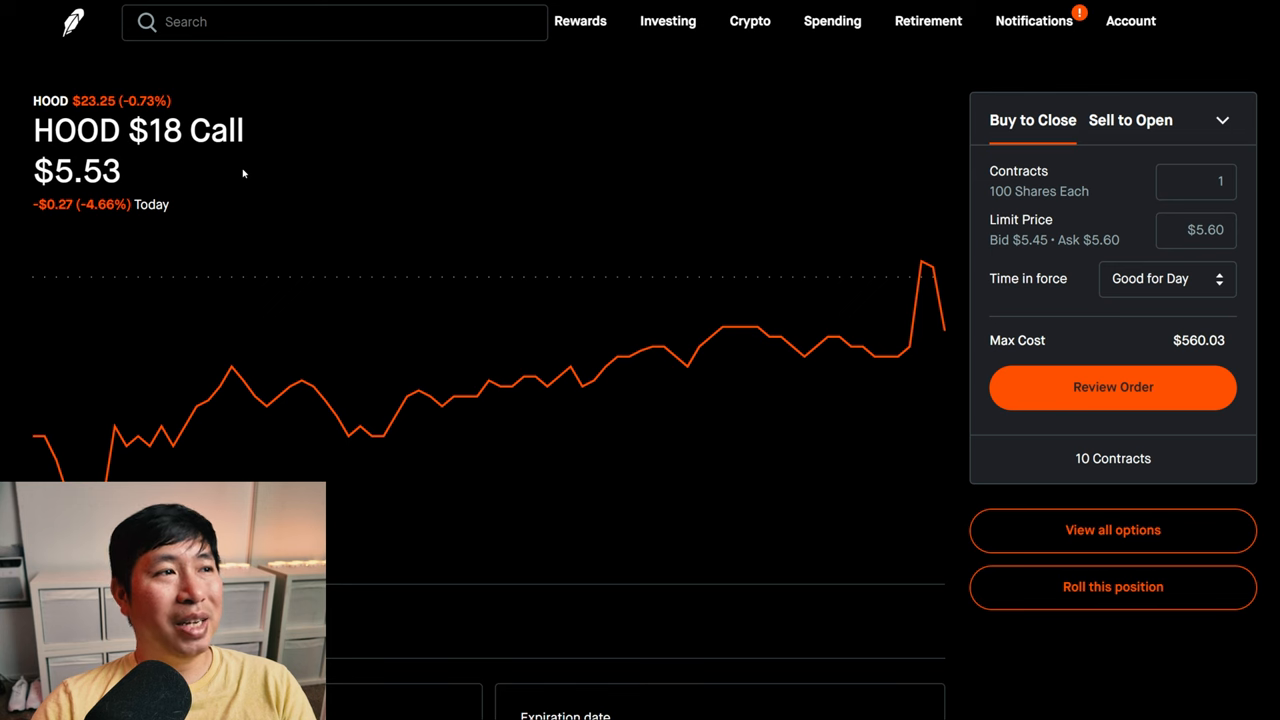
{"action": "mouse_move", "coordinate": [236, 160]}
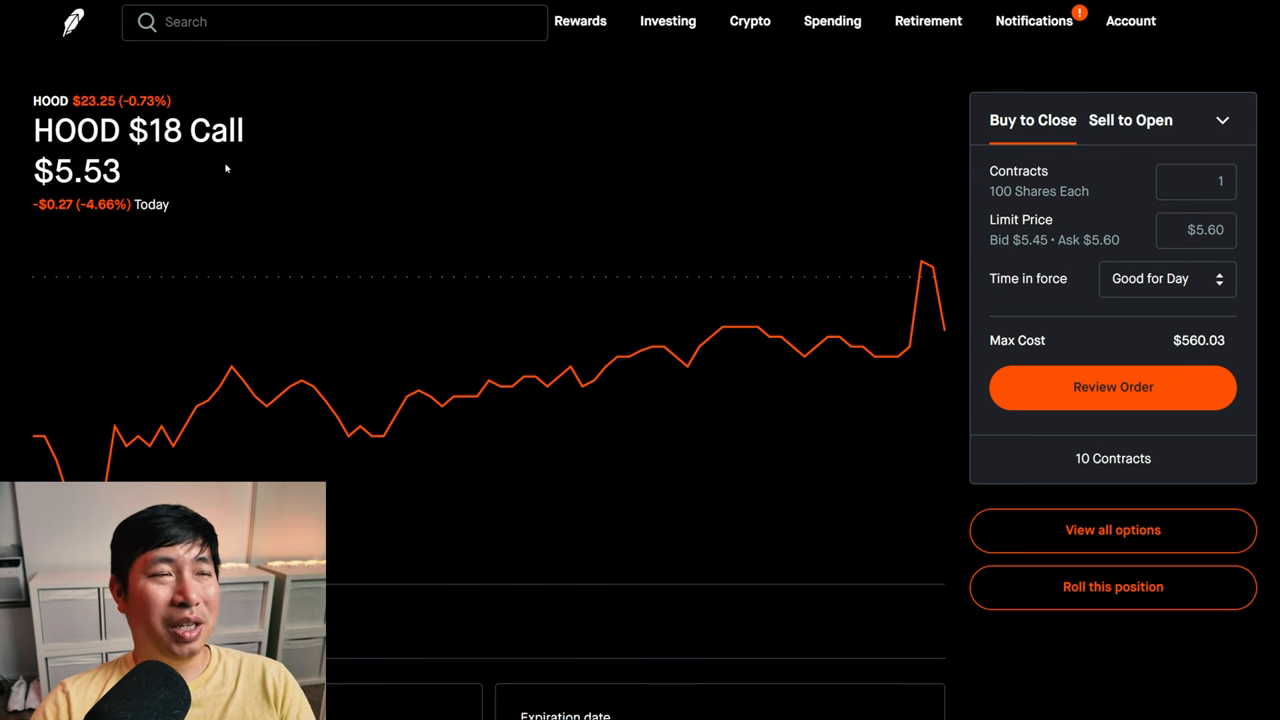
- Return to the portfolio home page via the Robinhood feather logo
{"action": "double_click", "coordinate": [138, 130]}
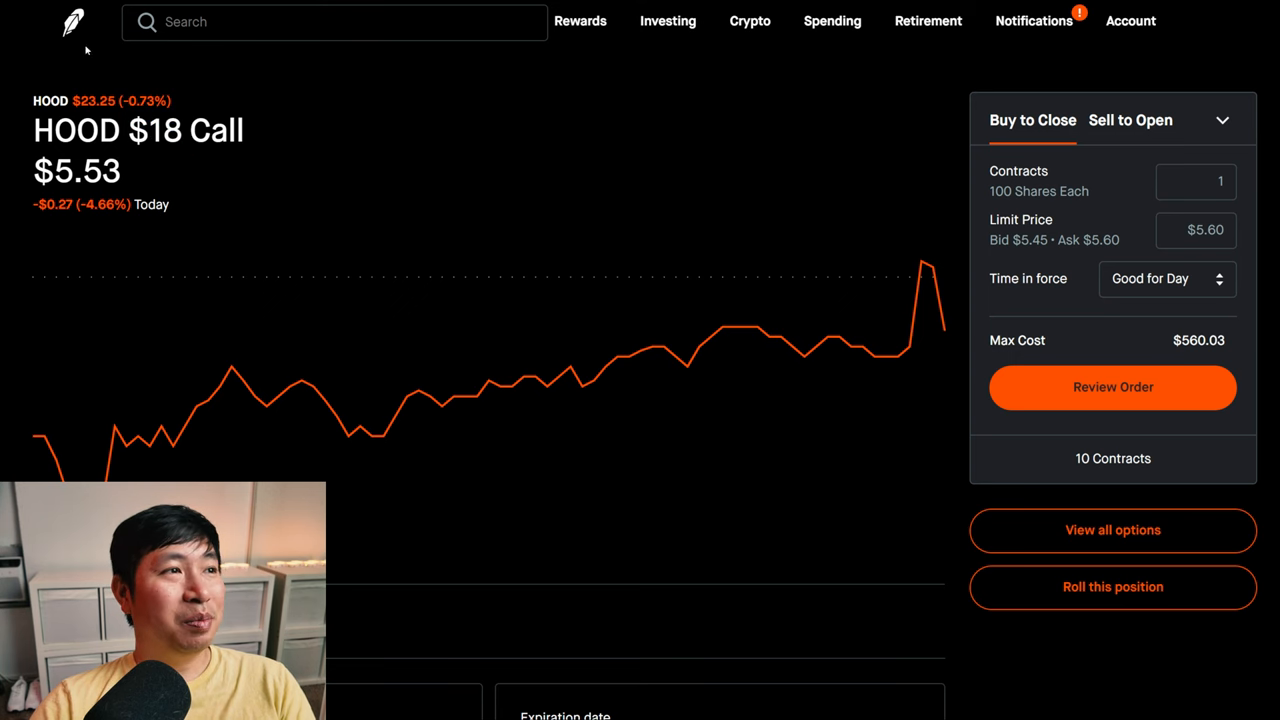
{"action": "mouse_move", "coordinate": [72, 22]}
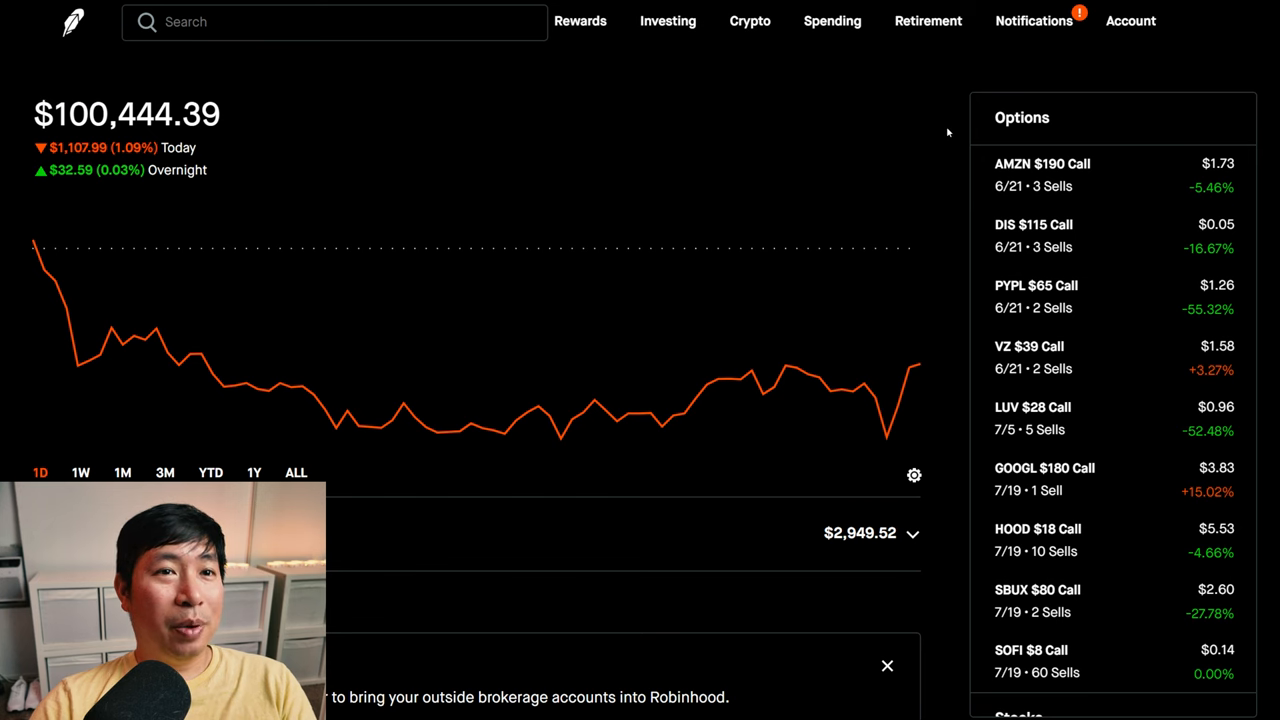
{"action": "mouse_move", "coordinate": [952, 132]}
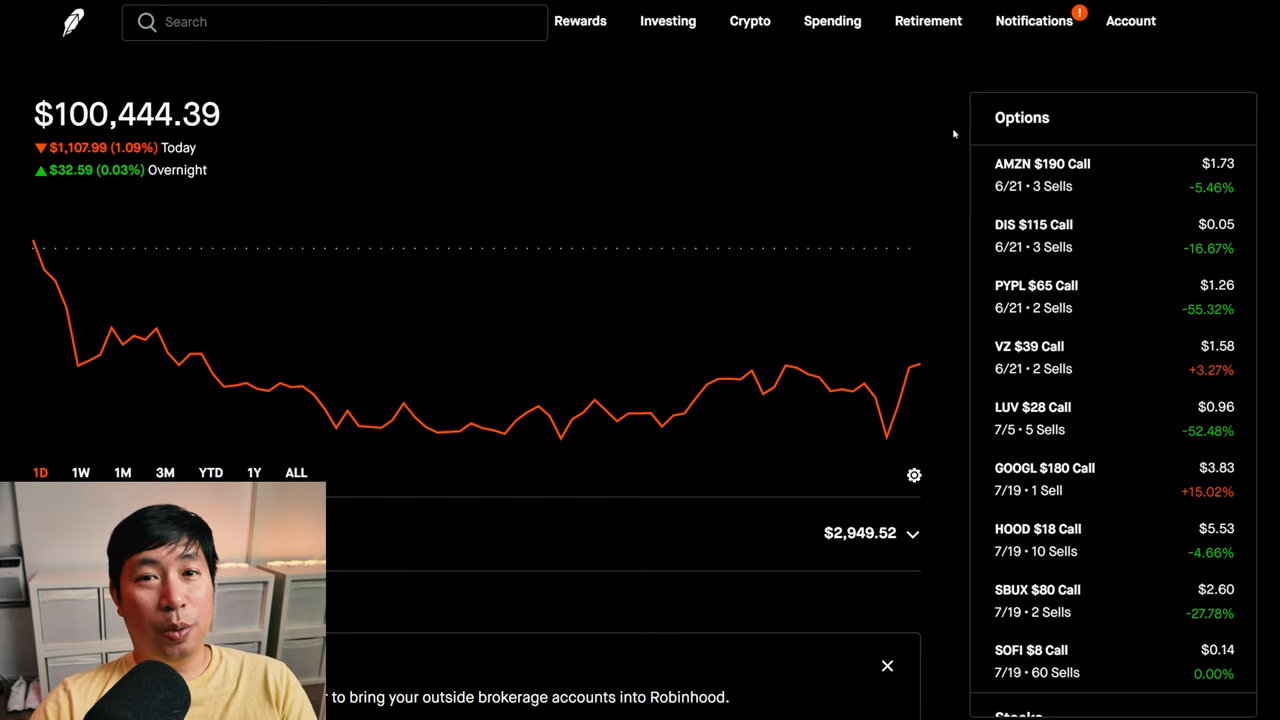